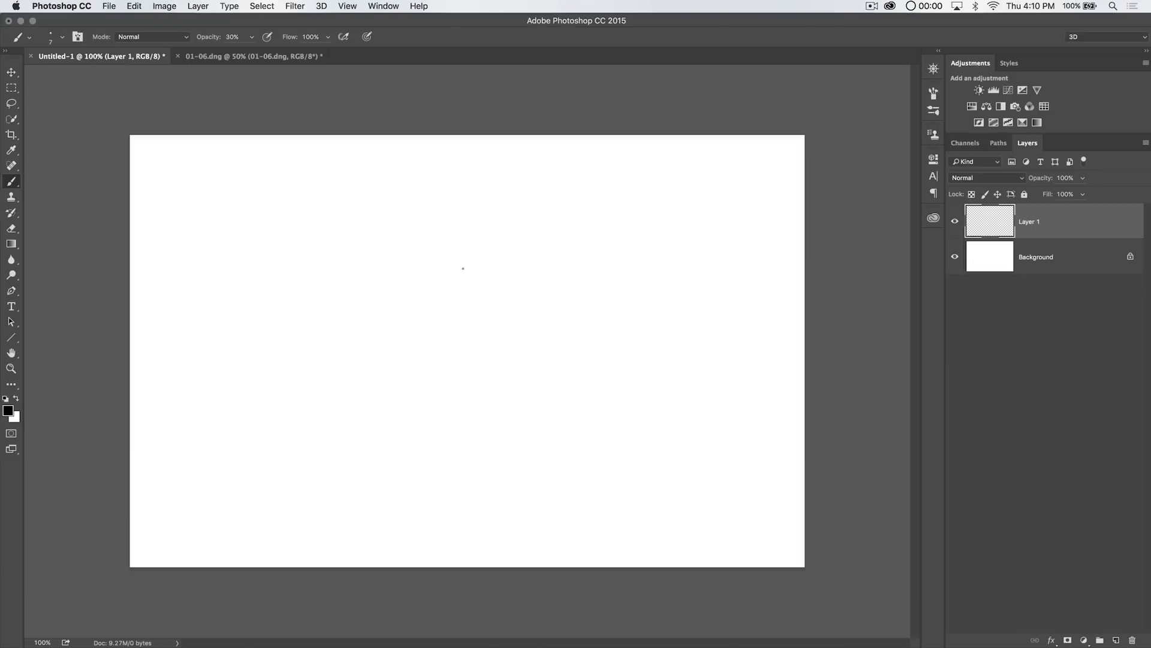
mouse_move(543, 151)
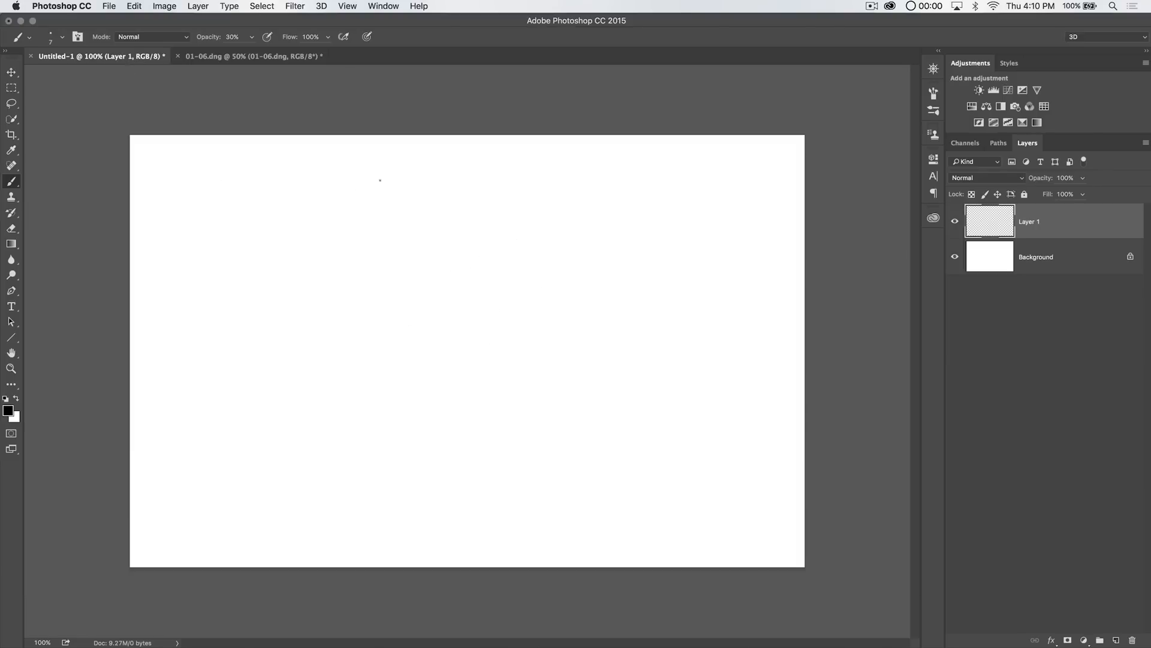
- Handwrite the 6:30am shoot time on the sketch, briefly checking the portrait photo
left_click_drag(379, 181, 154, 163)
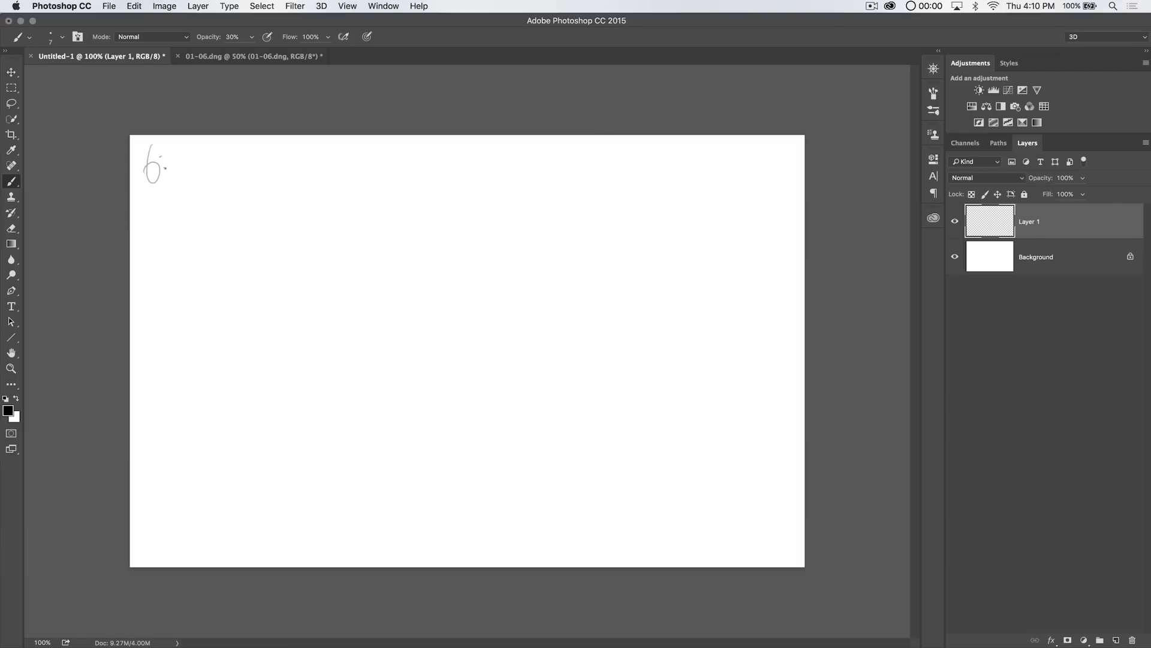
left_click_drag(165, 164, 239, 161)
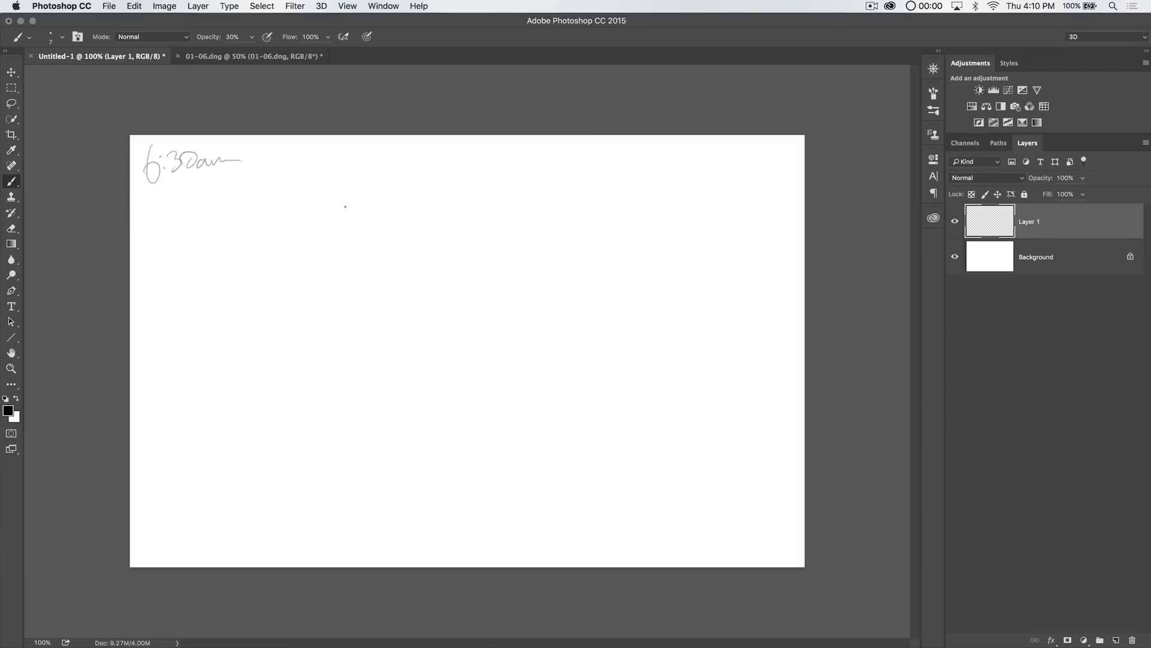
left_click(253, 56)
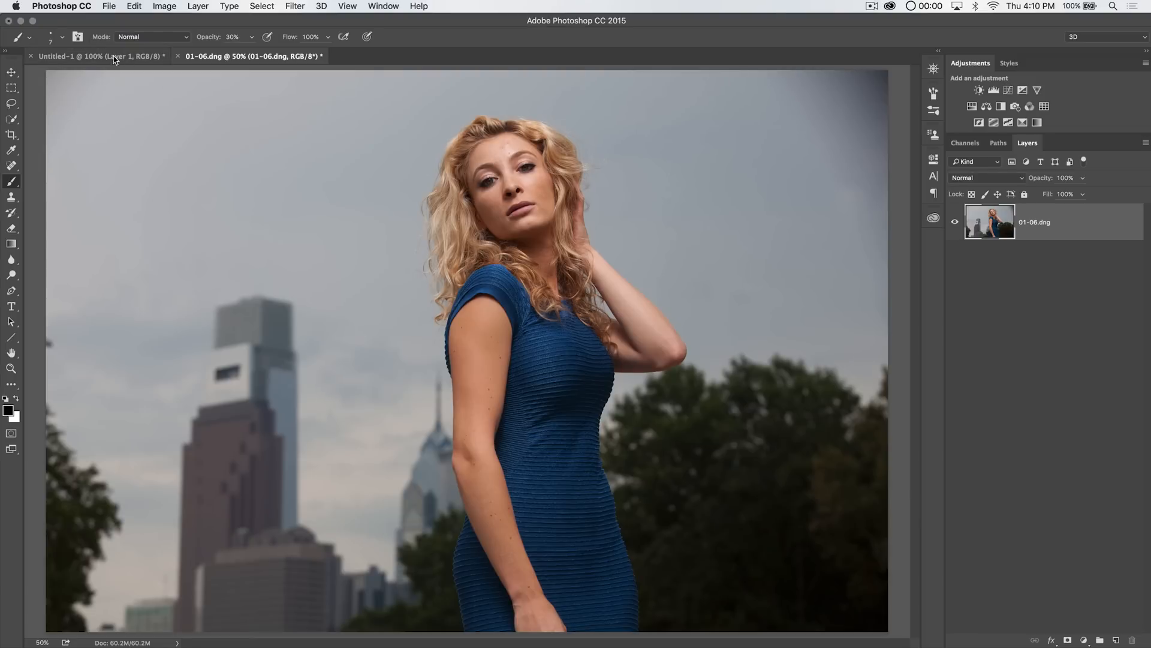
left_click(98, 56)
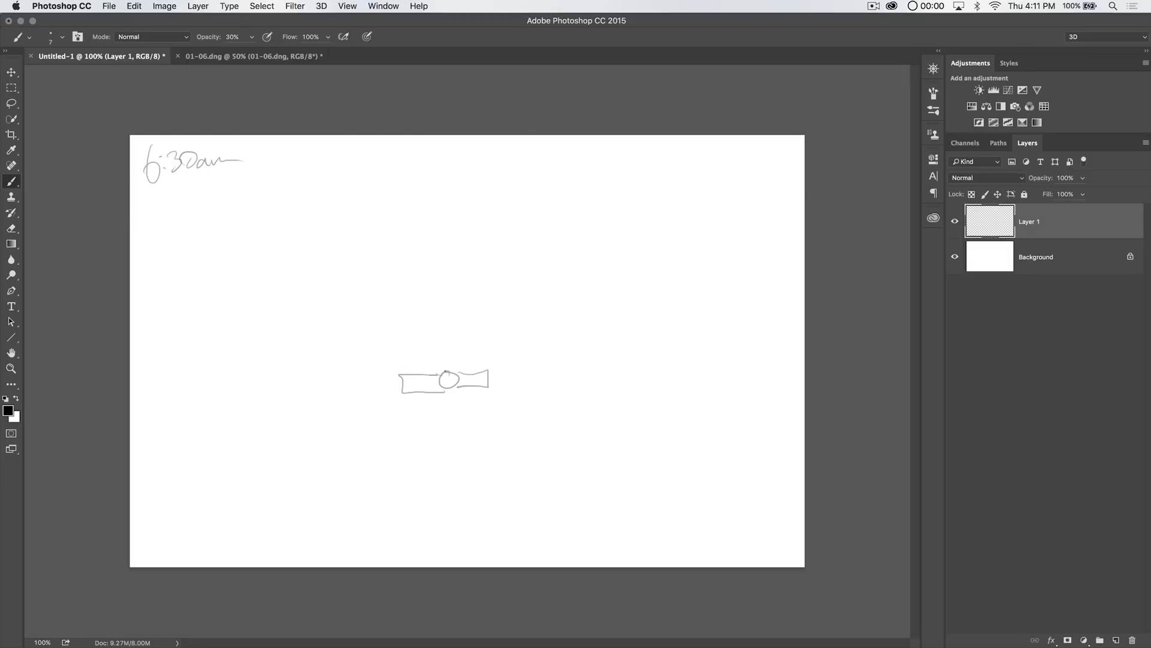
- Sketch a rough camera near the canvas centre and write the aperture note at lower left
left_click_drag(462, 378, 448, 385)
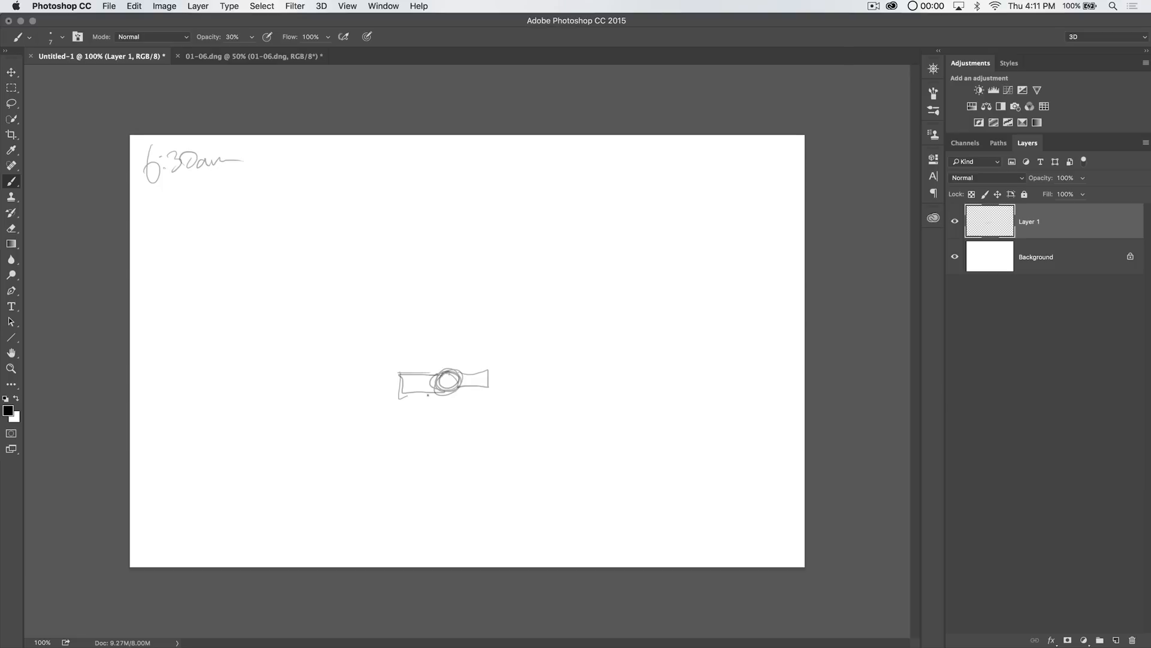
left_click_drag(445, 382, 500, 374)
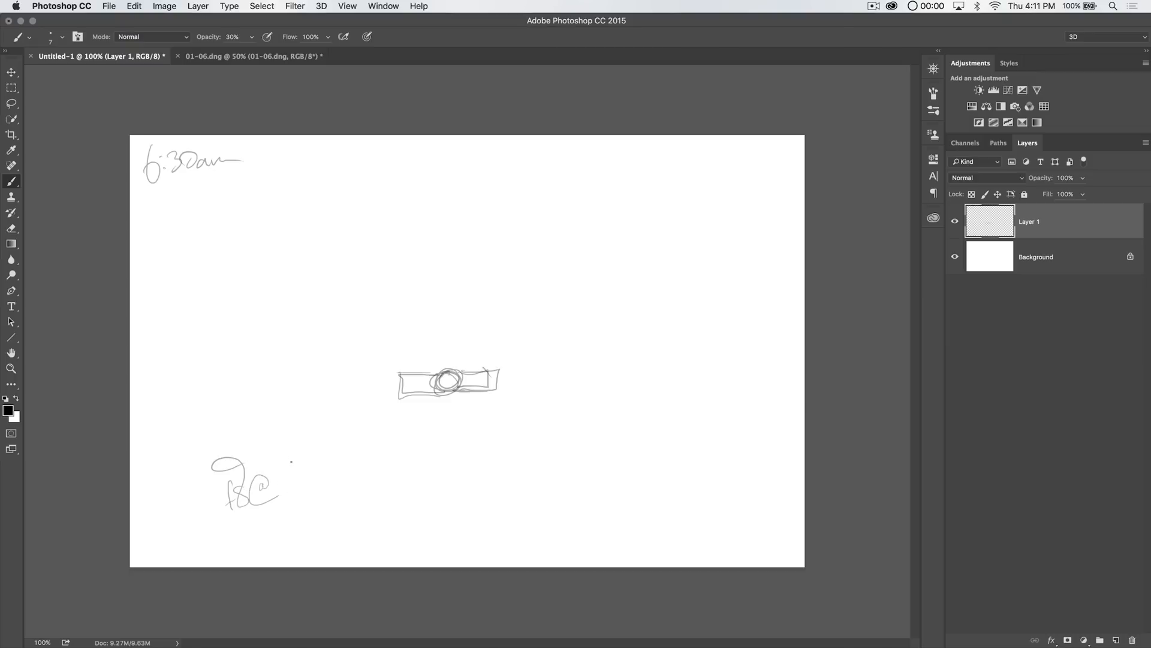
left_click_drag(283, 488, 308, 477)
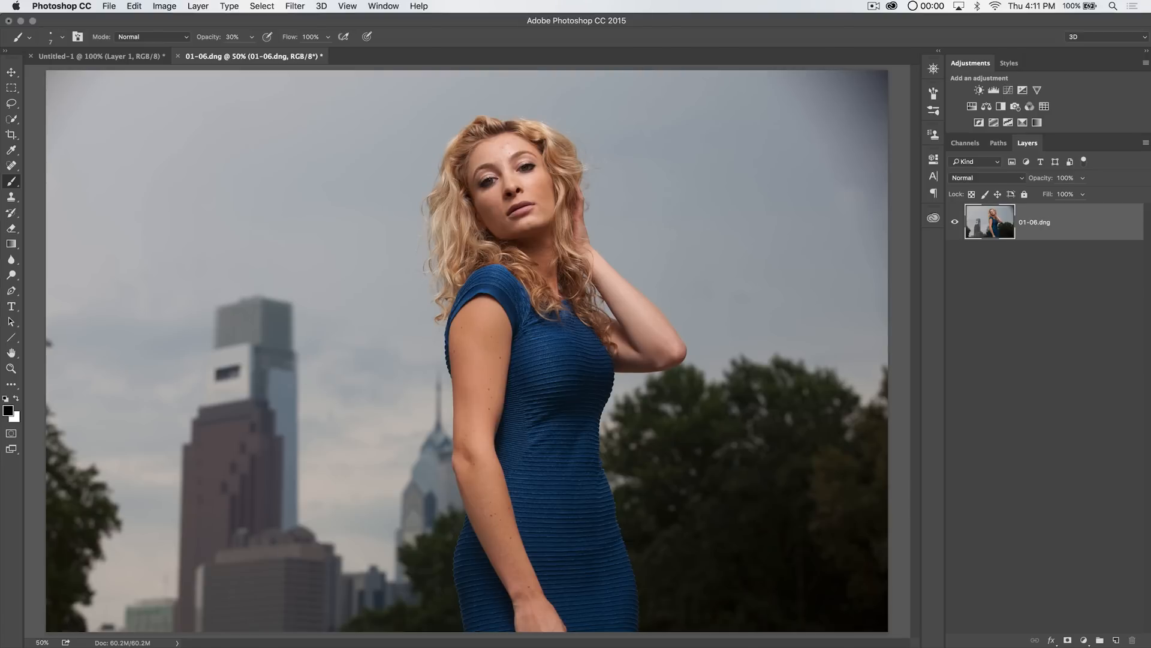
- Write the 1/125th shutter speed and ISO 200 notes around the aperture note
left_click(99, 56)
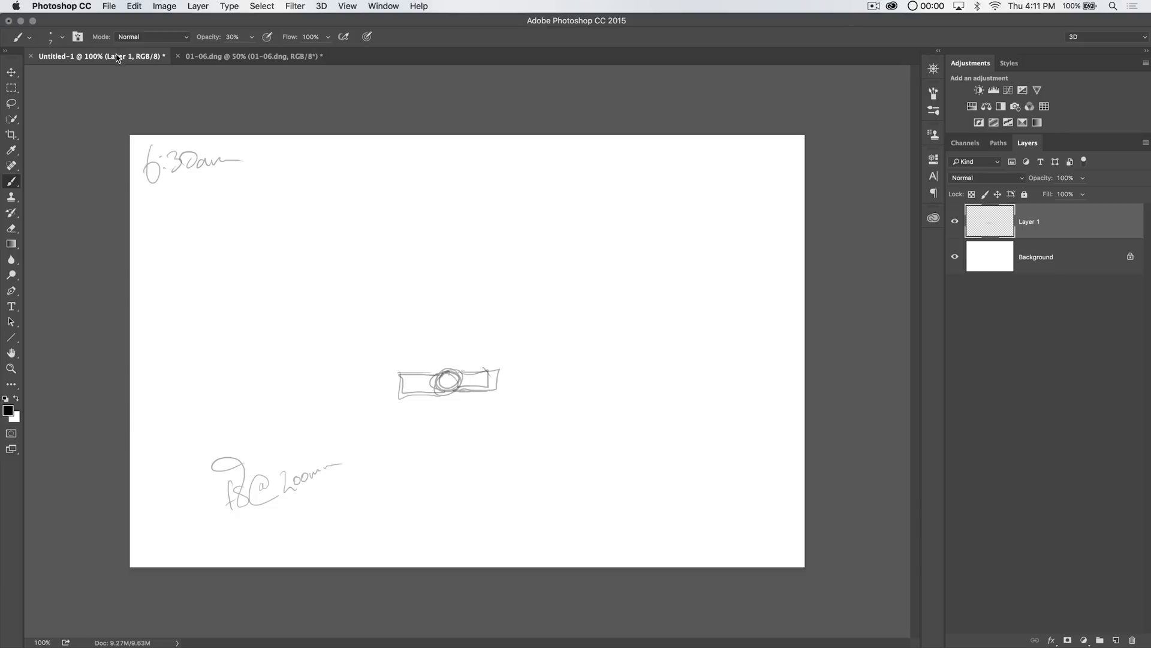
left_click(202, 432)
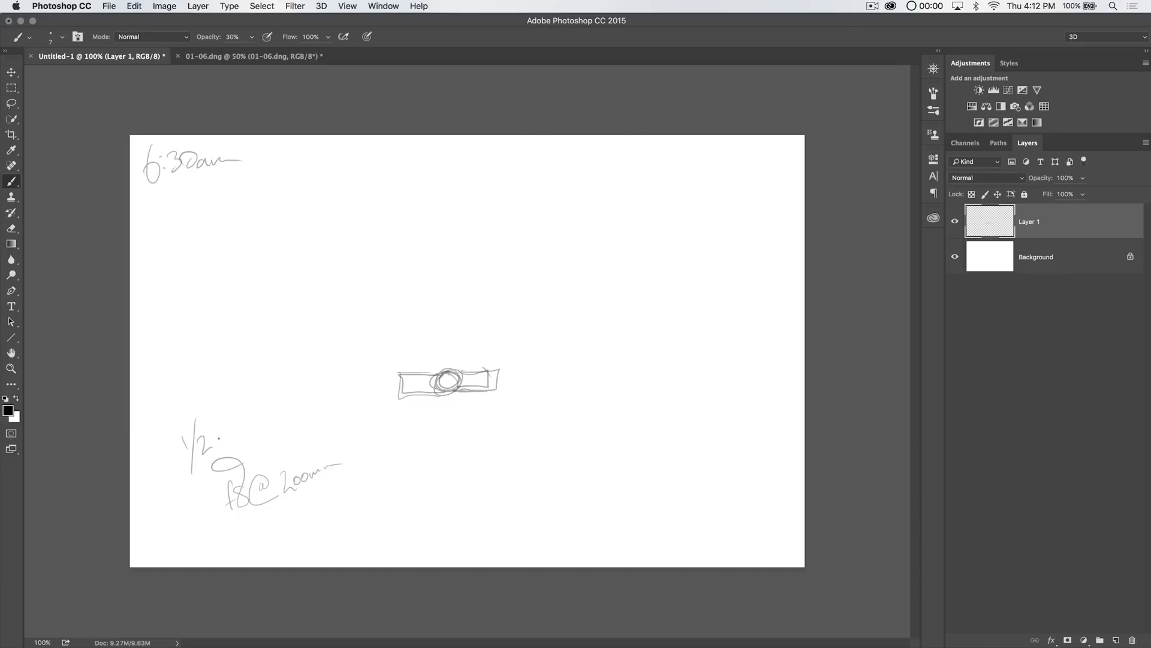
left_click_drag(199, 447, 228, 419)
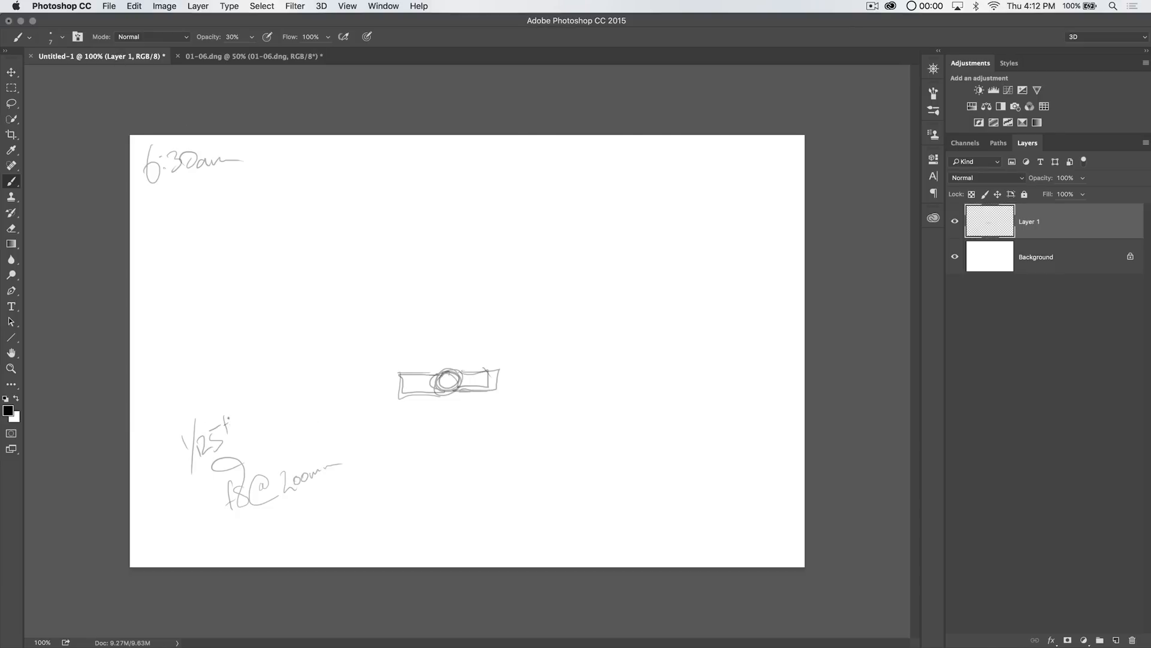
left_click_drag(253, 529, 286, 547)
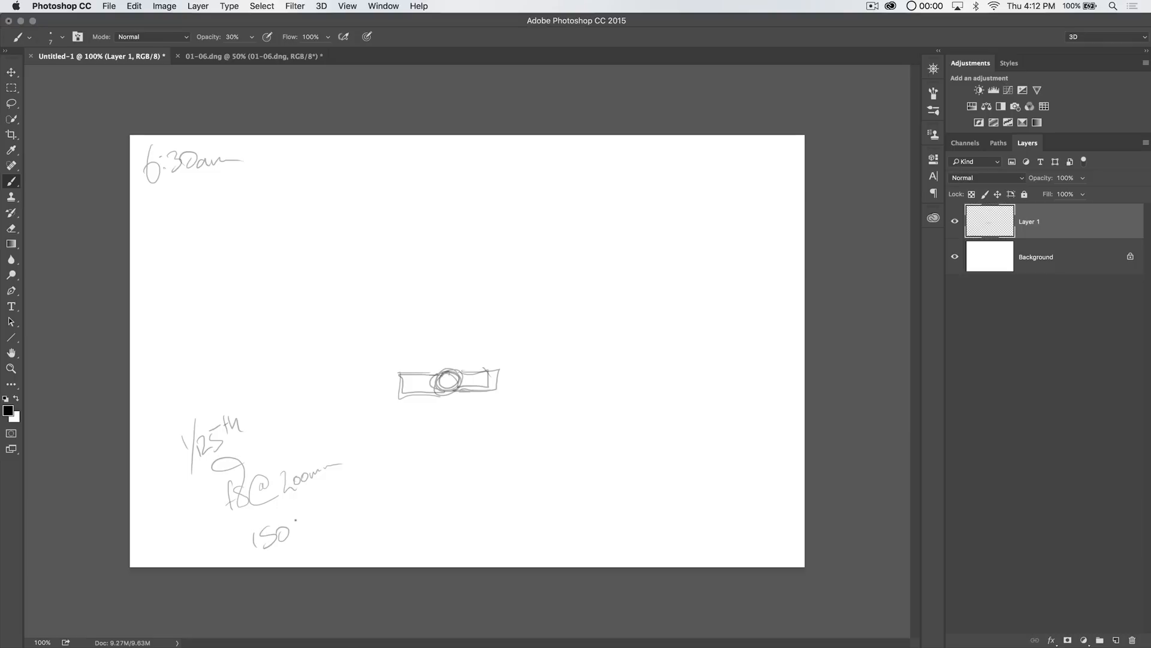
left_click_drag(294, 529, 327, 514)
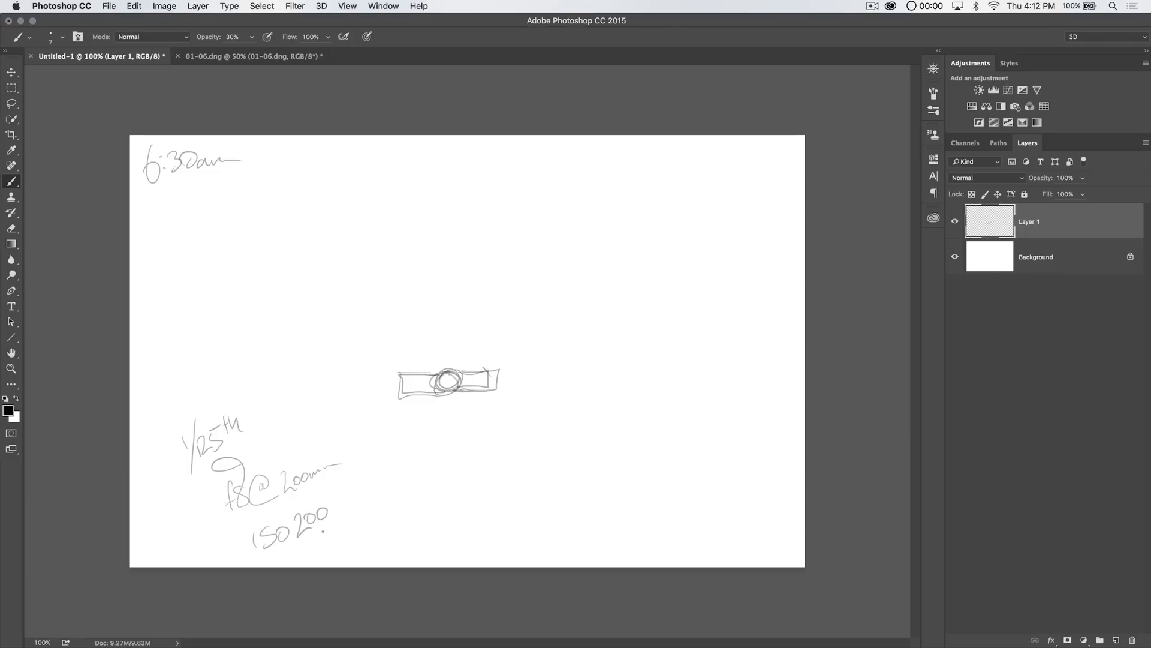
left_click(449, 475)
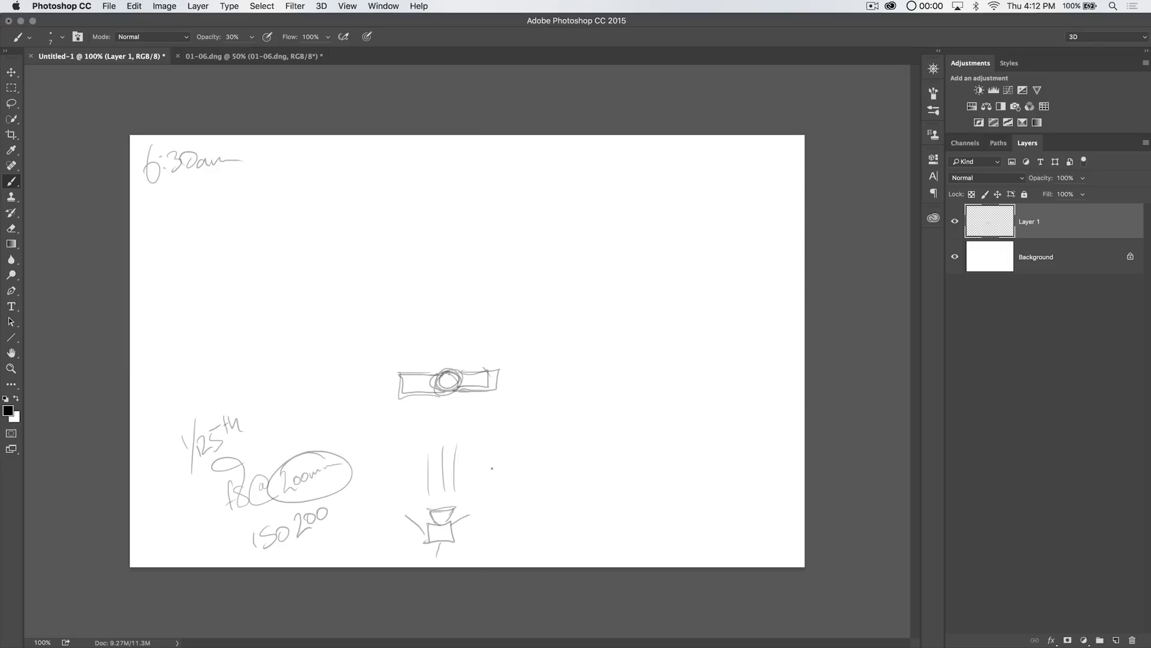
- Sketch the subject and light setup, then draw strokes over the portrait's sky
left_click_drag(481, 485, 596, 389)
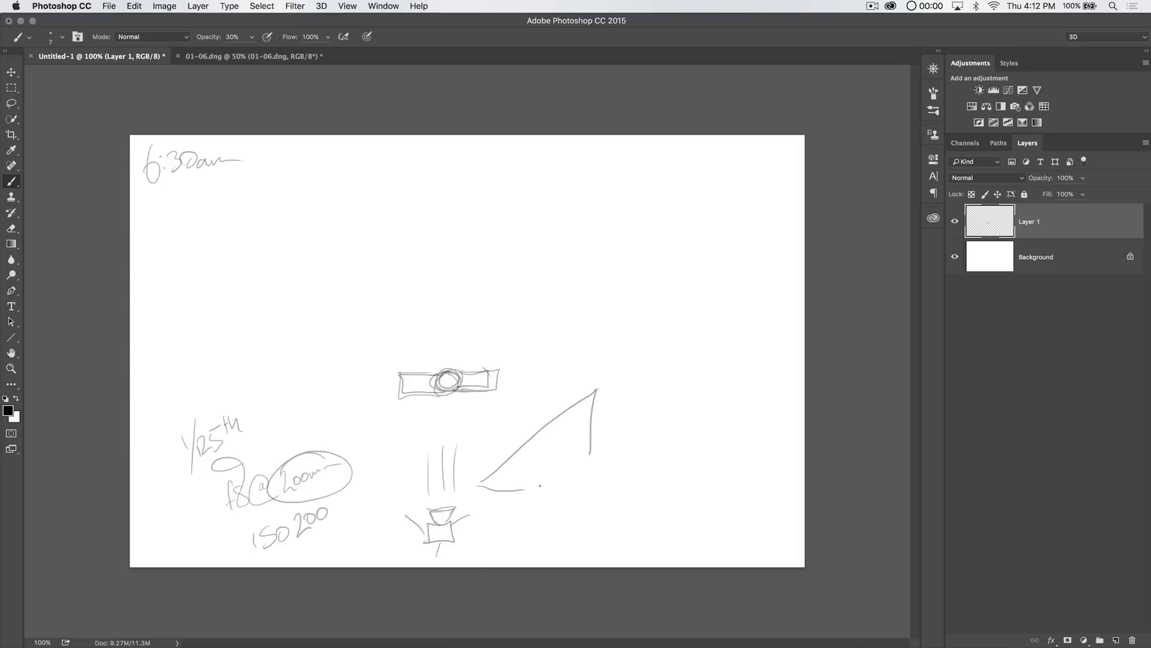
left_click_drag(536, 488, 602, 448)
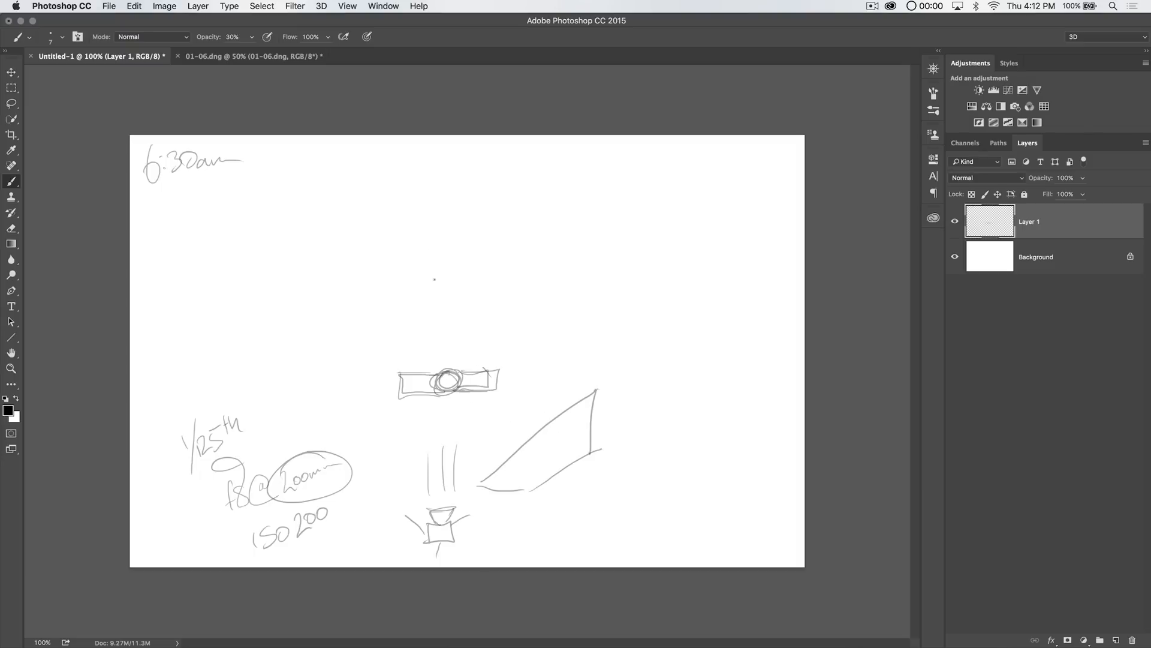
left_click(252, 56)
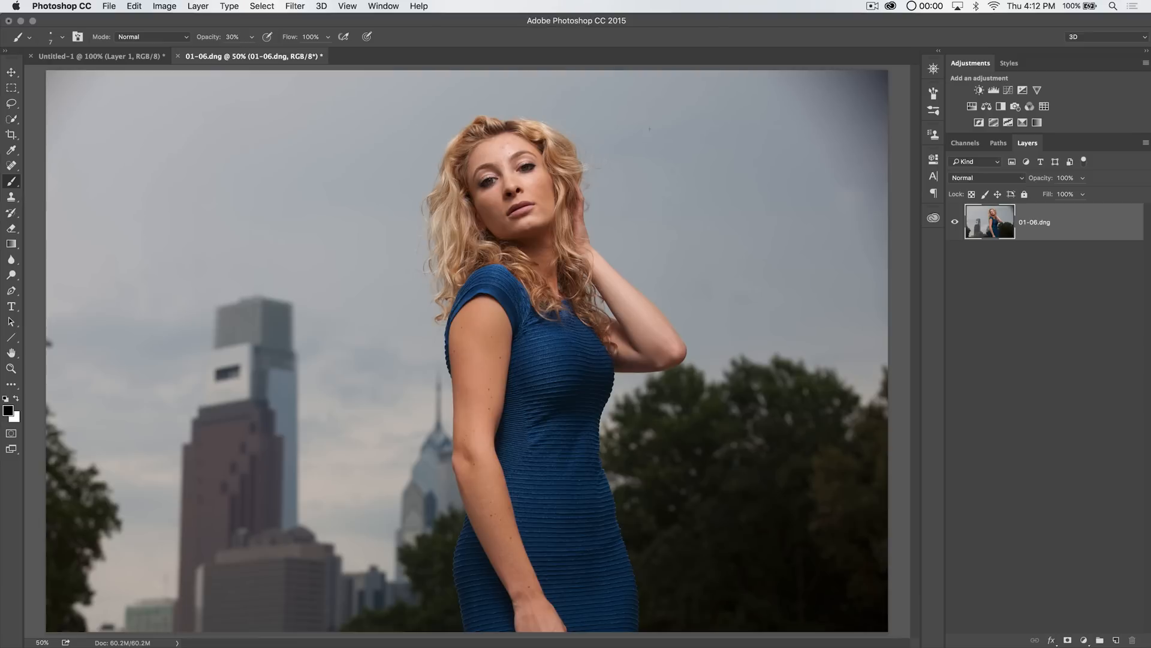
left_click_drag(679, 92, 584, 199)
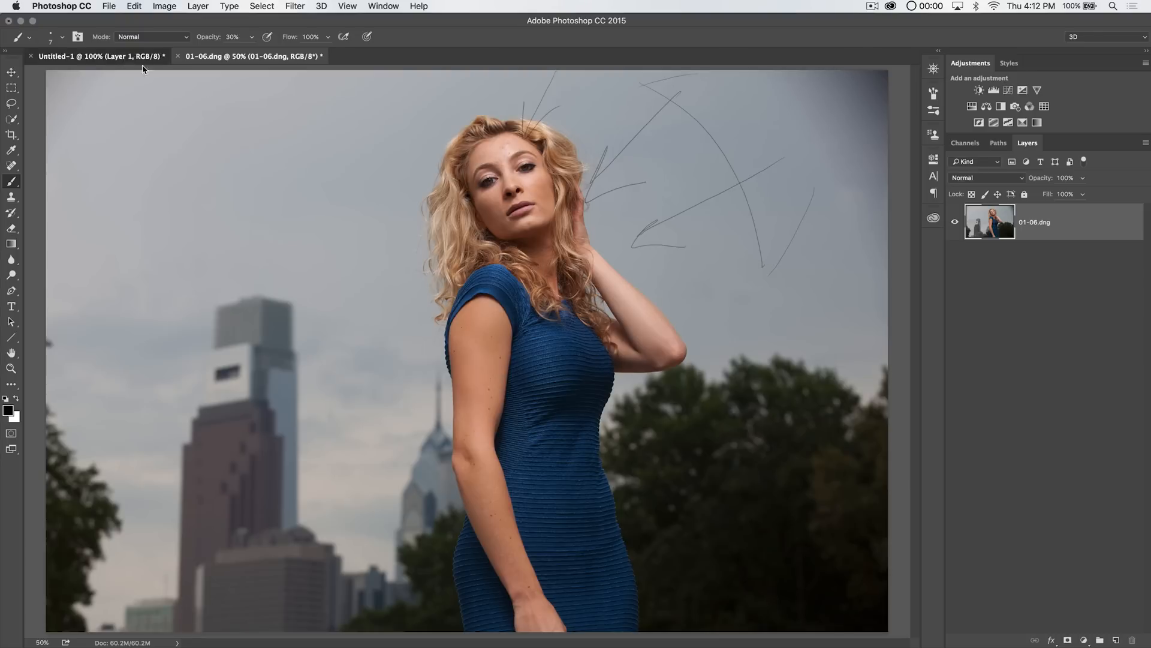
left_click(99, 56)
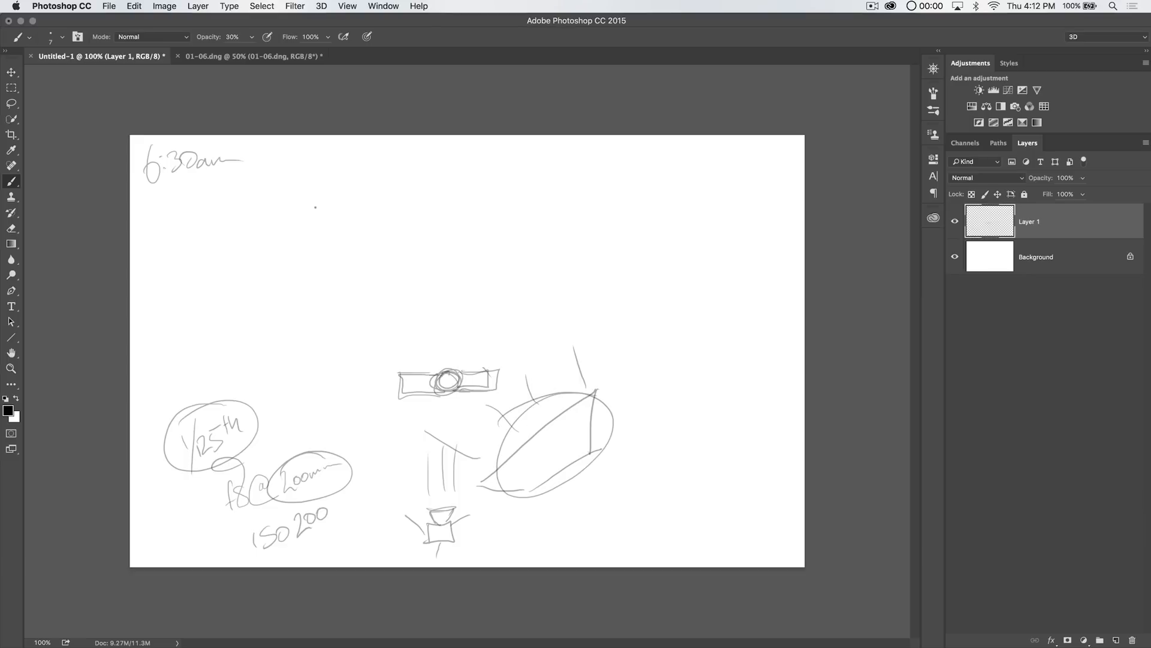
left_click(250, 56)
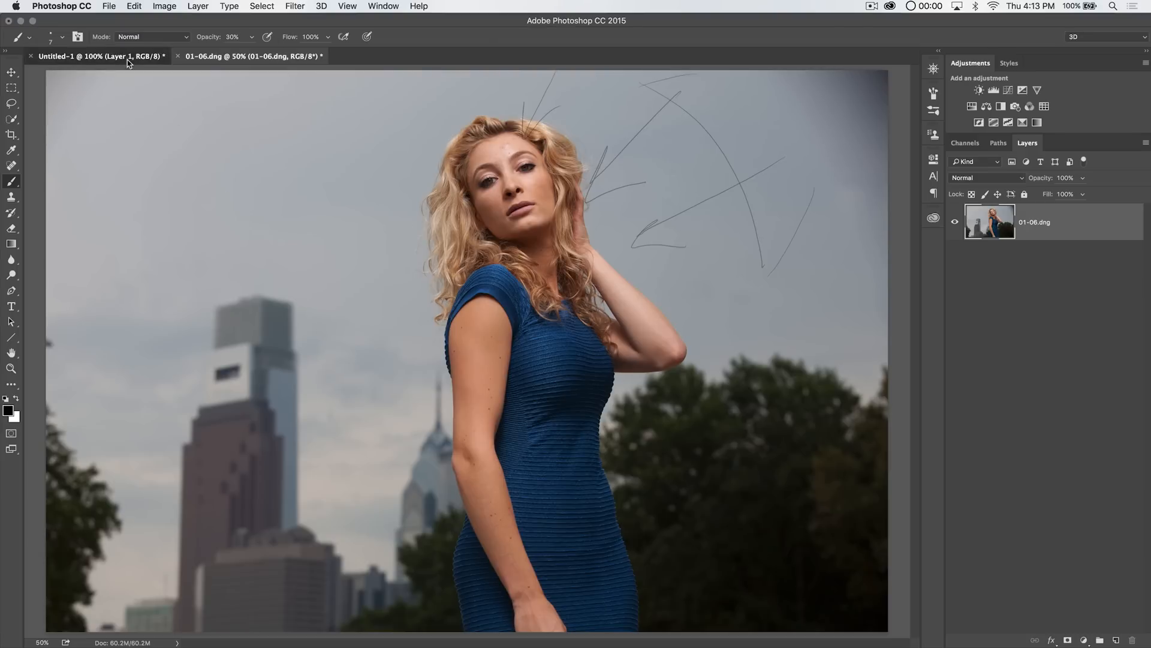
left_click(99, 55)
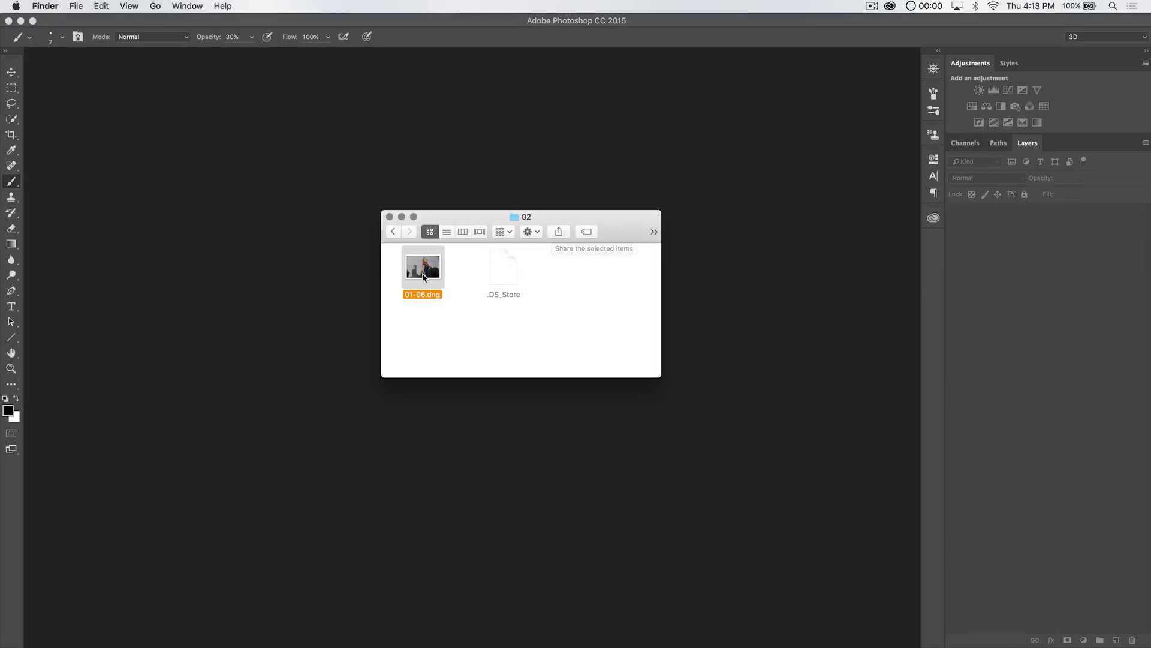
- Drag 01-06.dng from Finder into Photoshop to open it in Camera Raw
left_click_drag(422, 266, 379, 320)
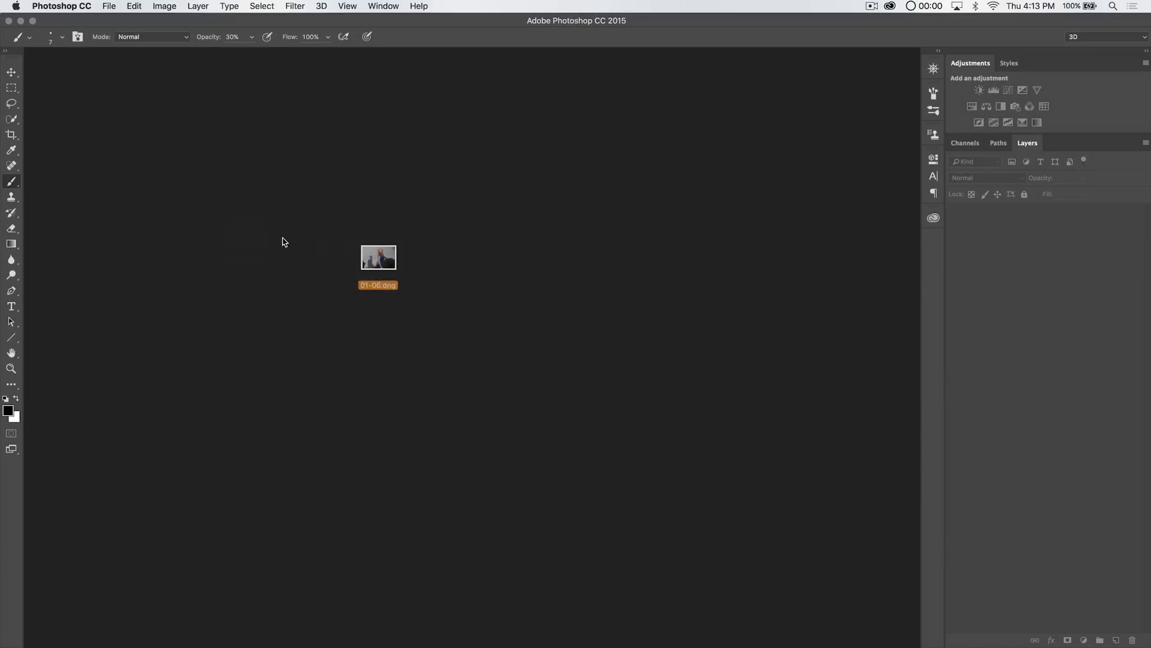
double_click(378, 257)
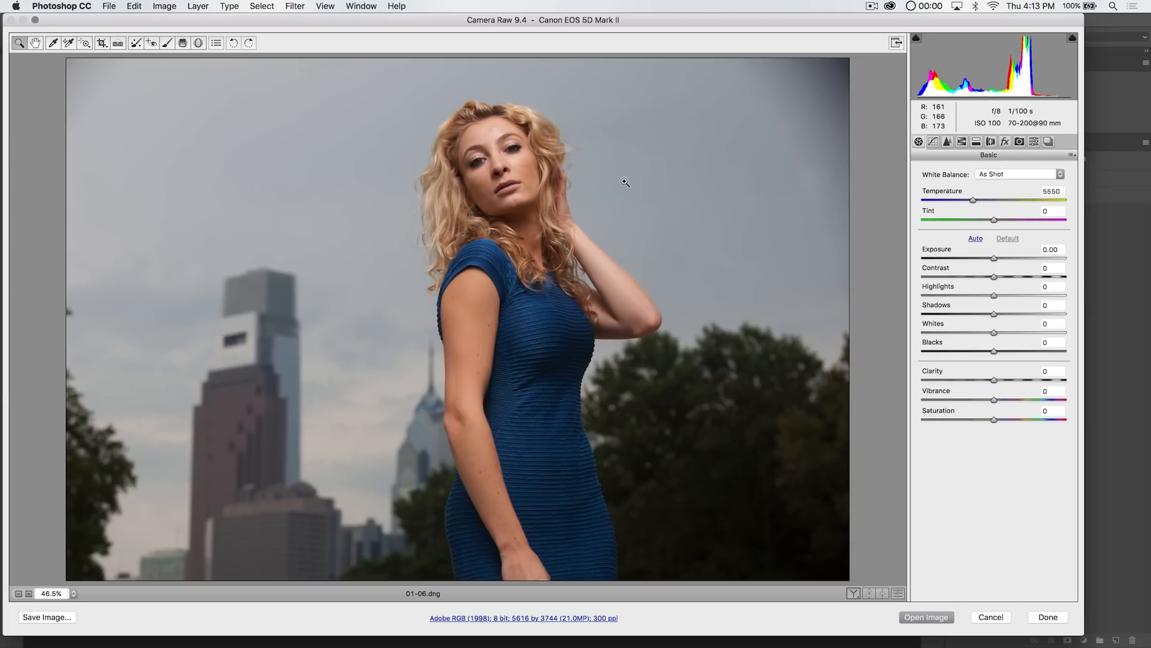
mouse_move(521, 259)
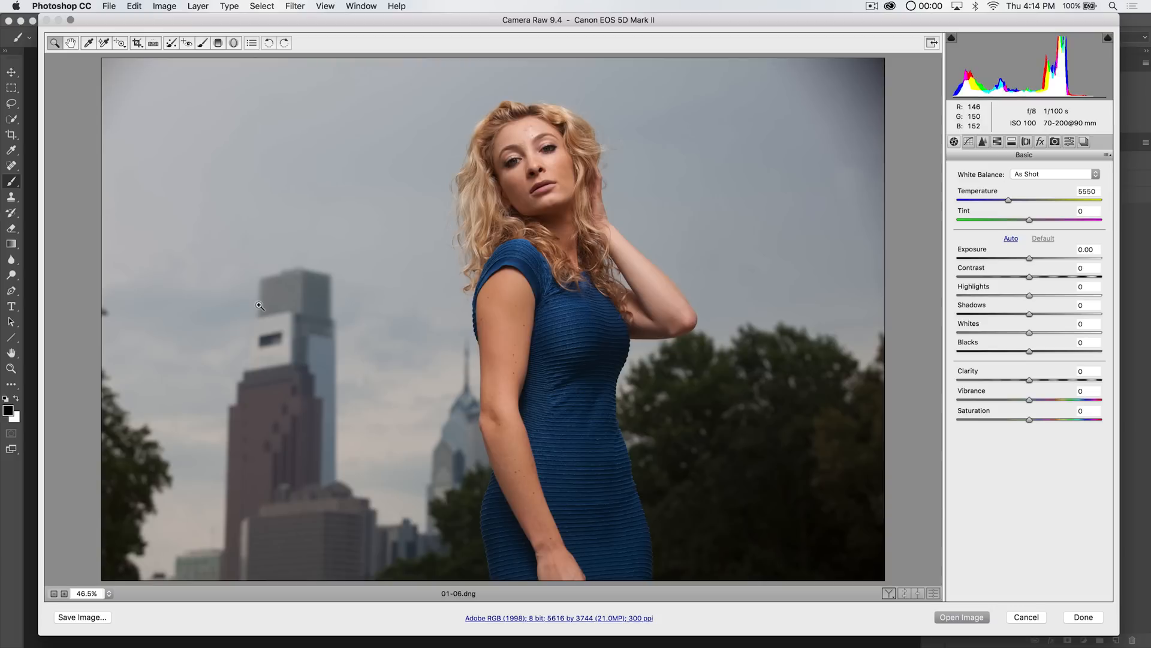
mouse_move(667, 28)
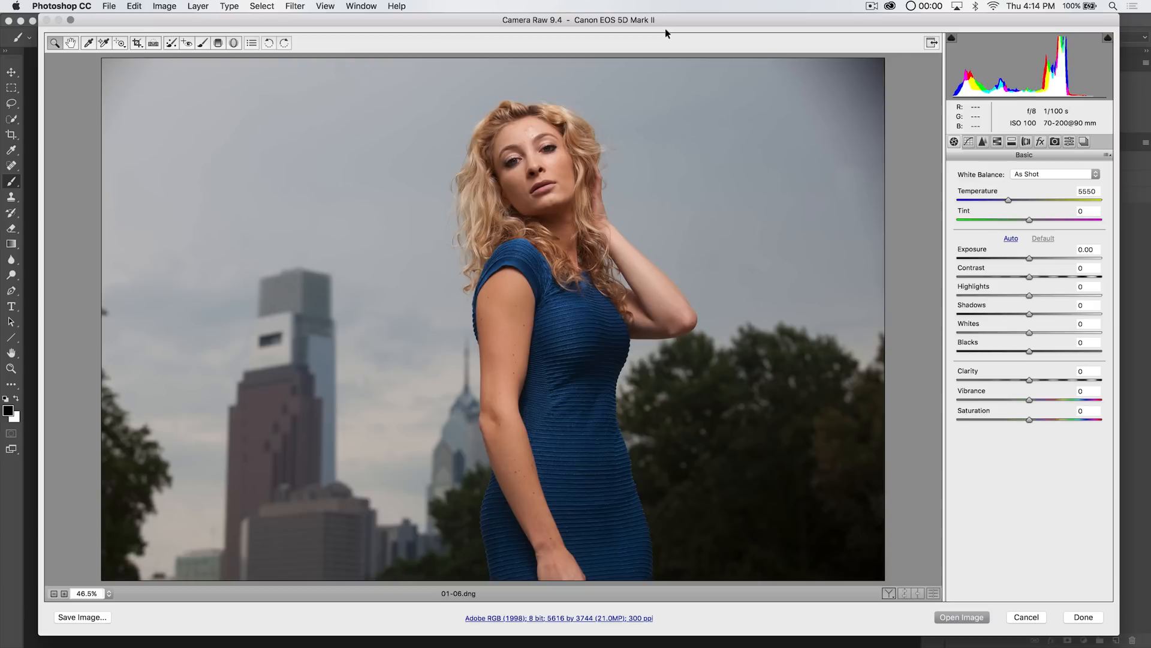
mouse_move(585, 362)
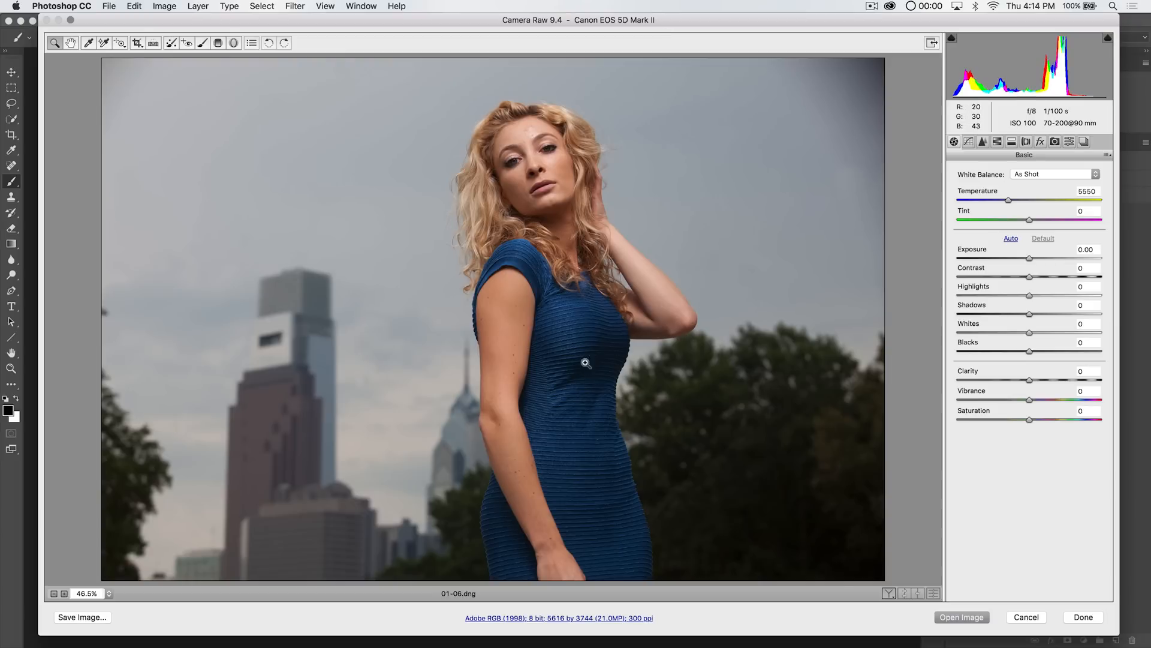
mouse_move(403, 236)
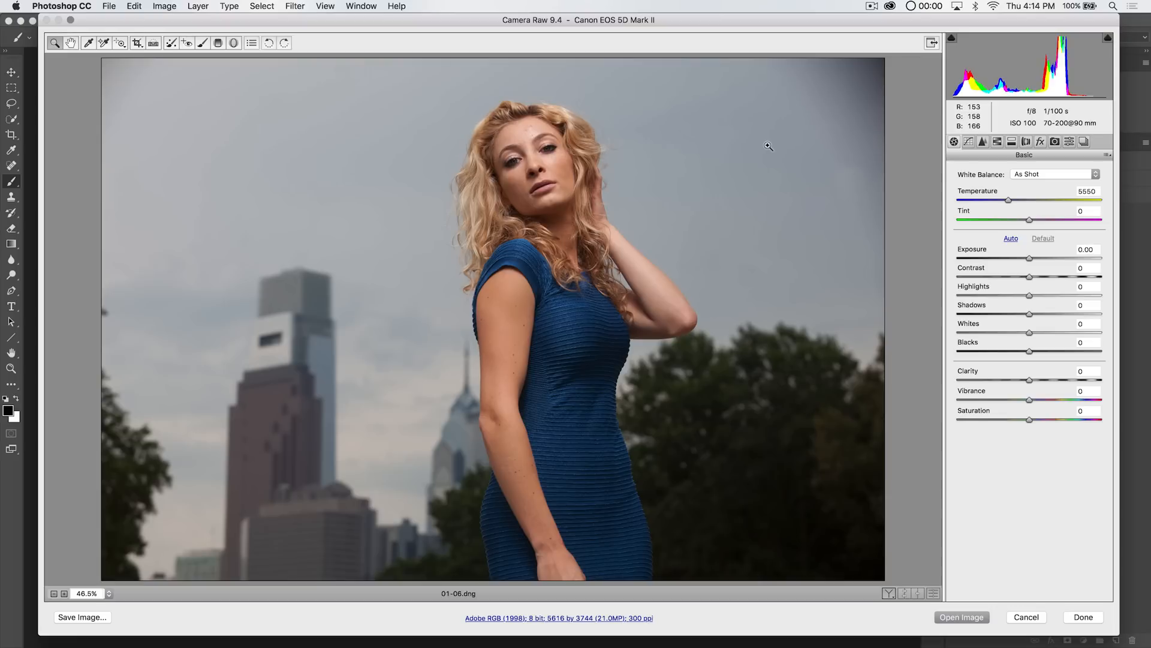
mouse_move(882, 229)
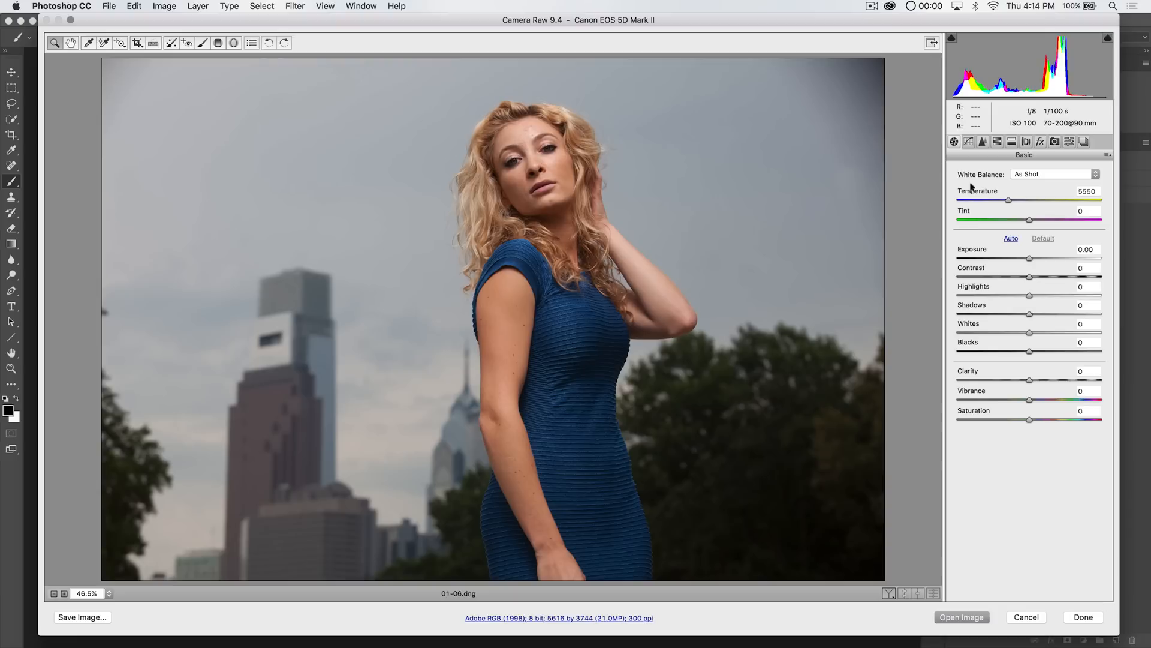
mouse_move(1026, 278)
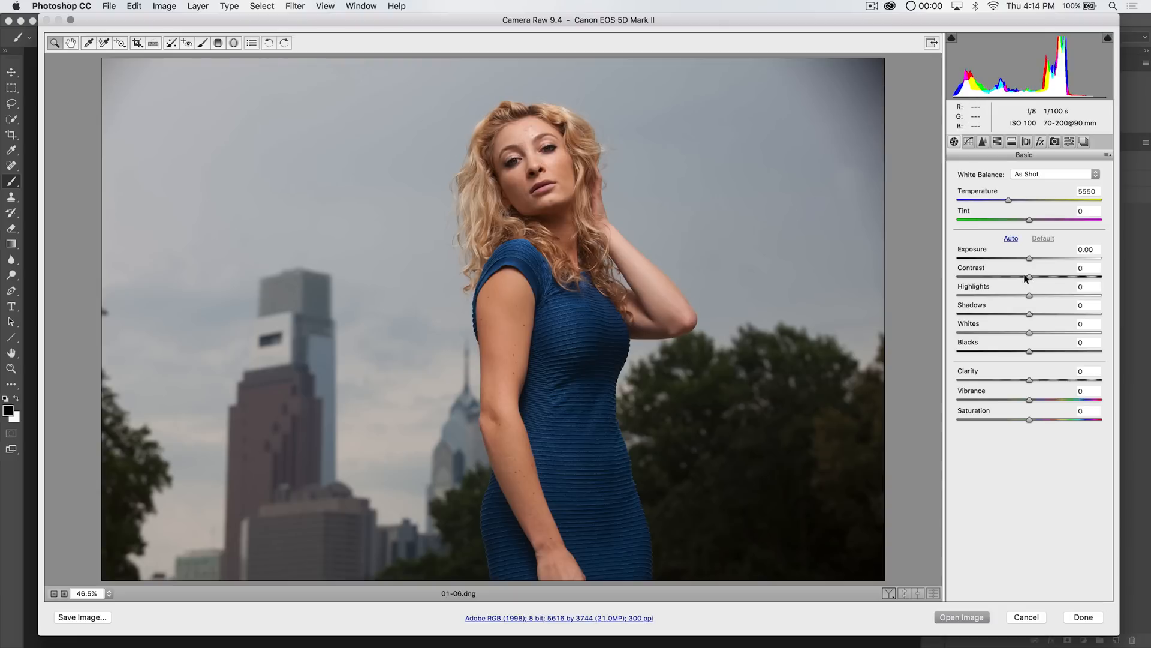
- Lower Contrast to -62 and set Shadows to +10
left_click_drag(1029, 277, 985, 277)
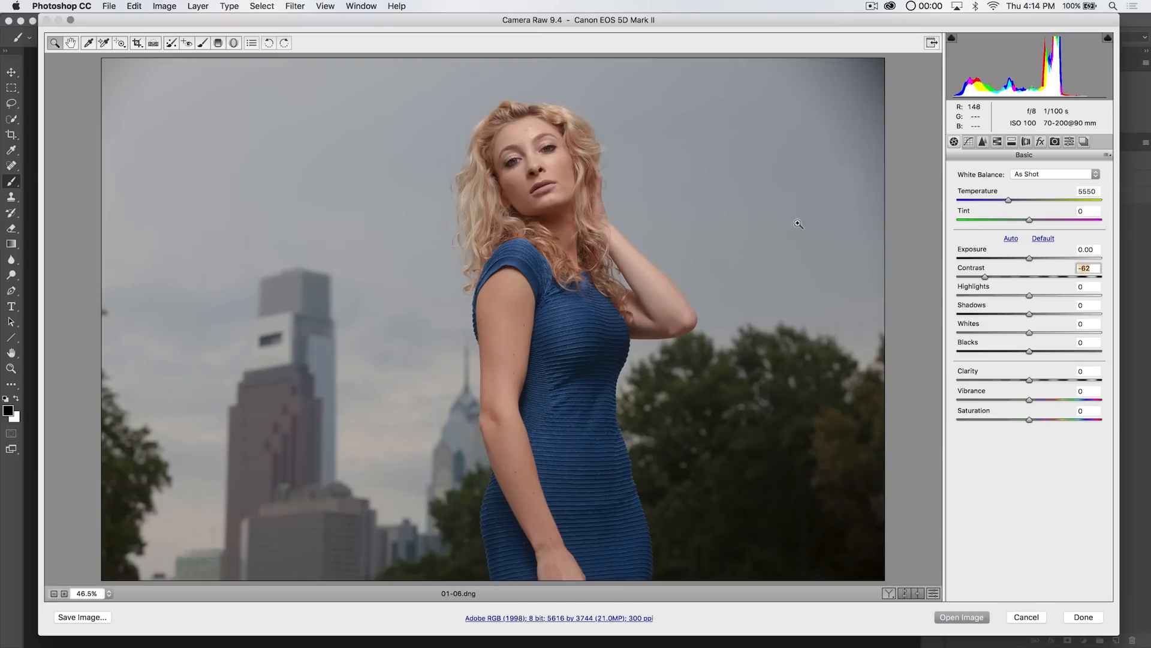
mouse_move(544, 419)
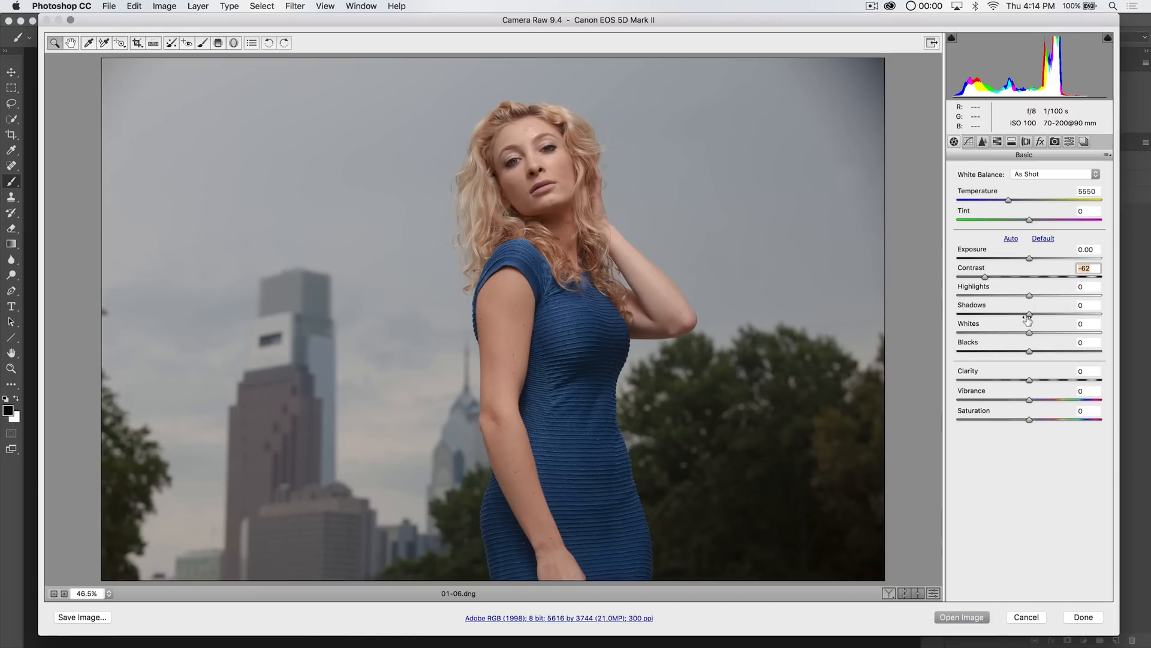
left_click_drag(1029, 314, 1045, 313)
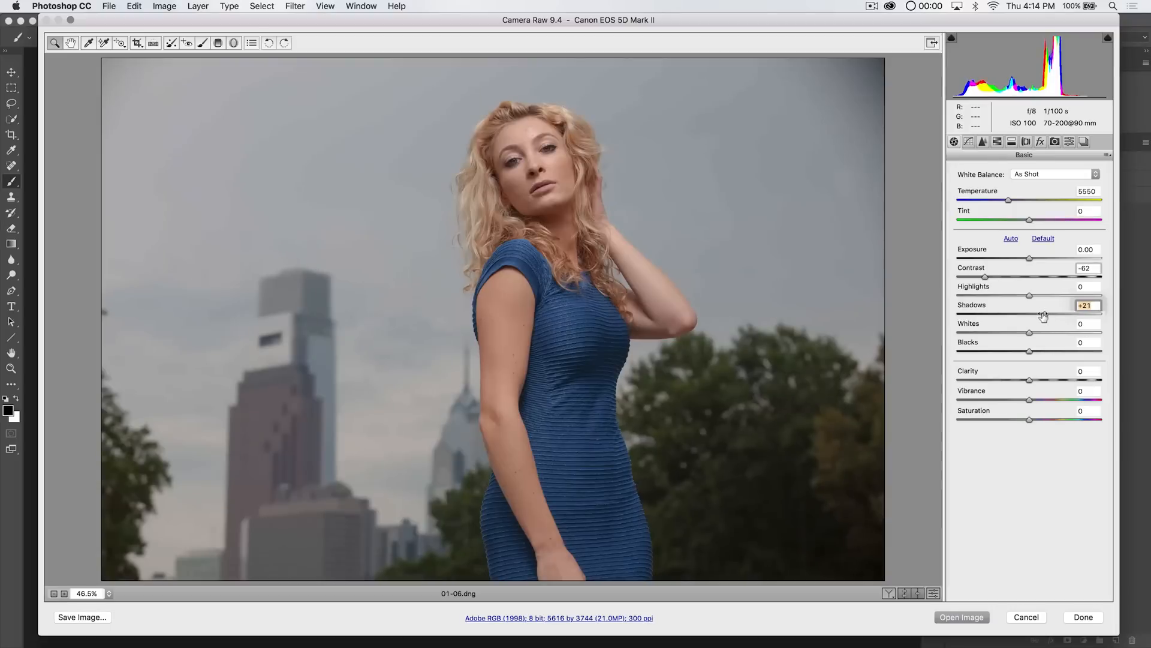
left_click_drag(1029, 314, 1070, 313)
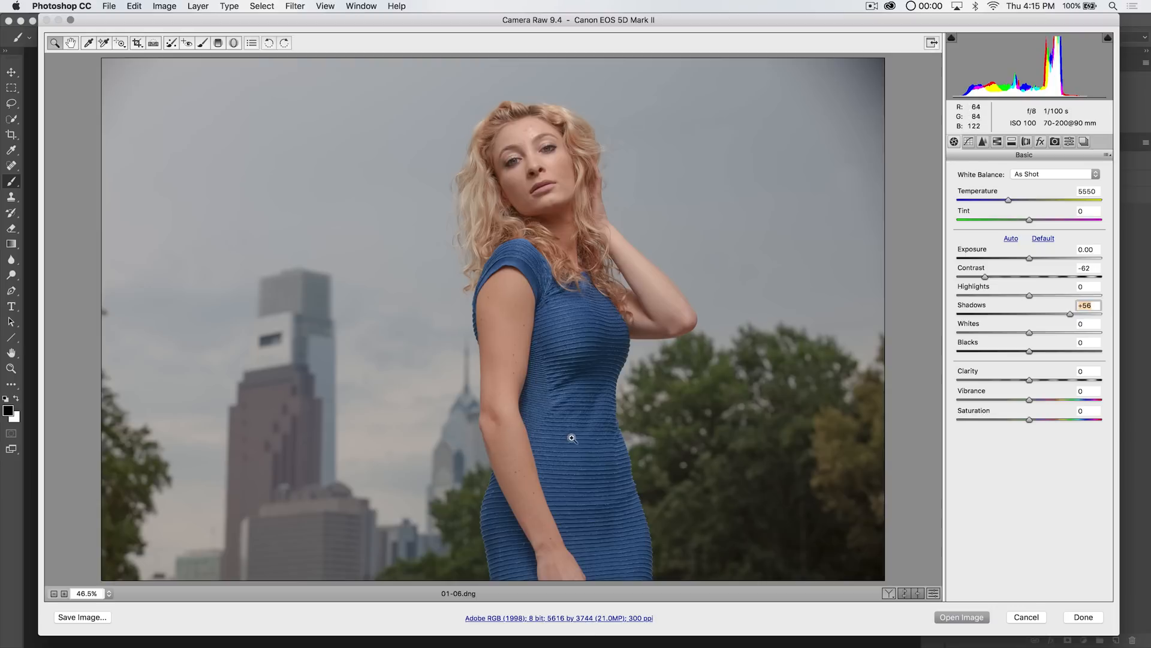
mouse_move(814, 296)
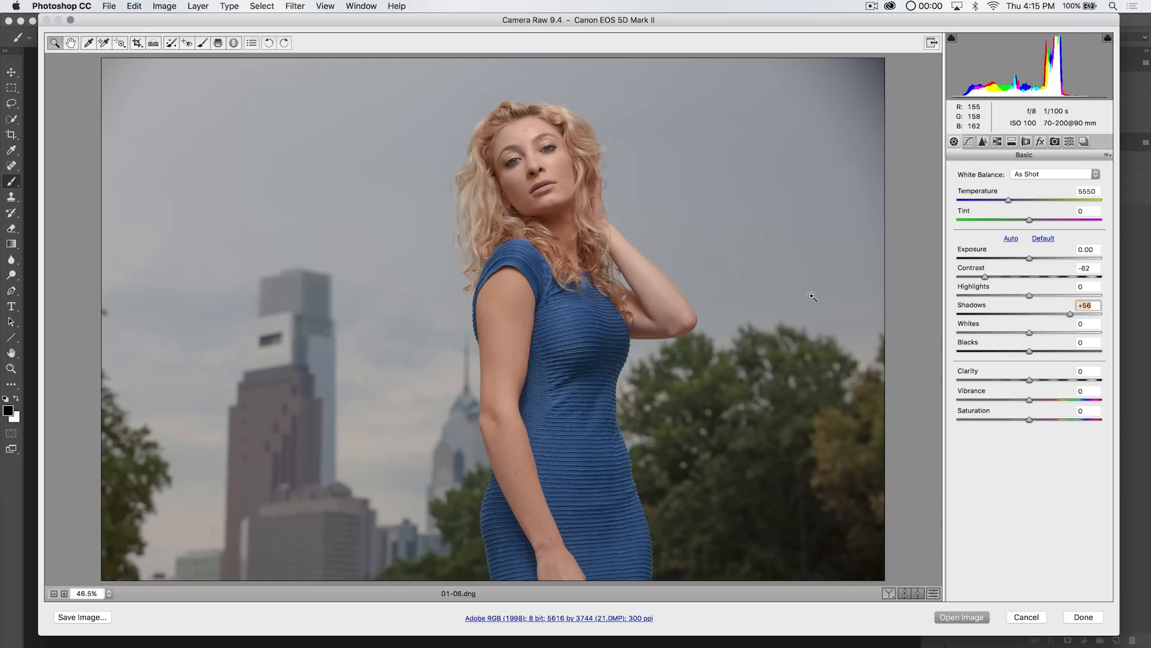
left_click_drag(1069, 314, 1038, 313)
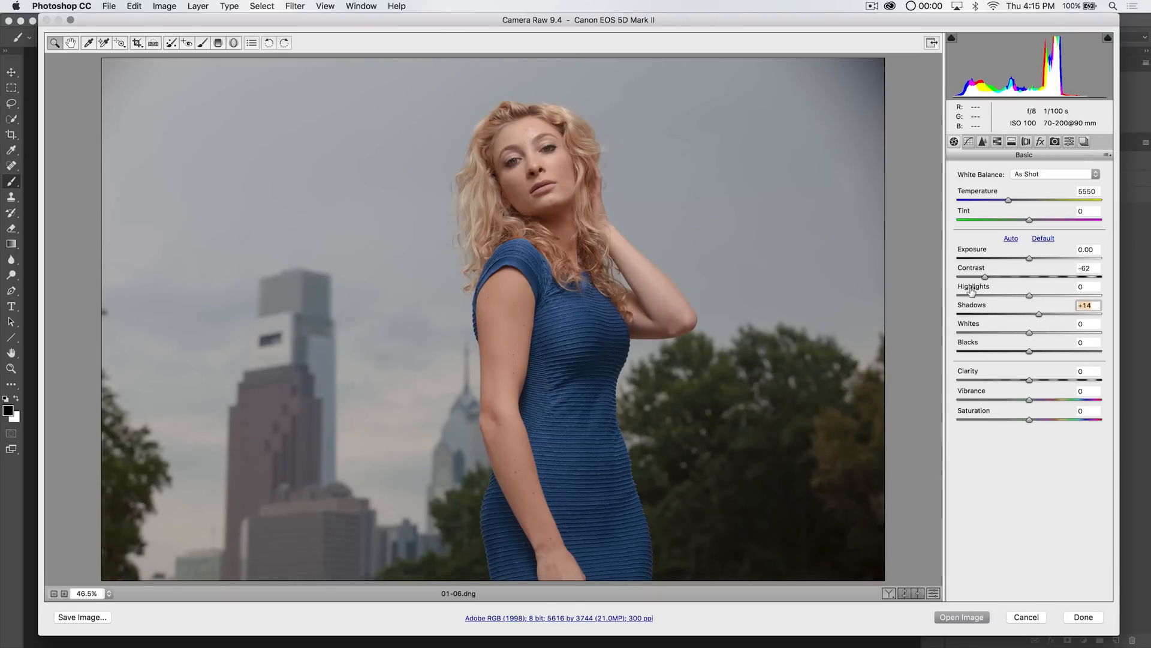
mouse_move(1050, 320)
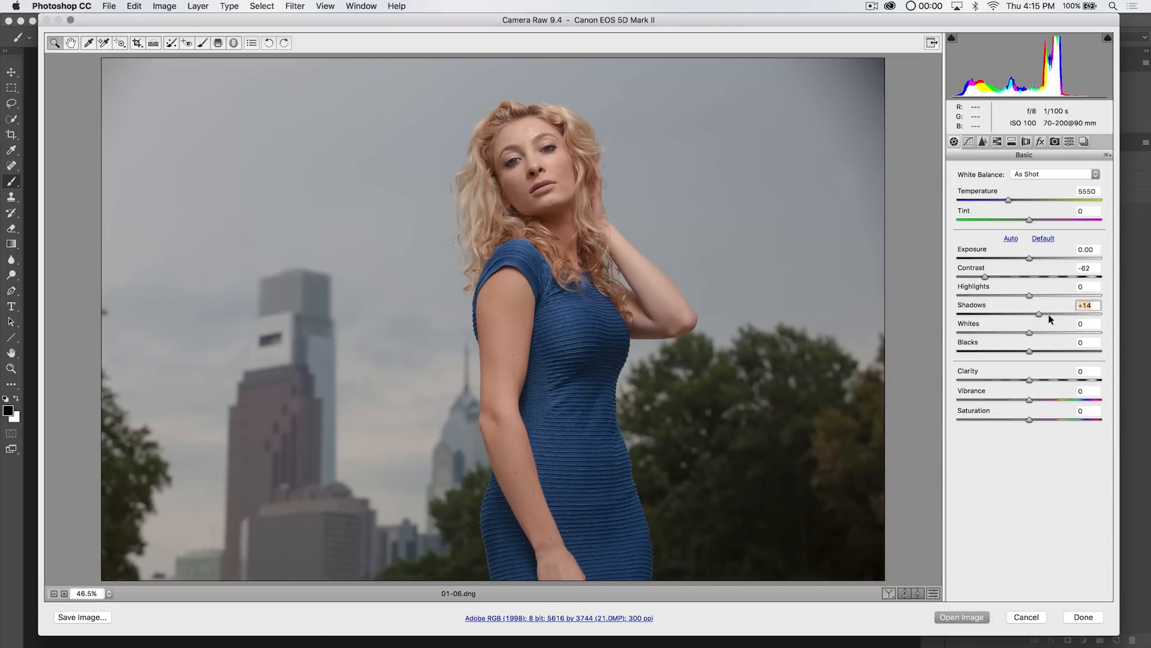
left_click_drag(1039, 314, 1036, 314)
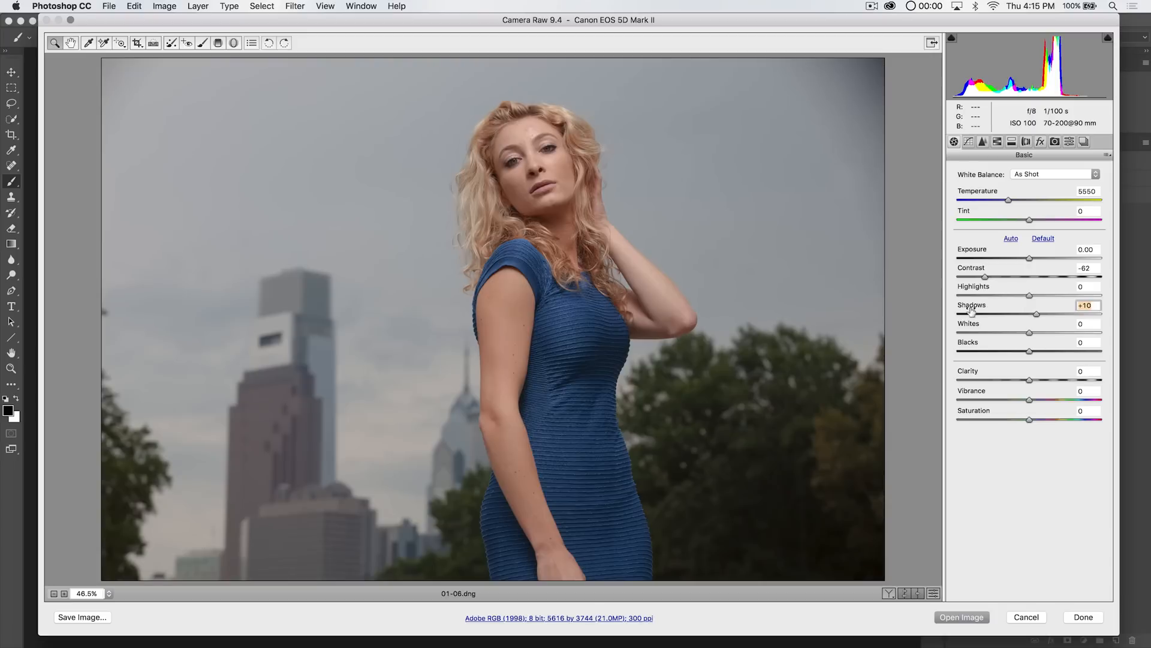
- Set Blacks to +12 and toggle the preview to compare with the original
left_click_drag(1030, 350, 1049, 350)
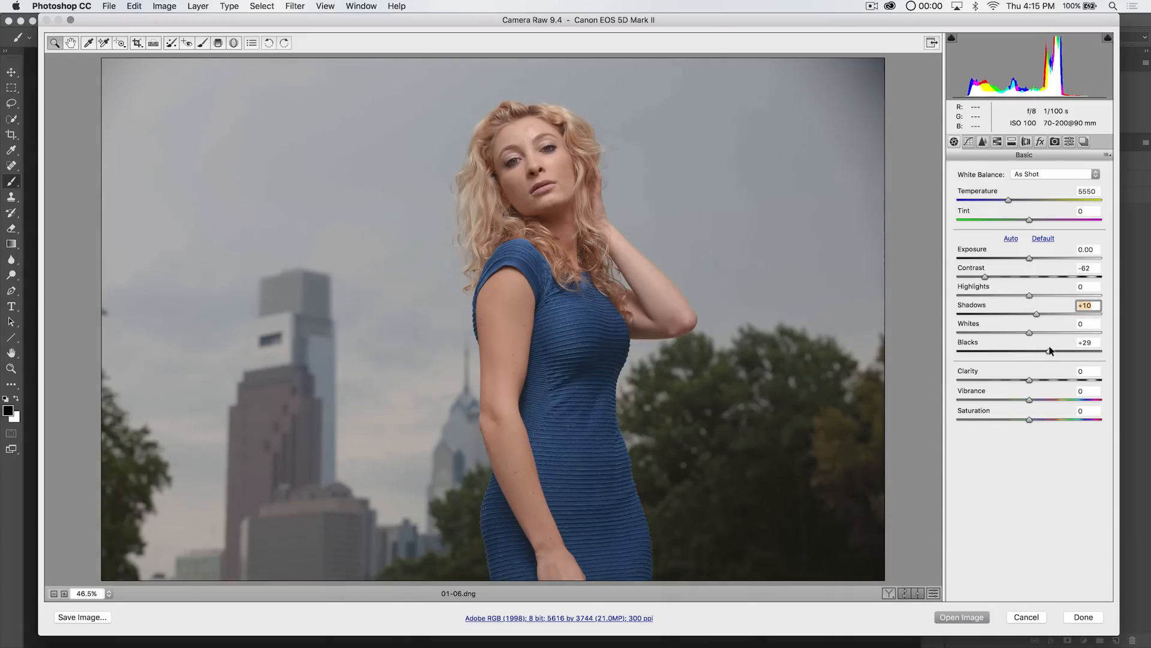
left_click_drag(1049, 351, 1065, 351)
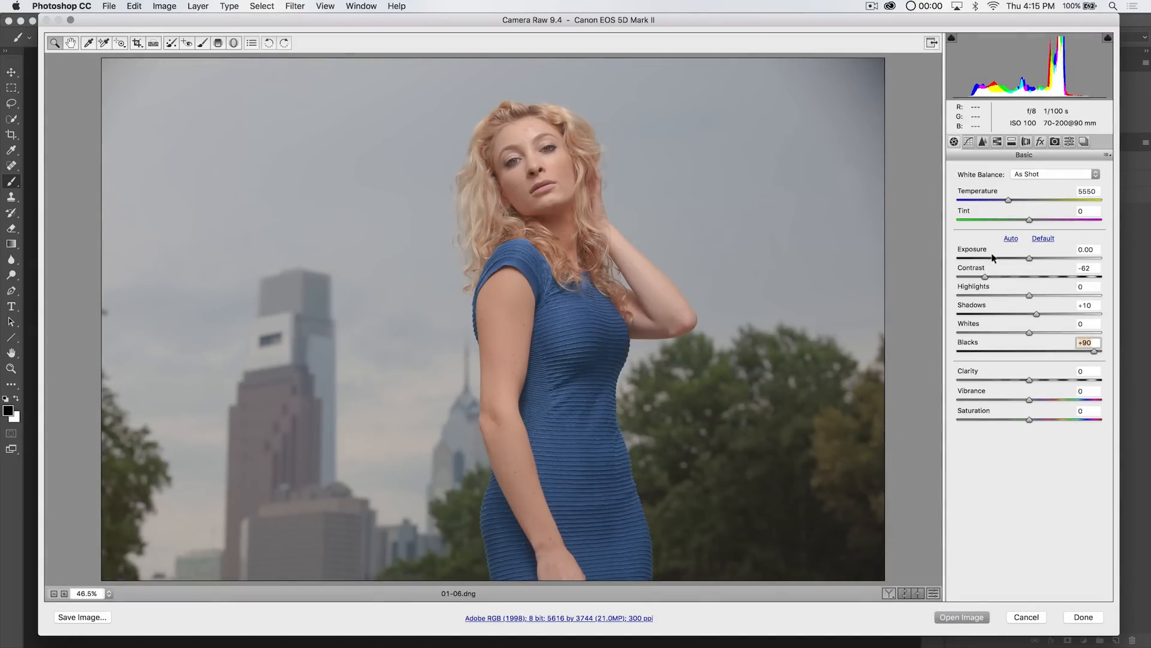
left_click_drag(1093, 353, 1034, 352)
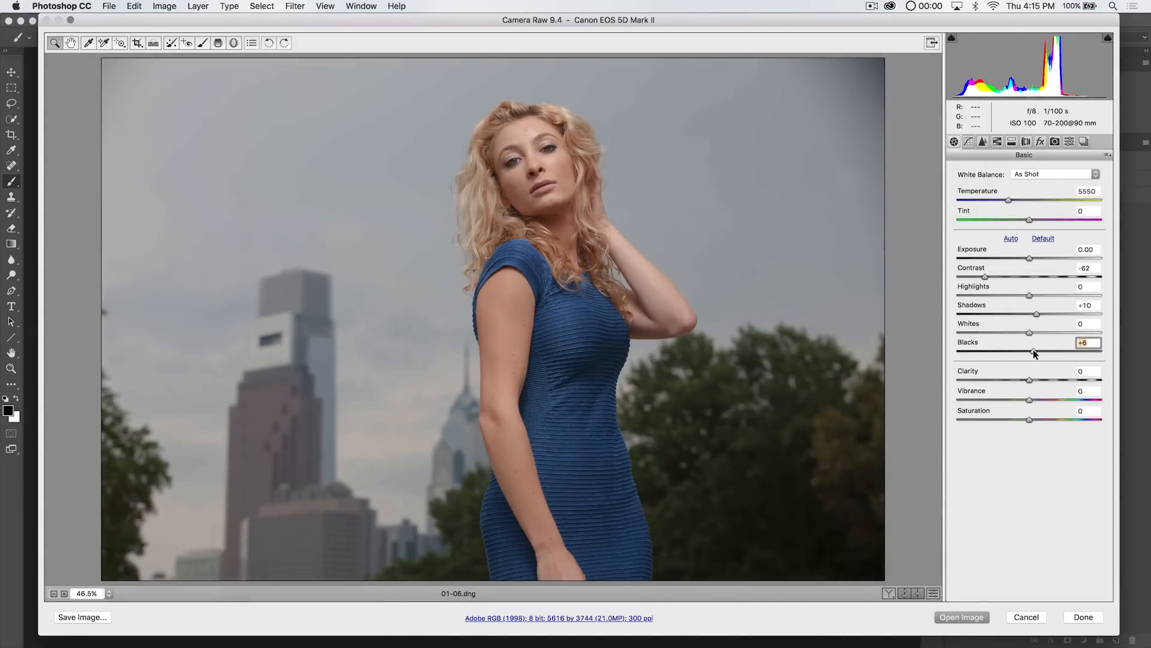
left_click_drag(1034, 351, 1038, 350)
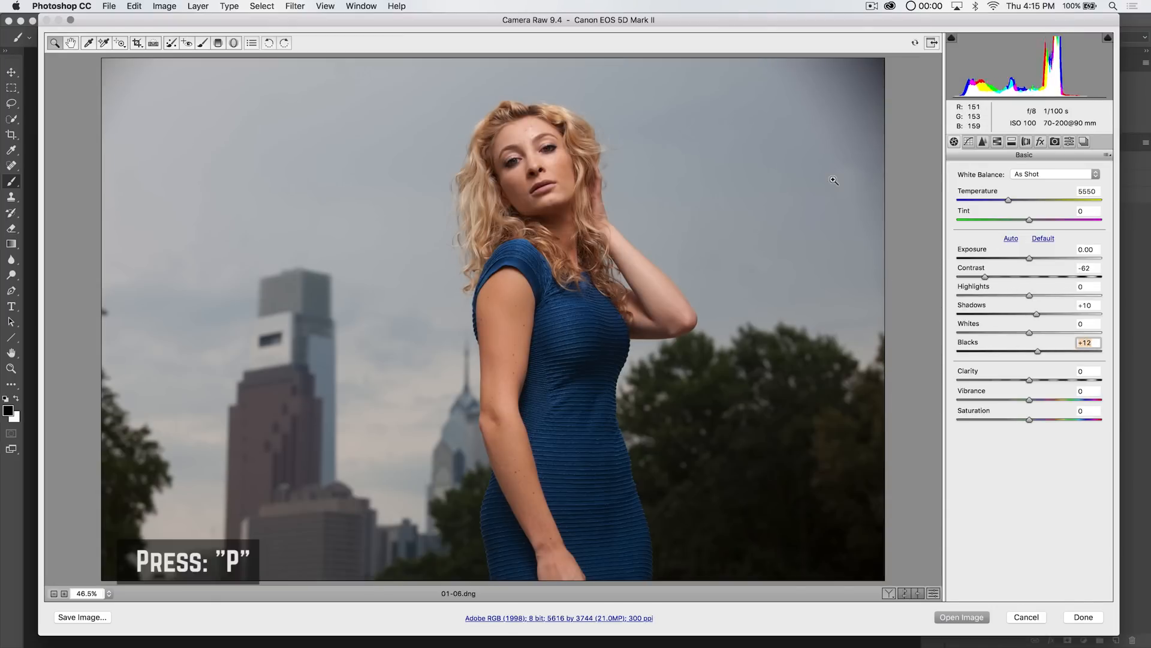
key("p")
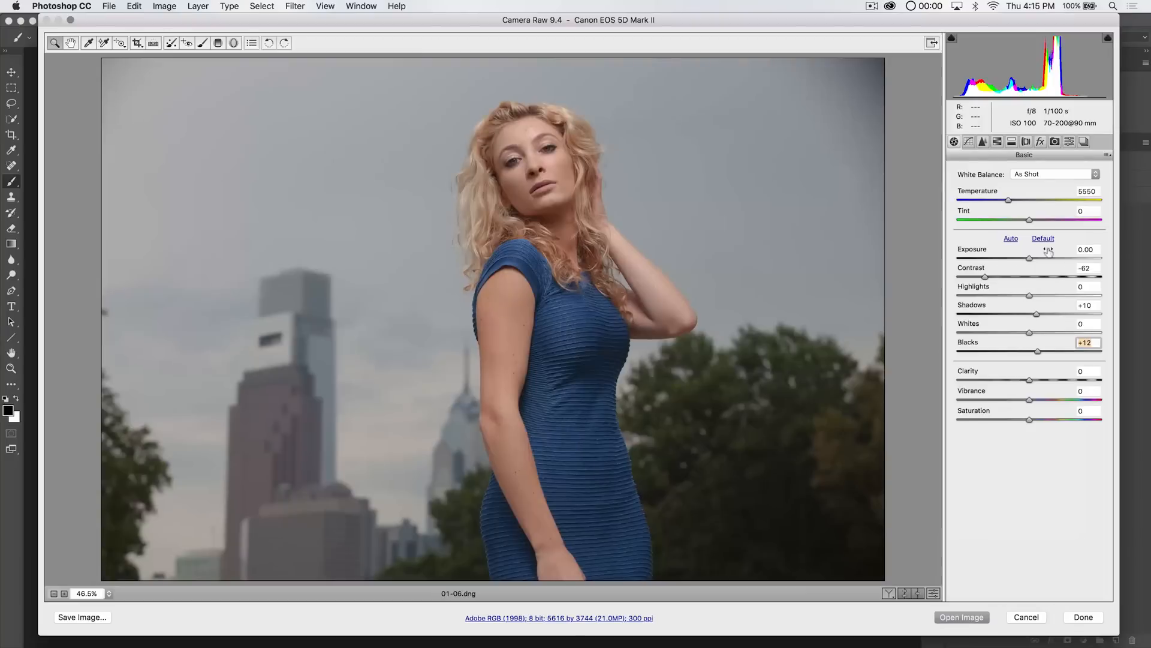
- Set Exposure +0.20, Whites -13, Vibrance -8 and Temperature 5650
left_click_drag(1029, 257, 1035, 258)
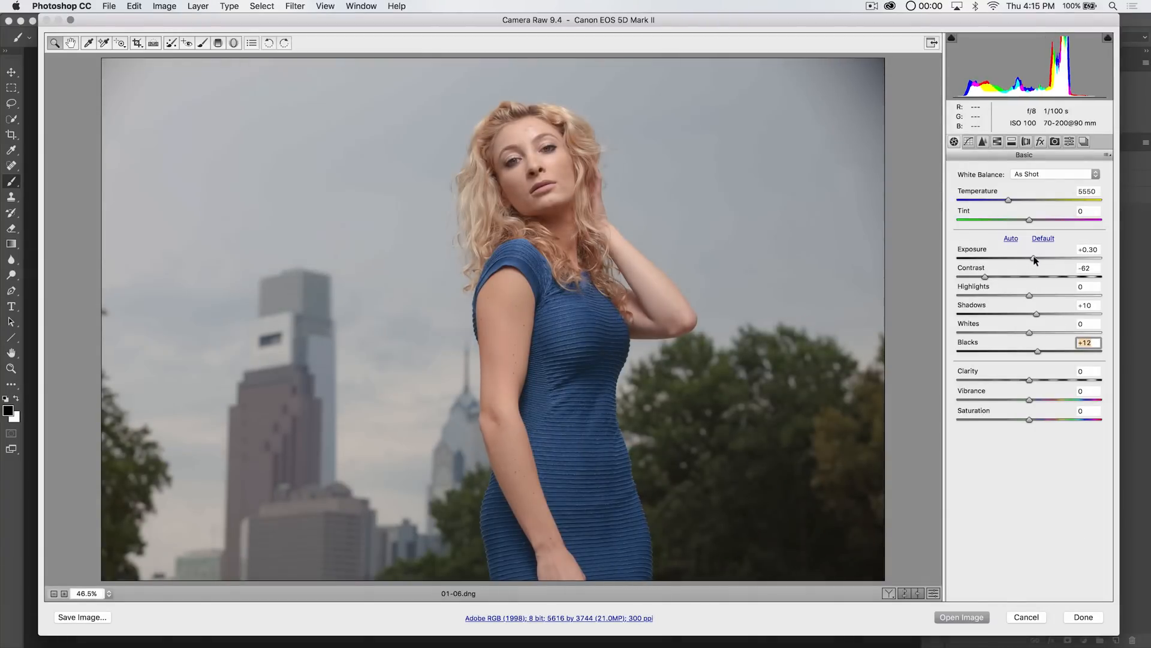
left_click_drag(1036, 259, 1032, 259)
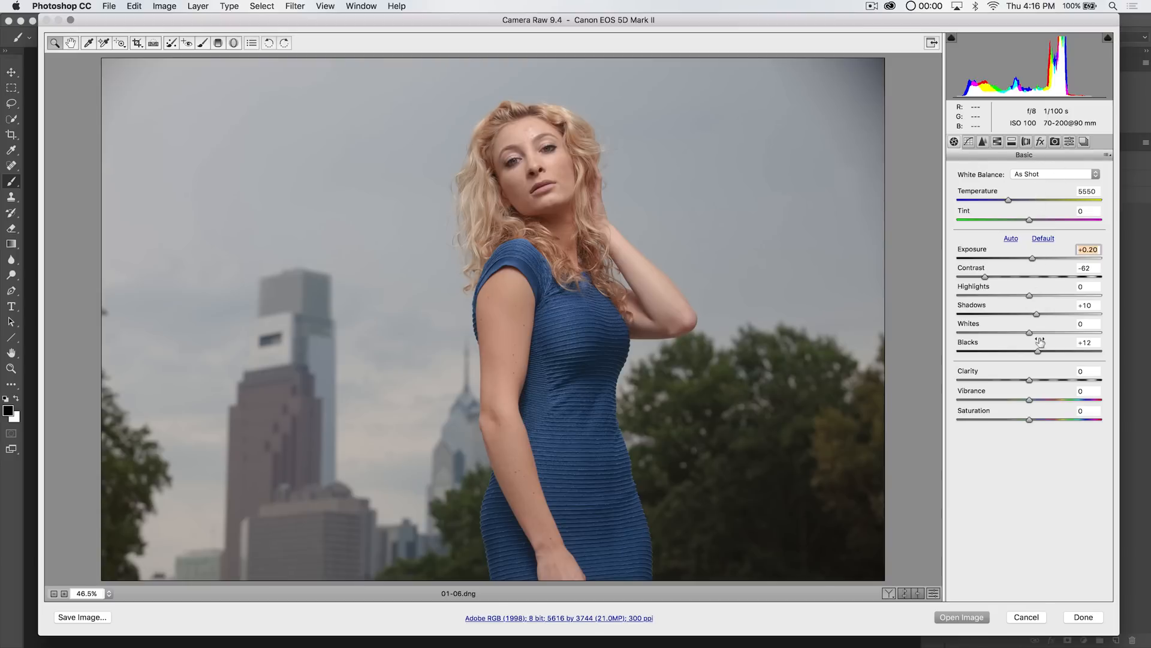
left_click_drag(1027, 333, 1043, 333)
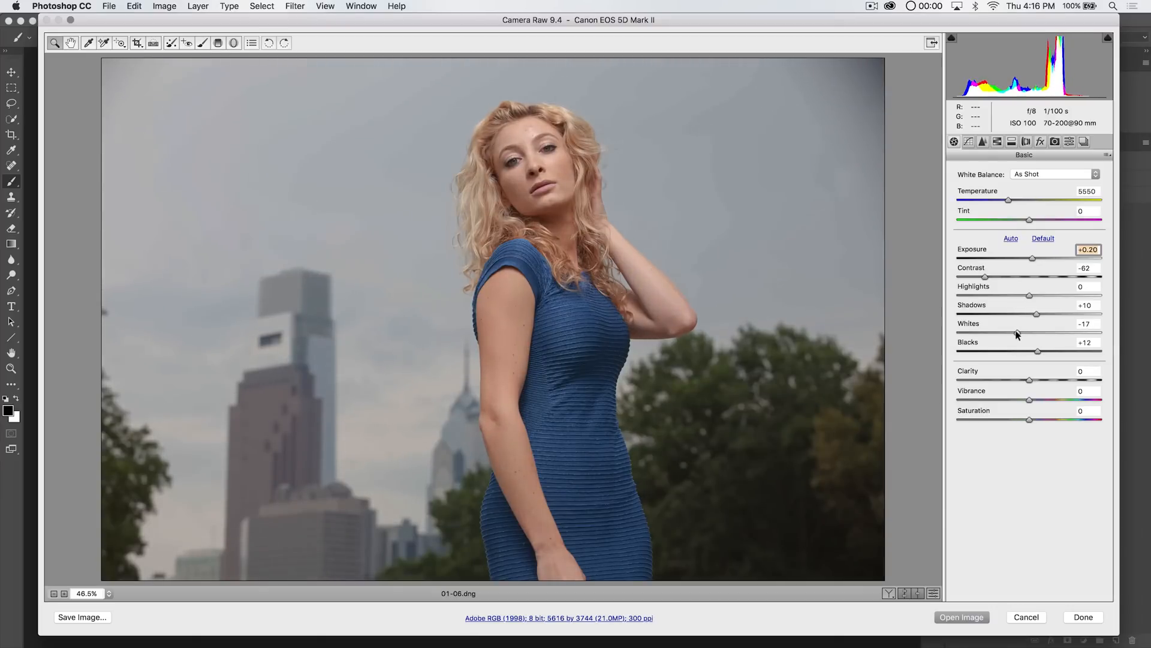
left_click_drag(1036, 333, 1019, 333)
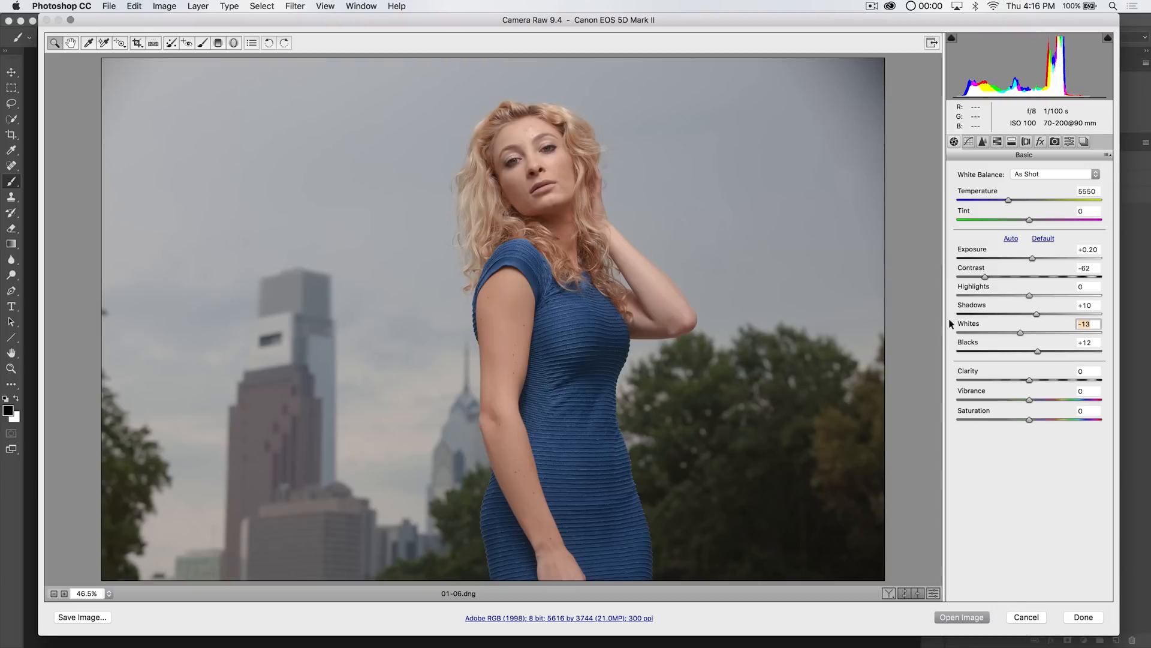
mouse_move(923, 307)
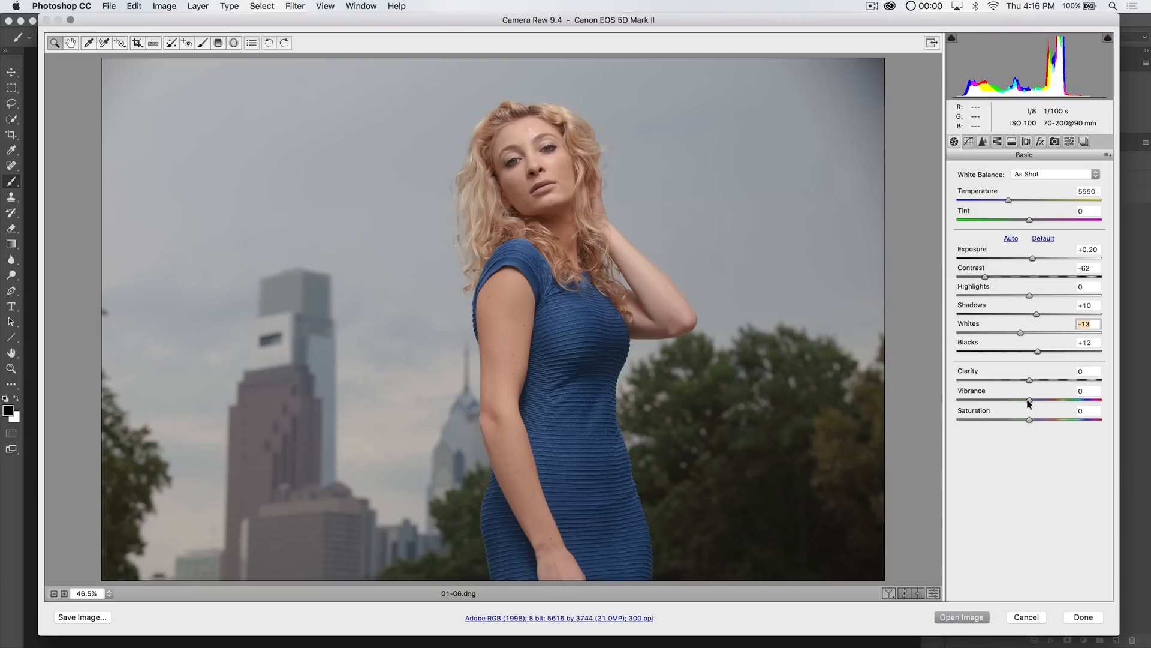
left_click_drag(1031, 401, 1021, 402)
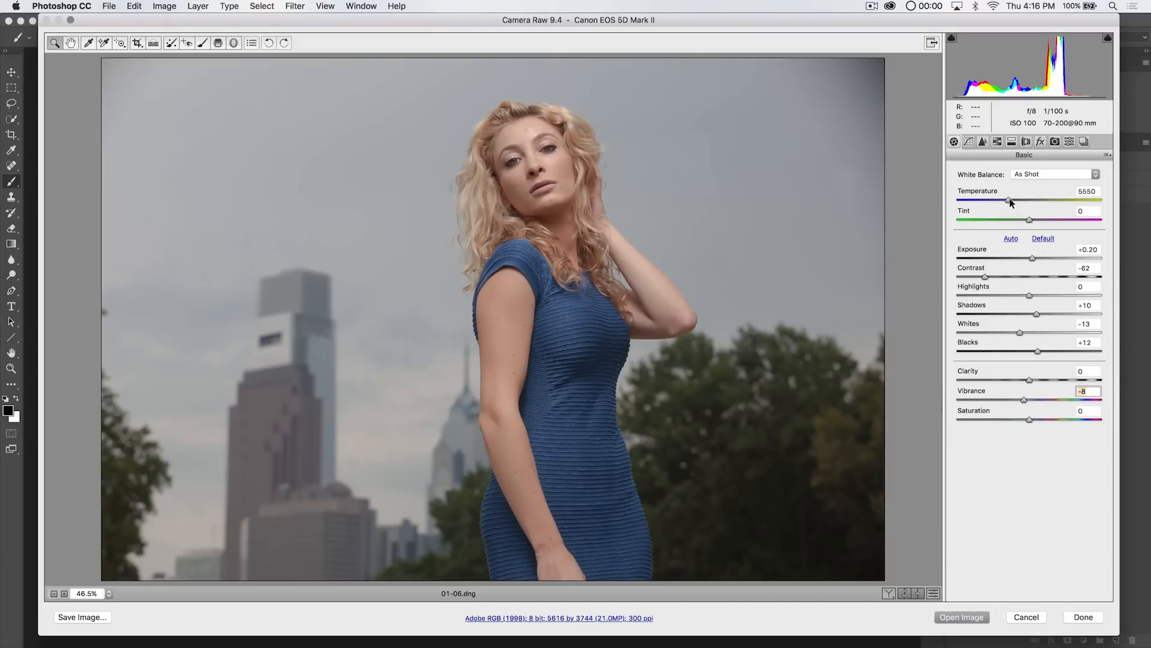
left_click_drag(1010, 202, 1023, 202)
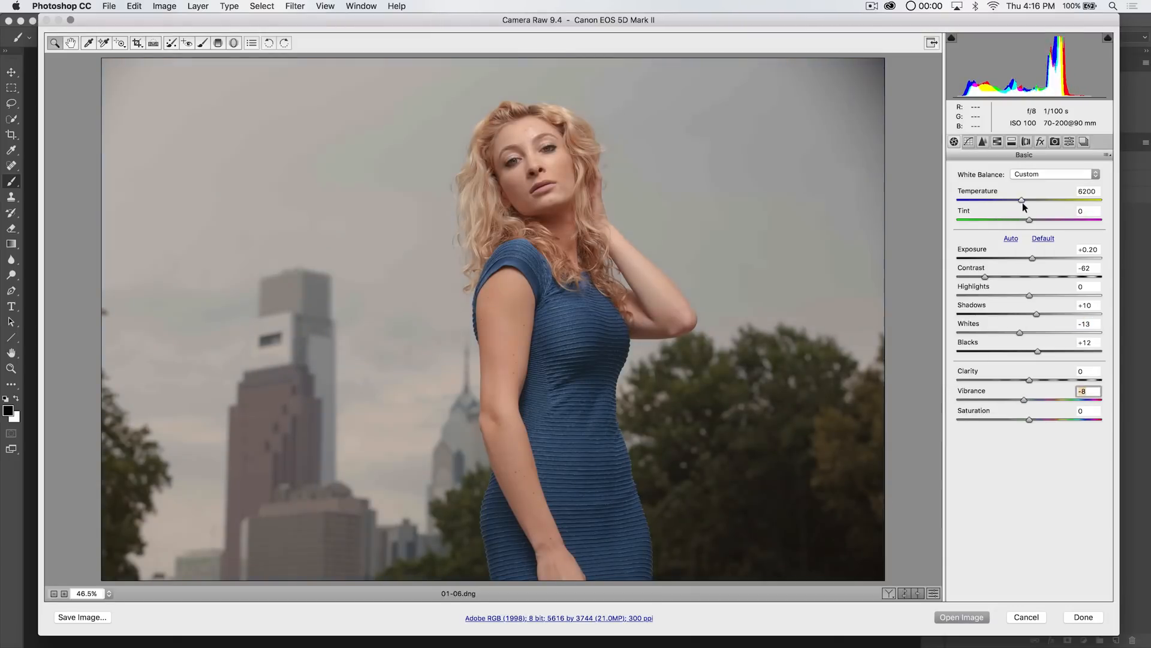
left_click_drag(1023, 201, 1011, 200)
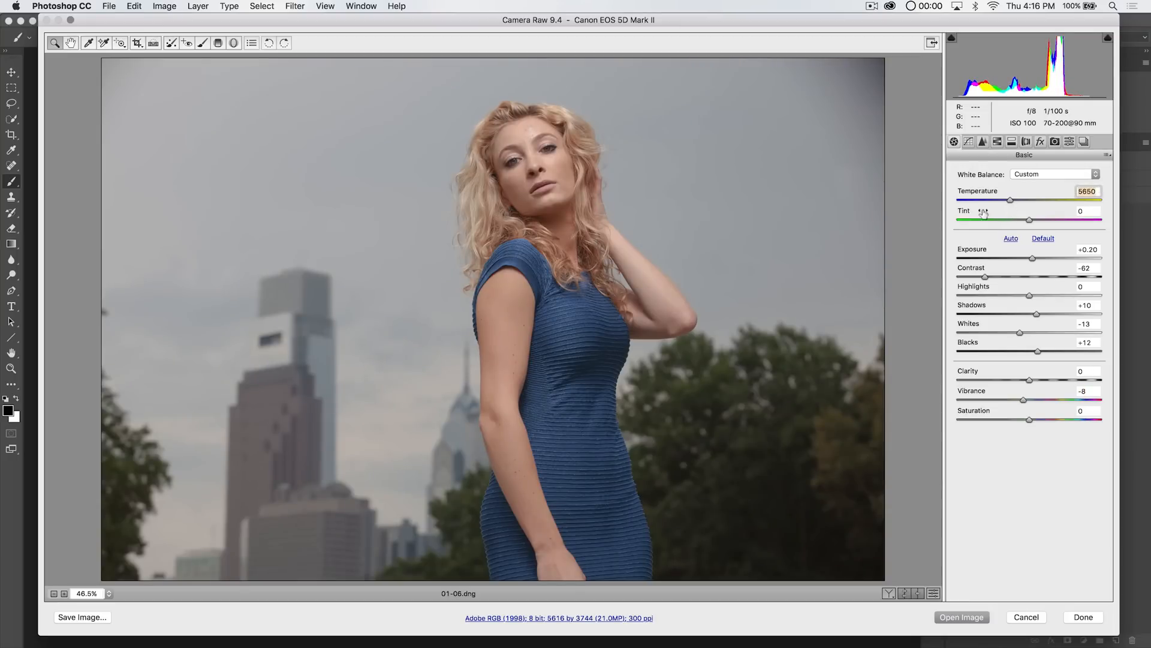
mouse_move(843, 213)
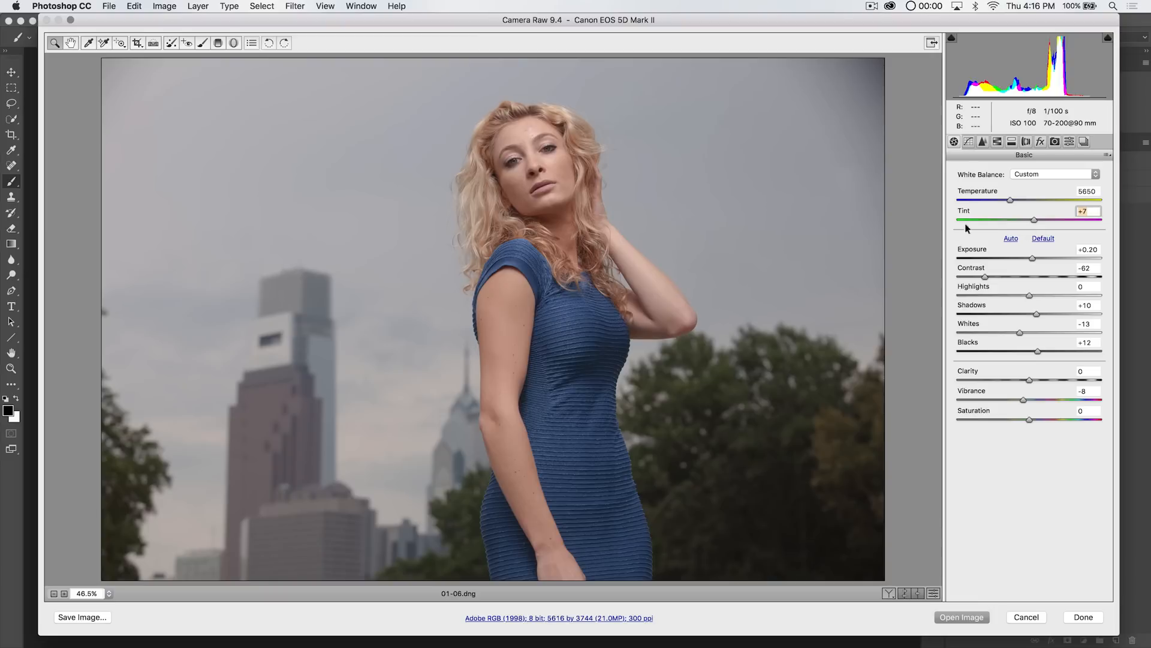
mouse_move(863, 201)
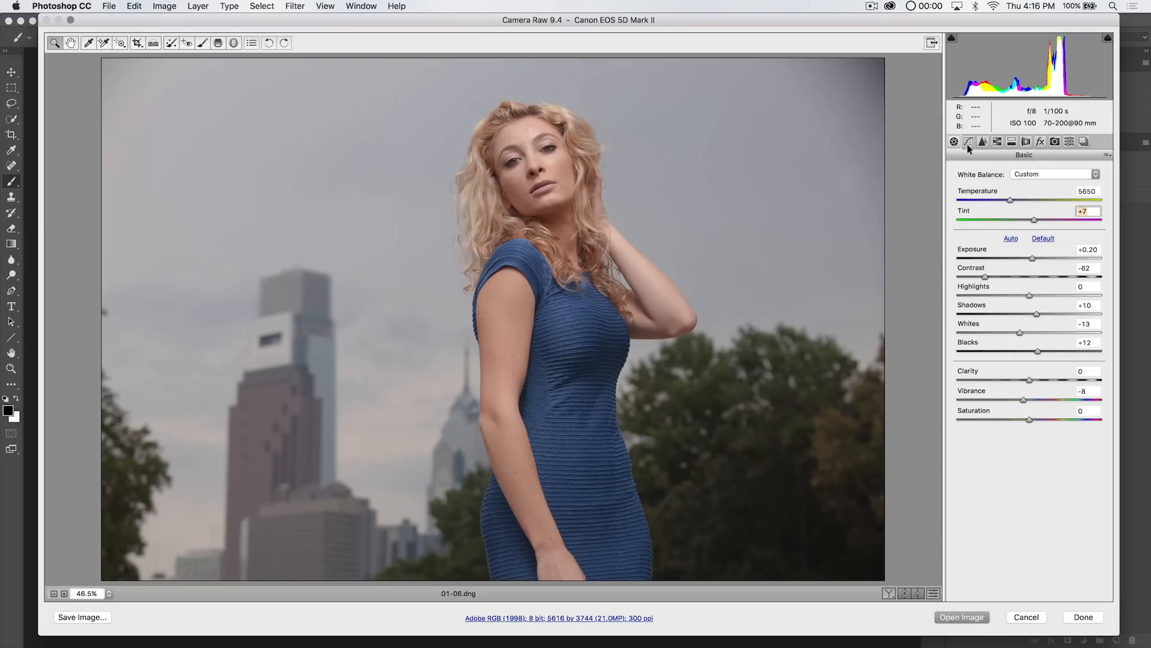
- Shape a custom point tone curve on the RGB channel
left_click(969, 141)
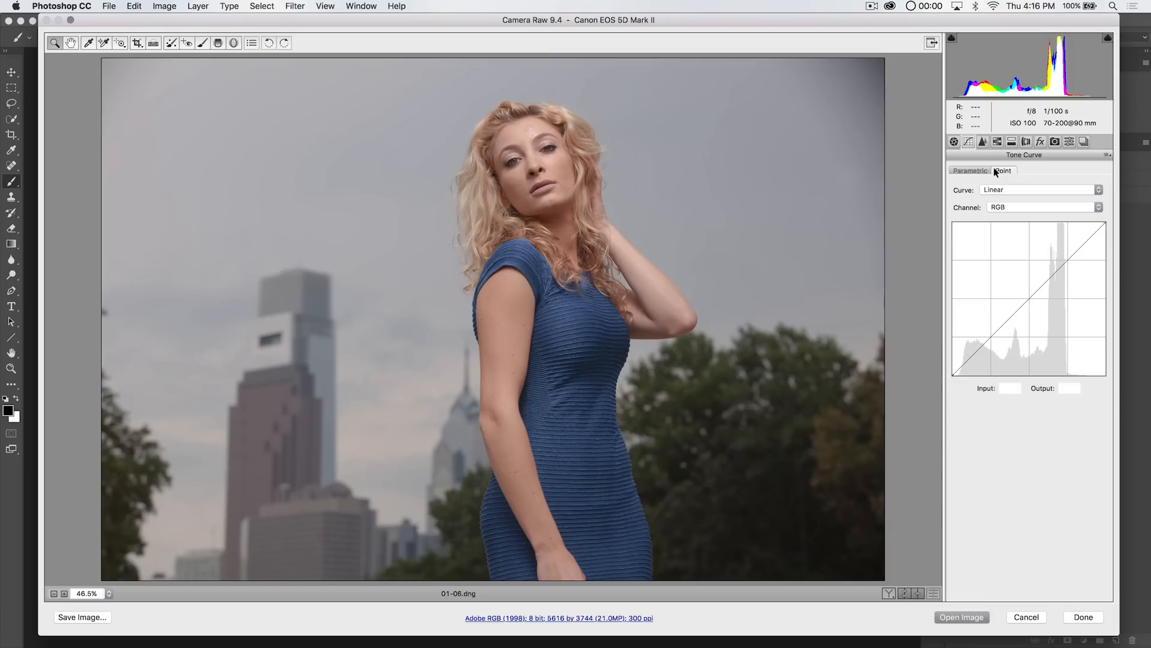
left_click(1002, 170)
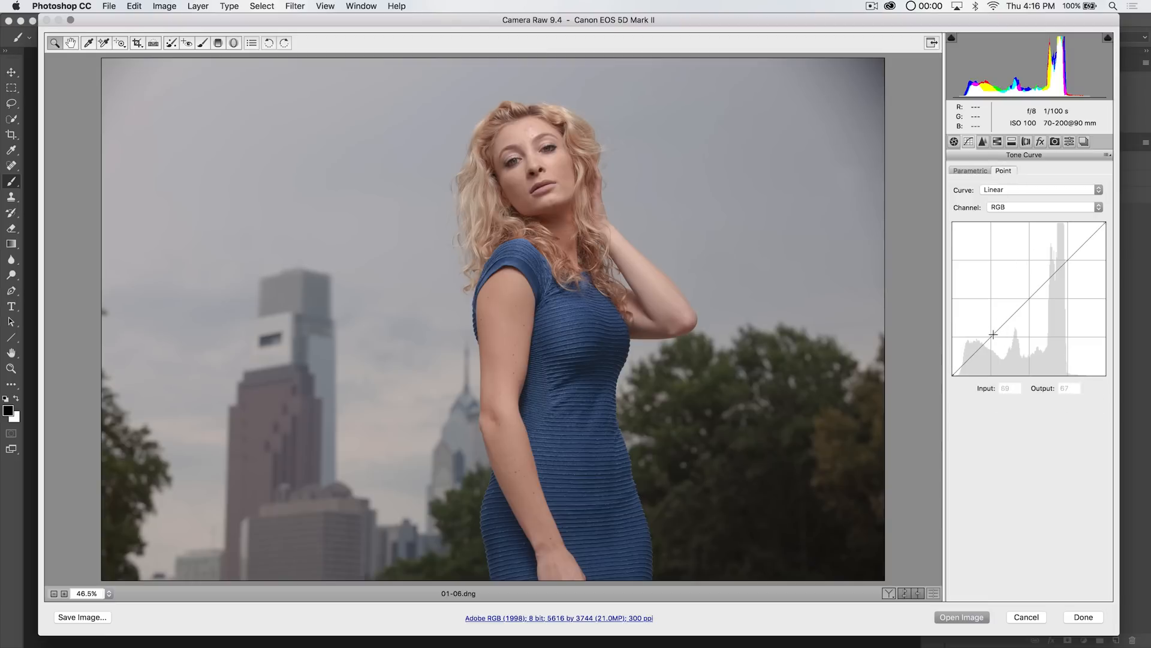
left_click_drag(994, 334, 1006, 341)
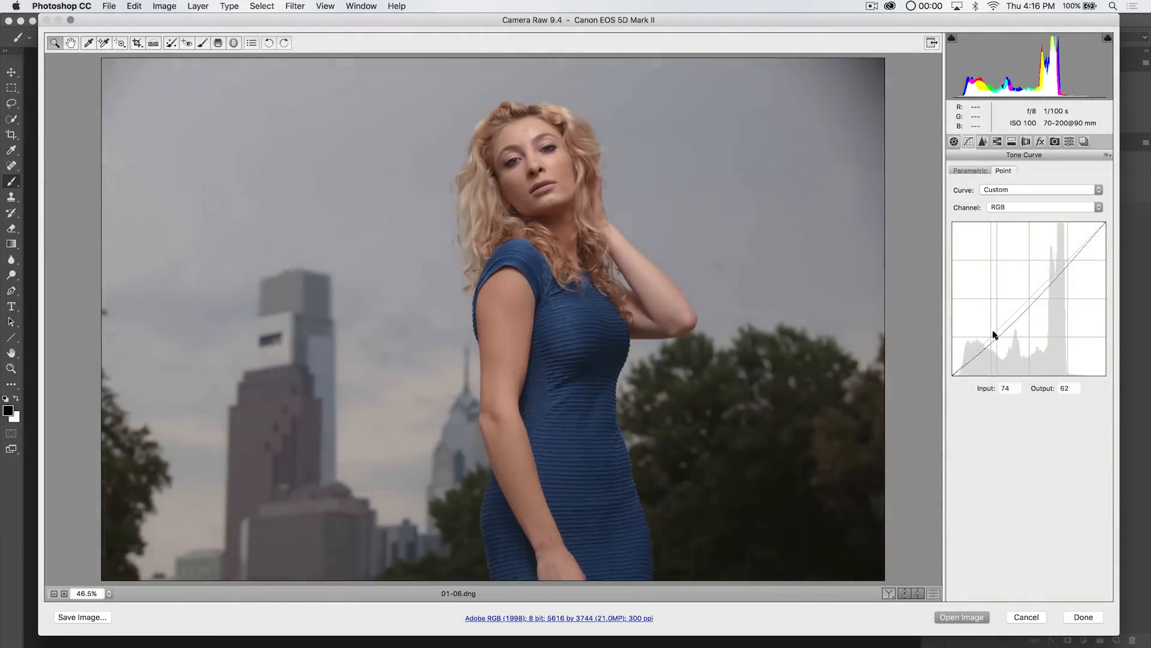
left_click_drag(997, 331, 996, 360)
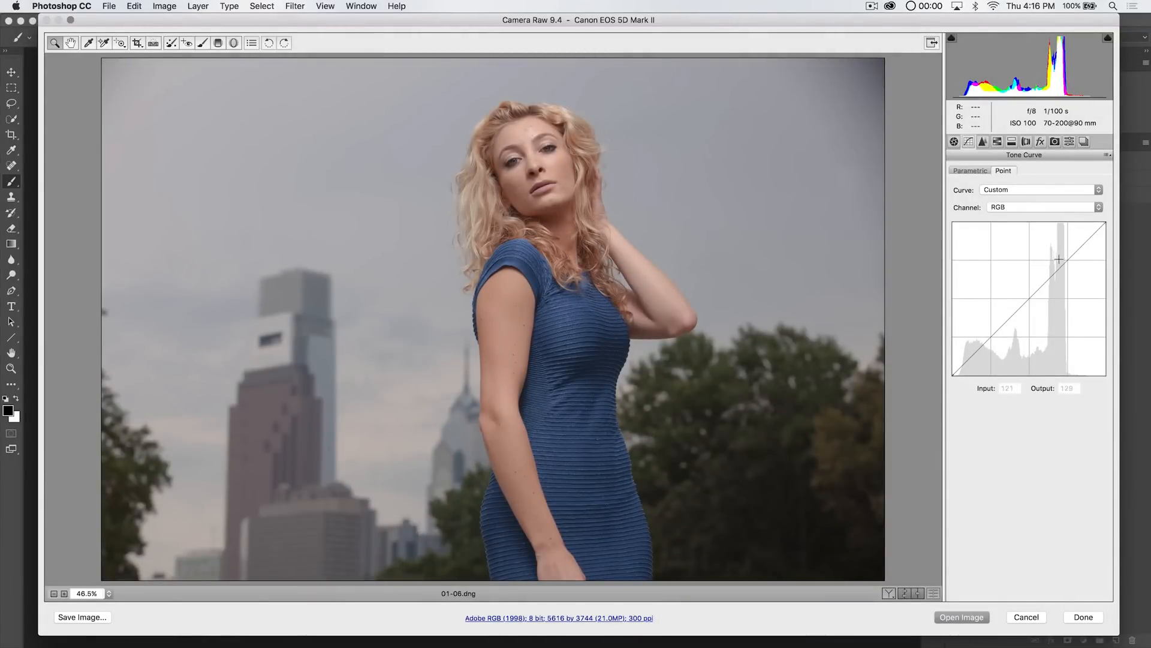
left_click(1040, 206)
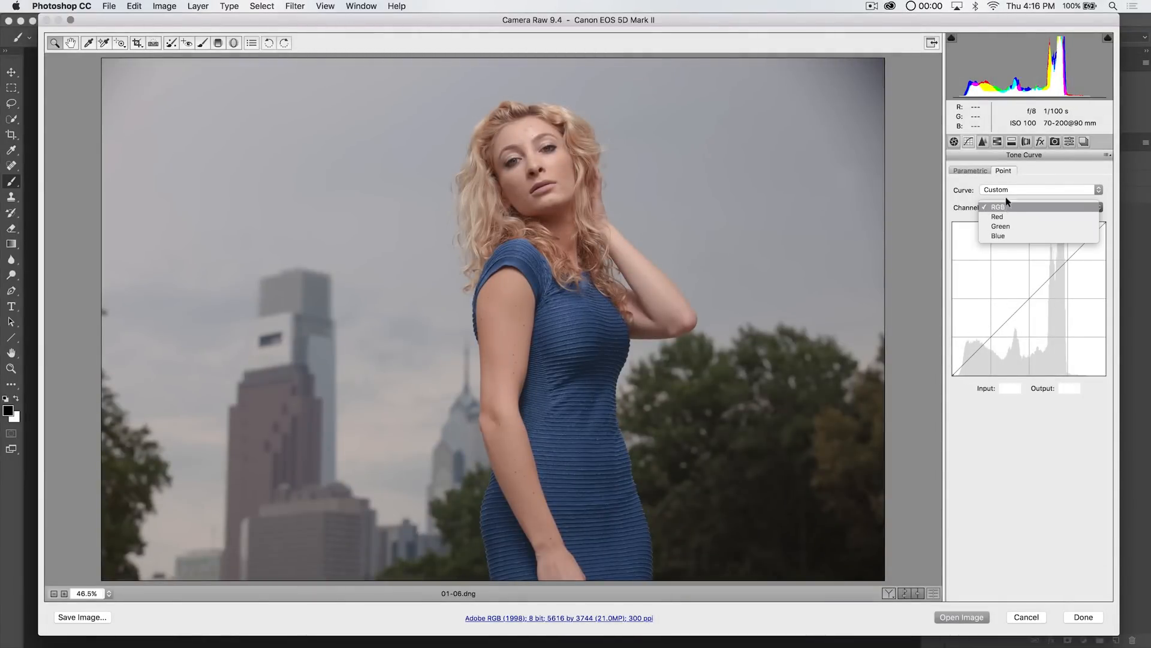
left_click(1011, 142)
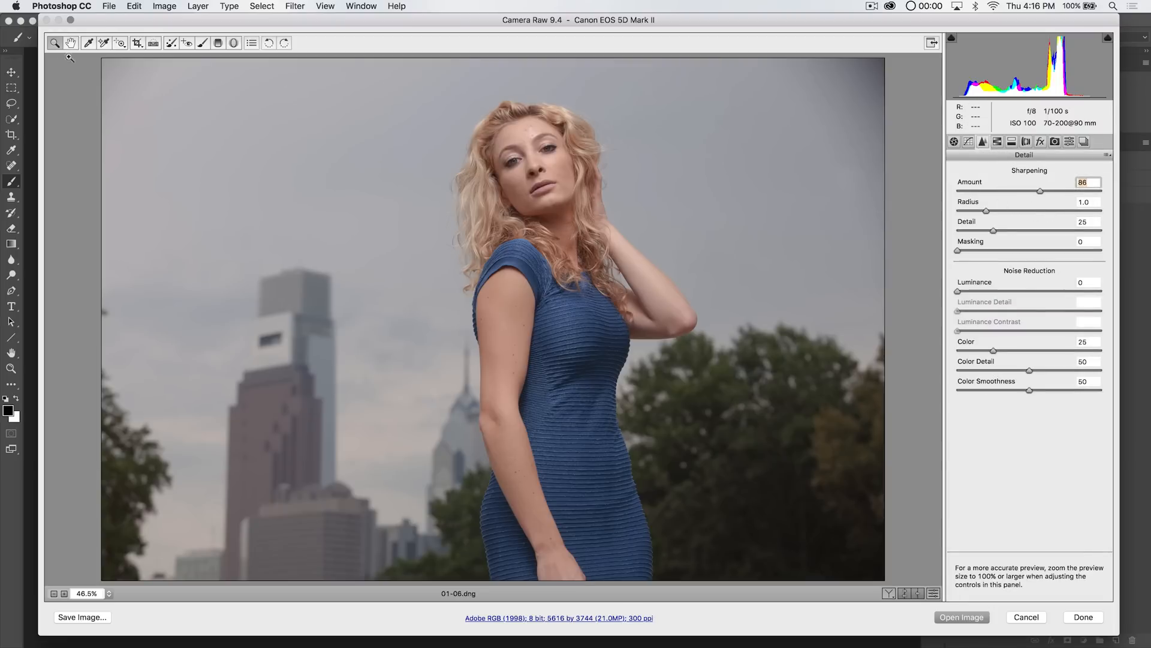
left_click(55, 43)
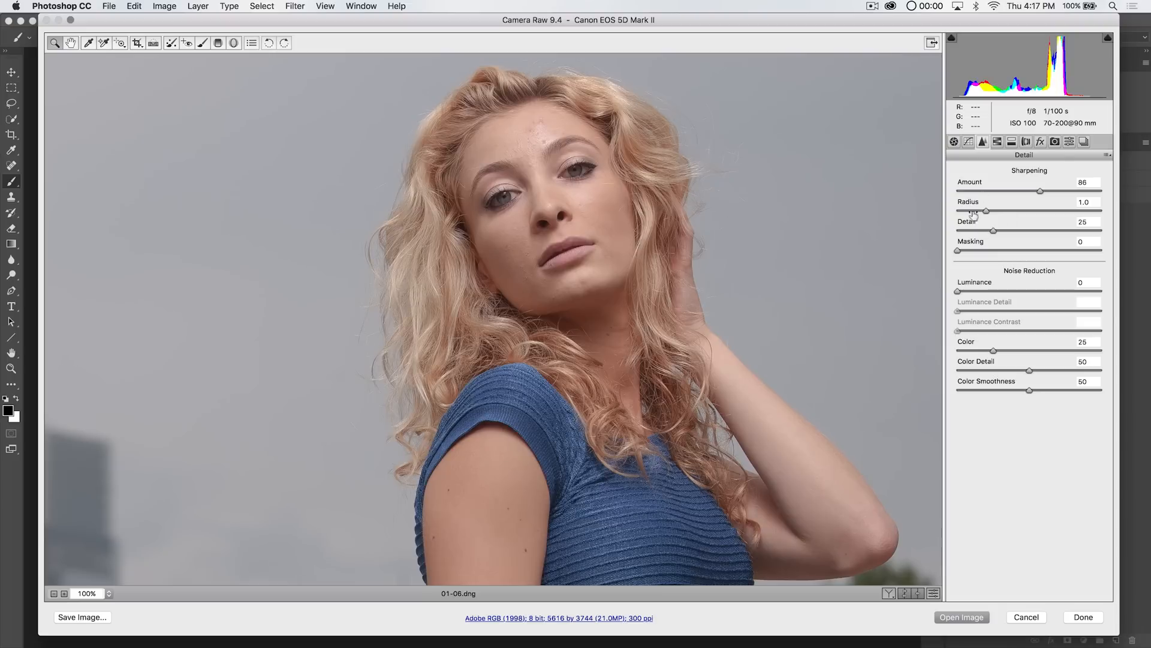
mouse_move(1004, 132)
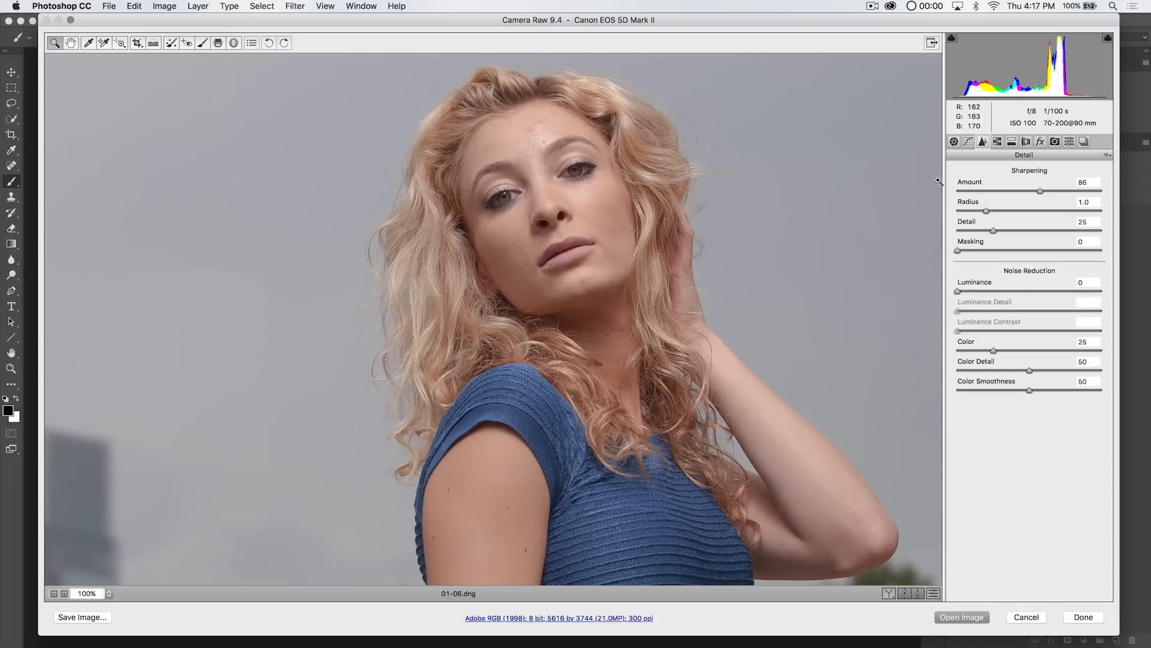
mouse_move(72, 43)
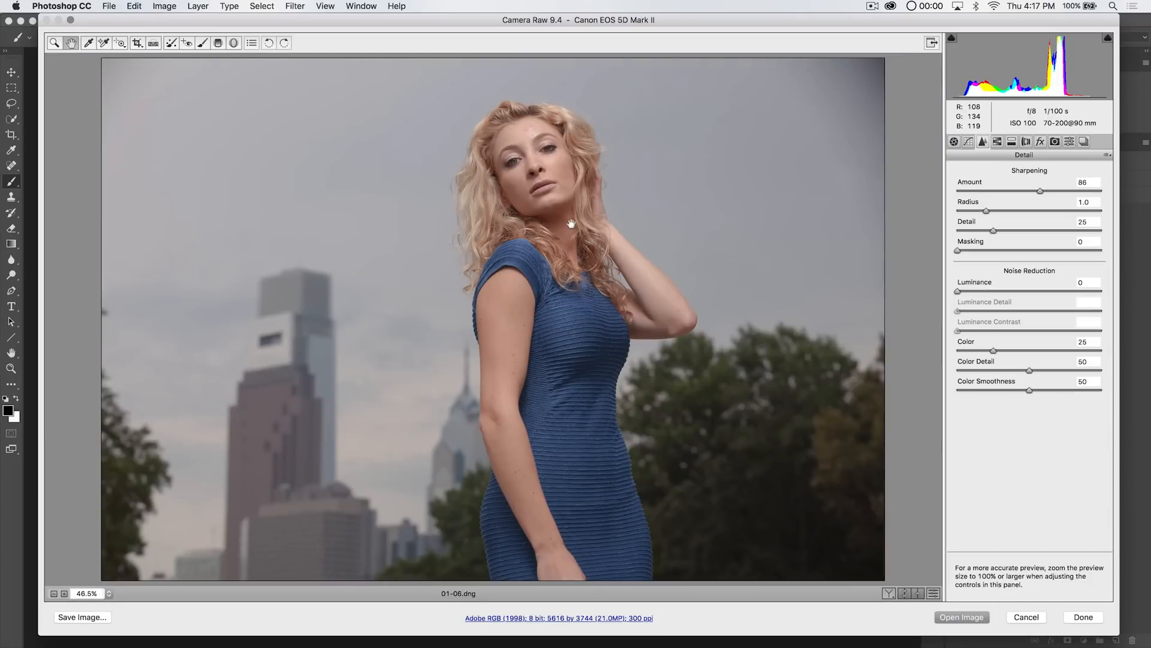
- Set the HSL yellows hue to +17
left_click(998, 141)
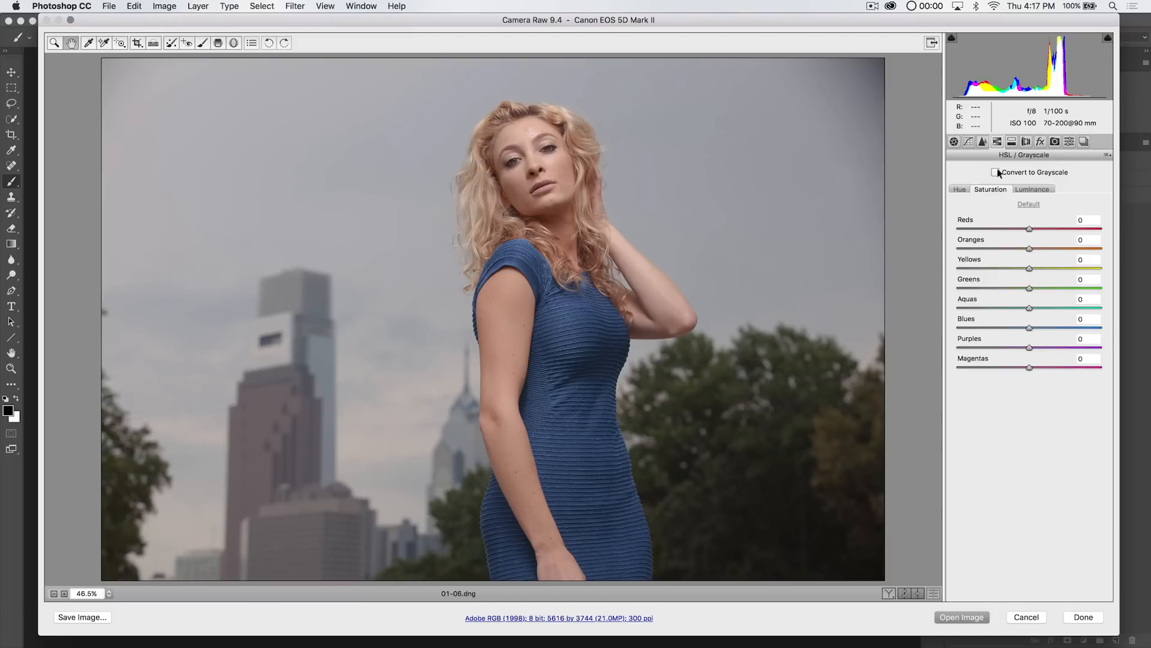
mouse_move(1025, 174)
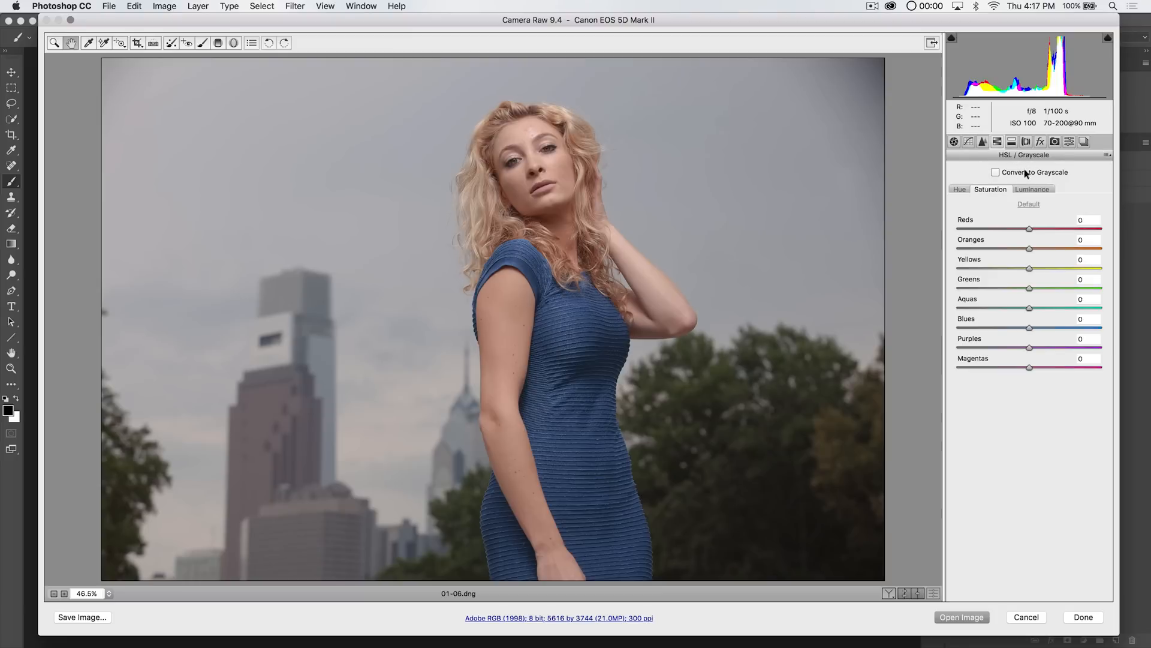
mouse_move(628, 472)
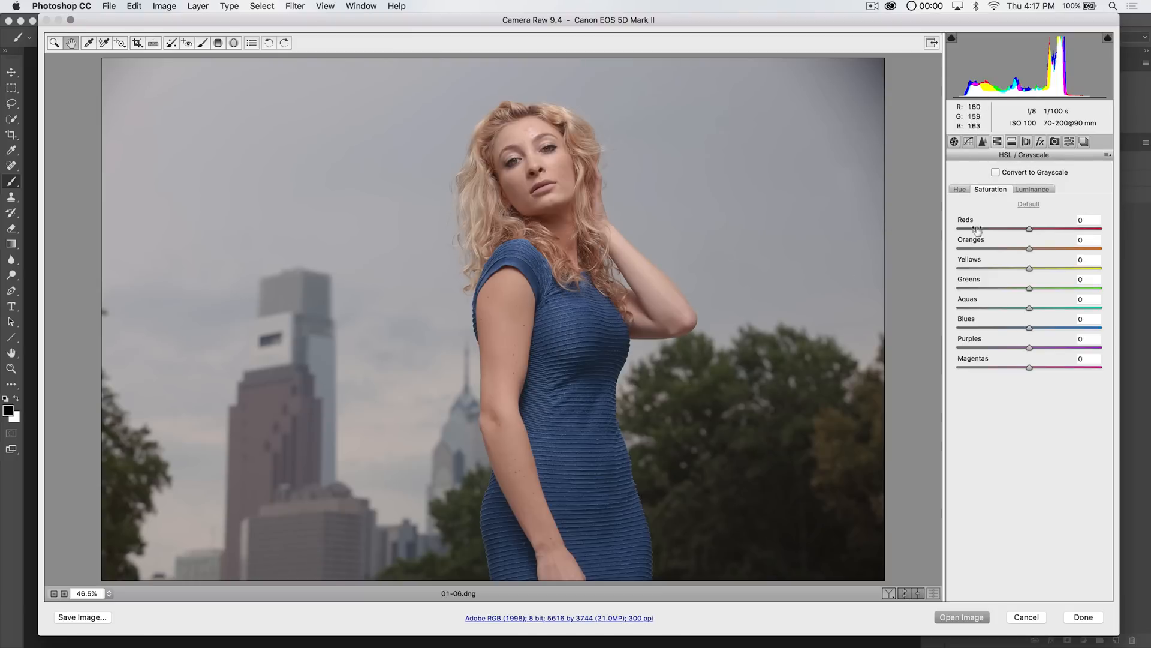
left_click(960, 189)
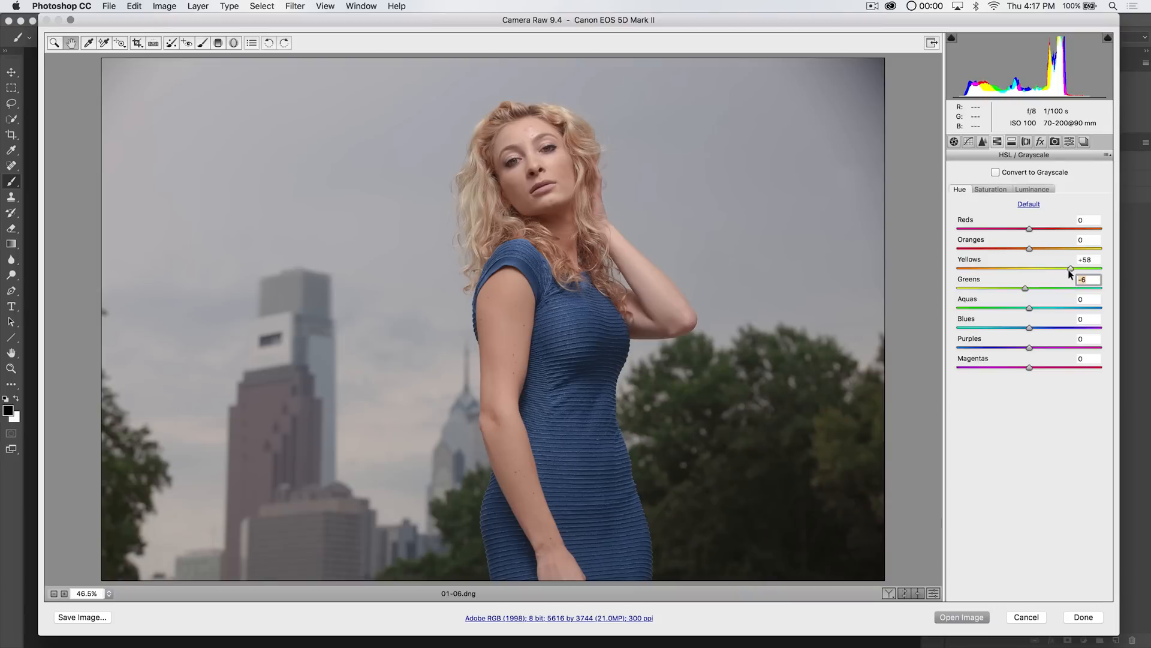
left_click_drag(1072, 269, 1049, 269)
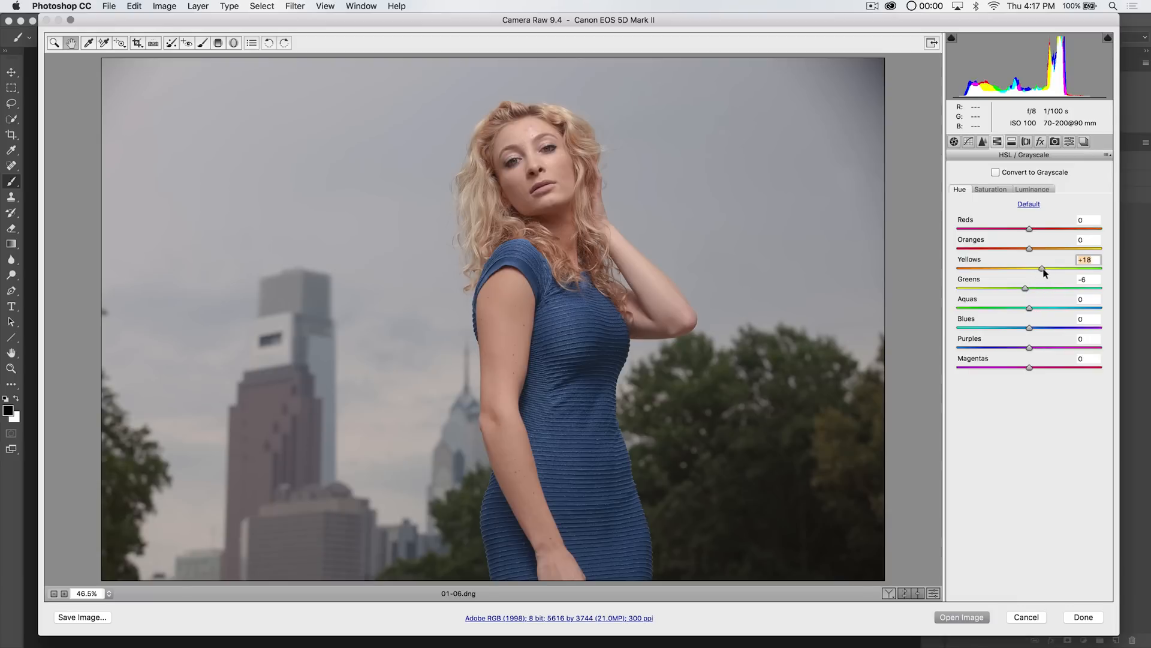
left_click_drag(1041, 269, 1074, 269)
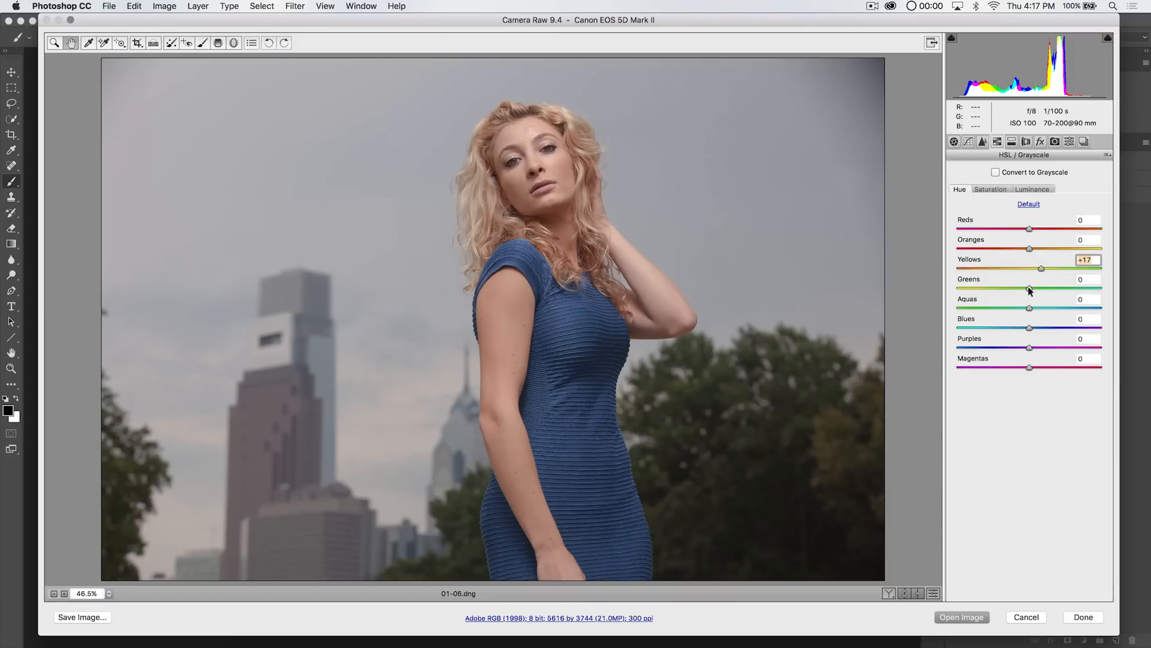
- Set greens saturation to +17 and blues saturation to +11
left_click(990, 189)
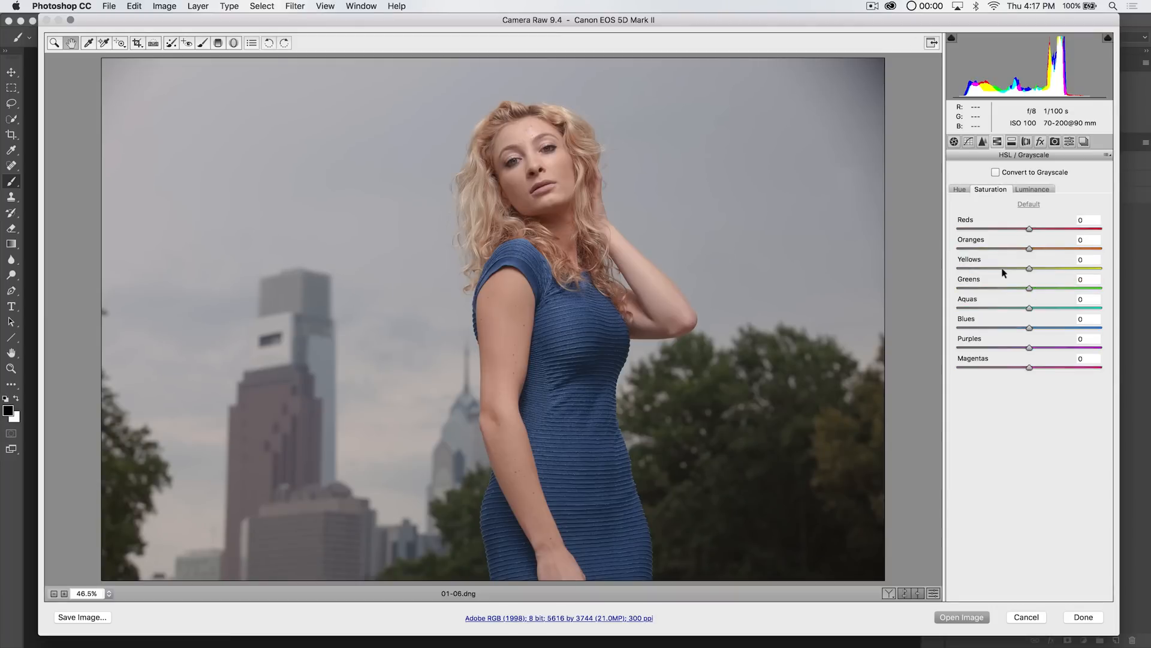
left_click_drag(1030, 288, 1043, 288)
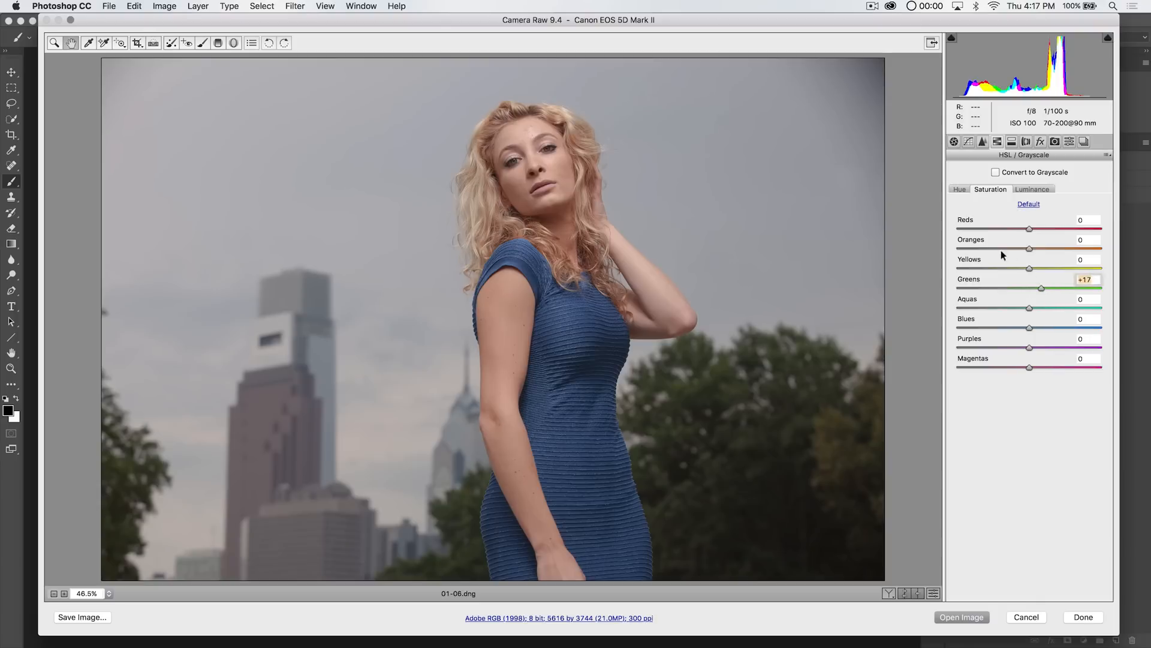
mouse_move(422, 376)
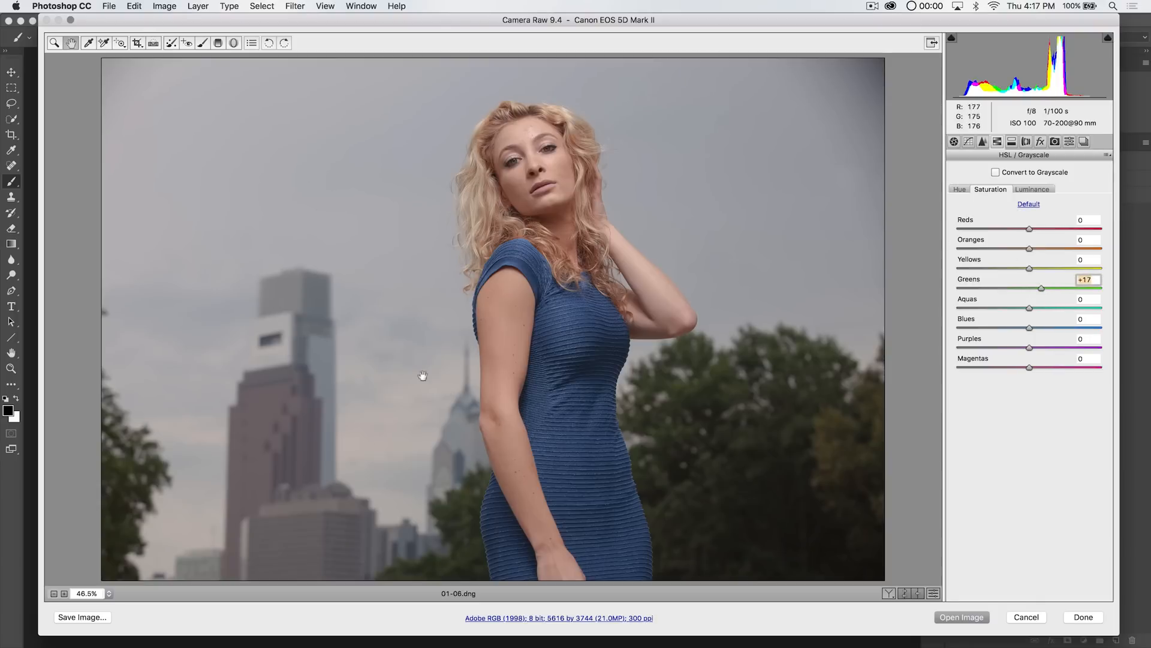
left_click_drag(1029, 328, 1019, 328)
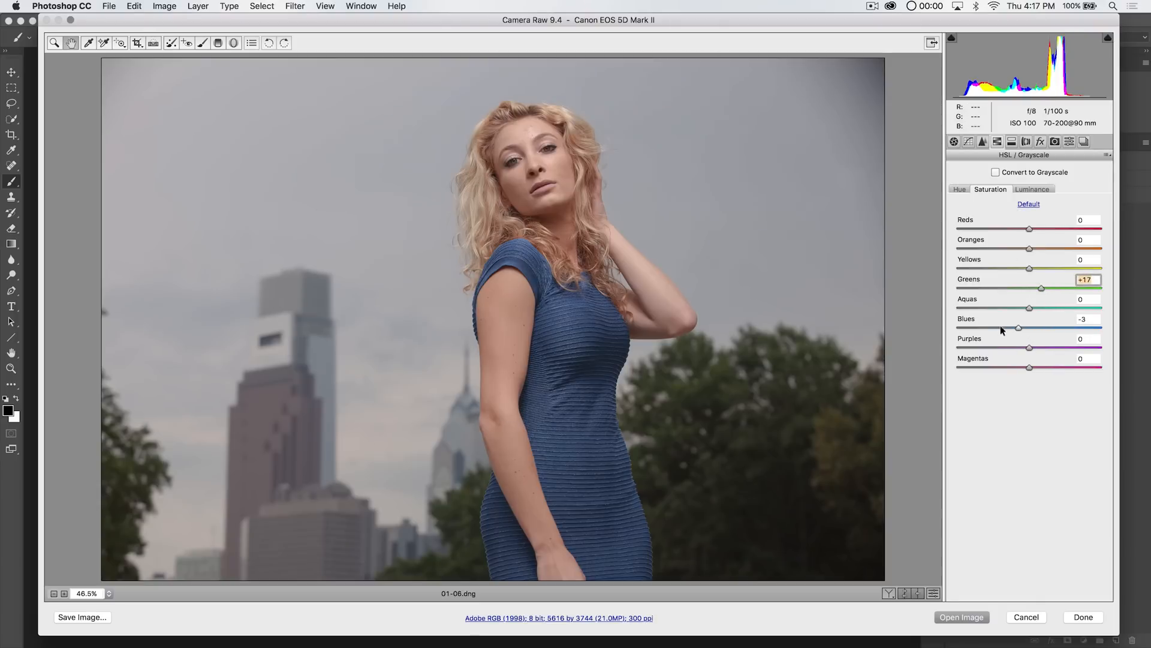
left_click_drag(1018, 328, 993, 328)
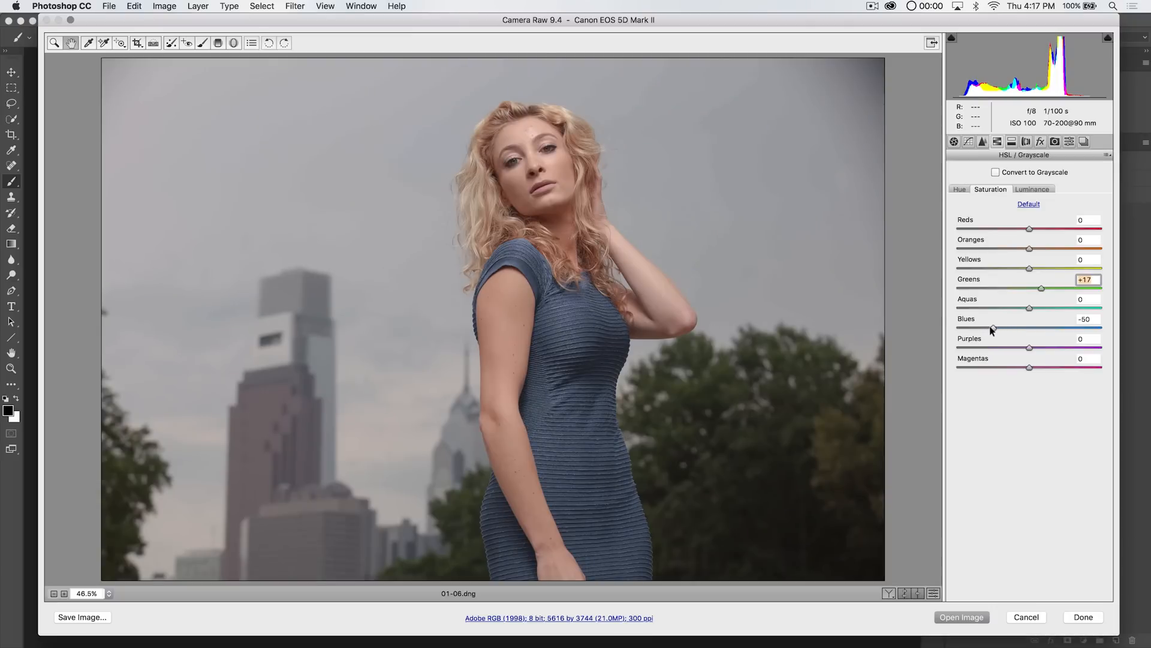
left_click_drag(992, 328, 1011, 328)
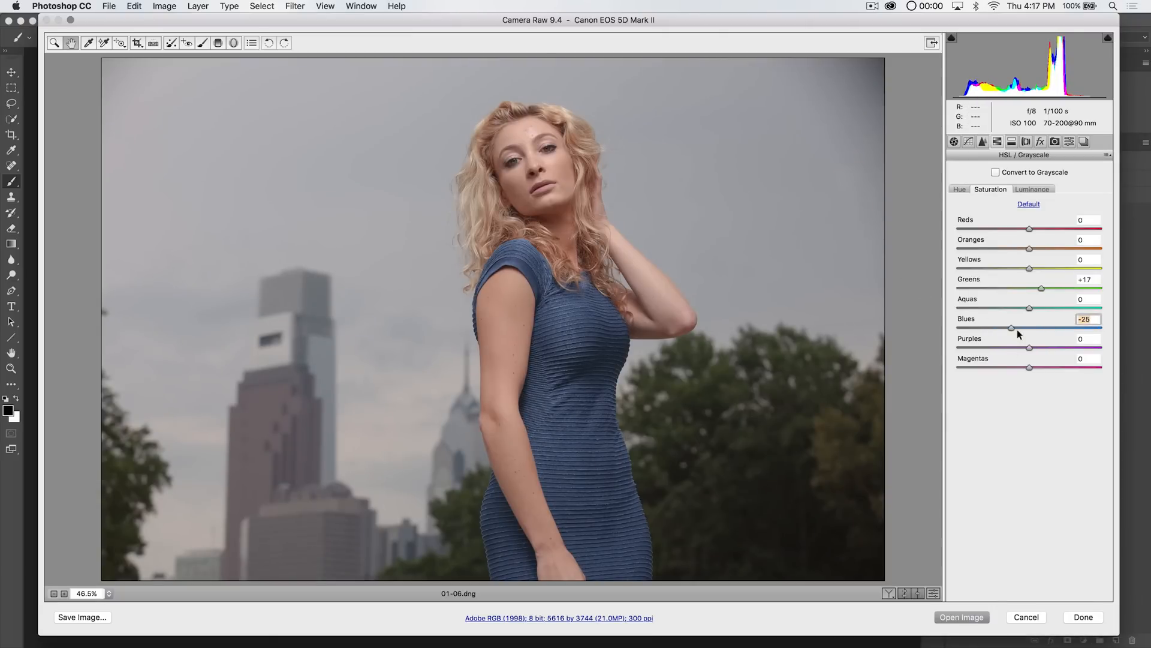
left_click_drag(1011, 328, 1038, 328)
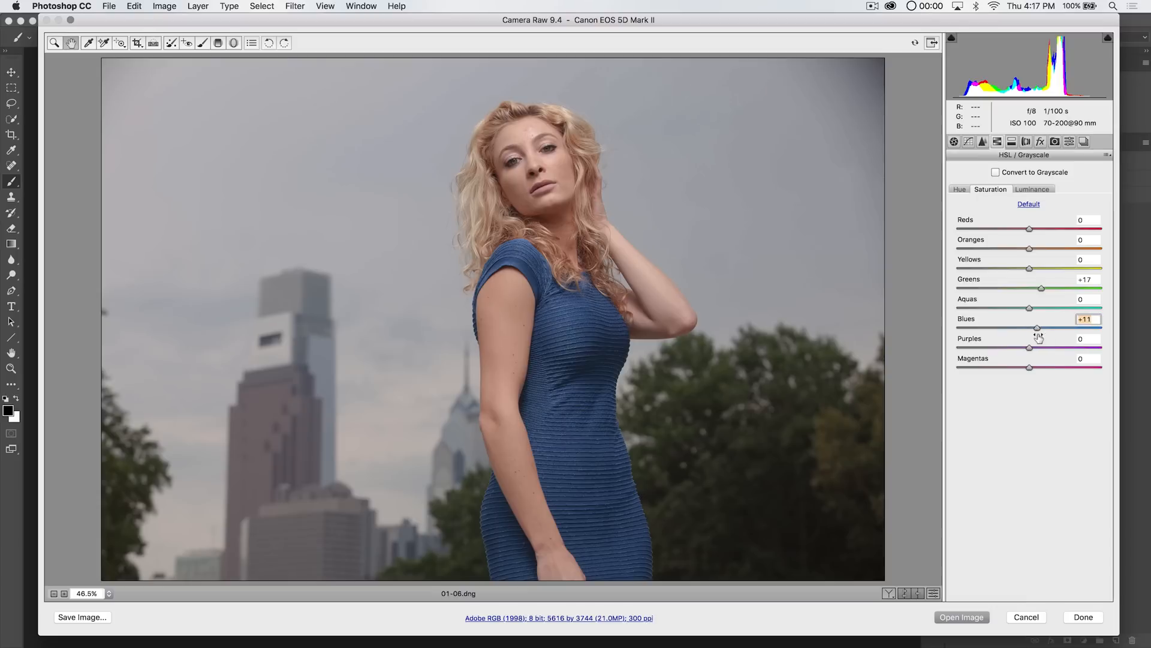
- Set blues luminance to +13
left_click(1032, 189)
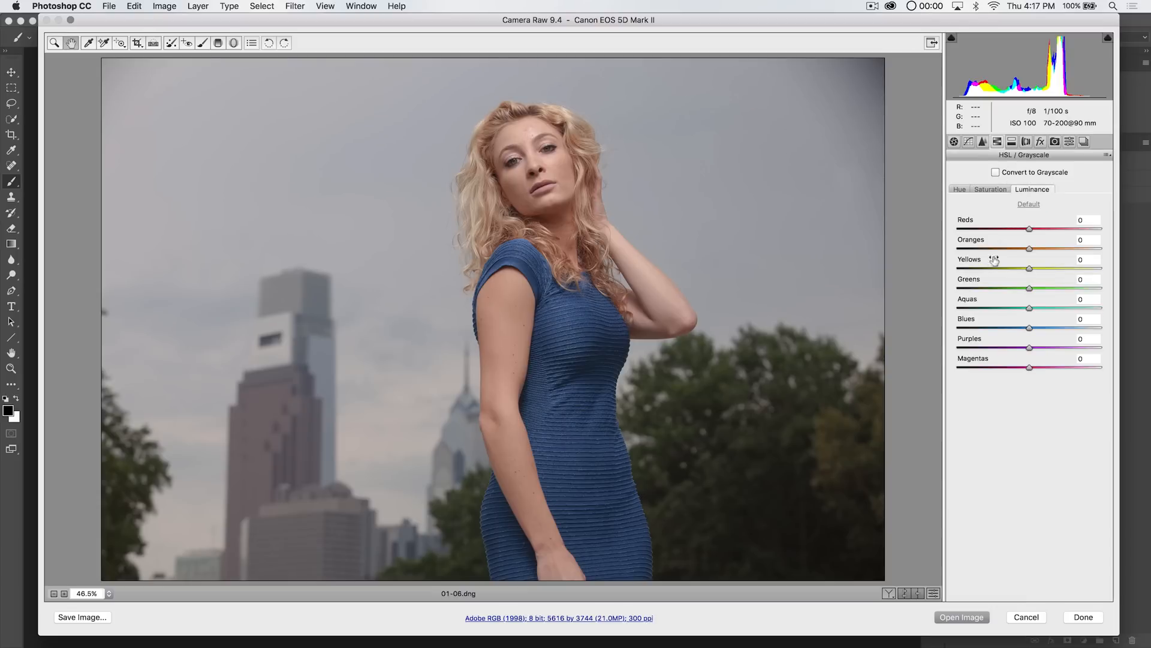
left_click_drag(1029, 327, 1034, 328)
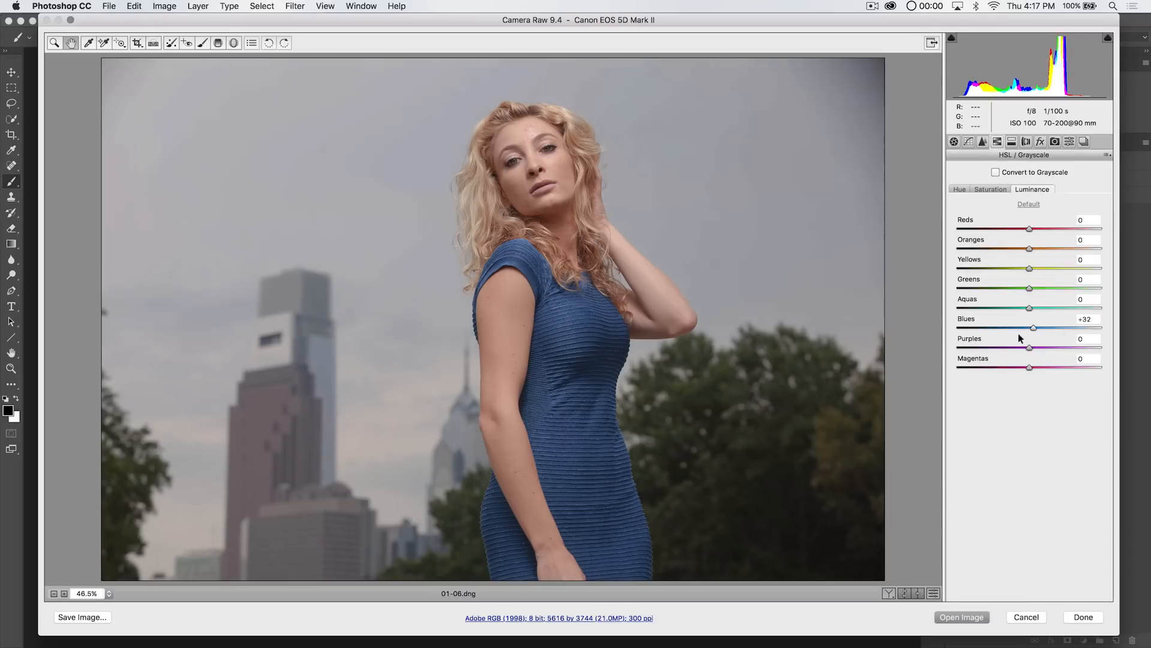
left_click_drag(1035, 328, 1033, 327)
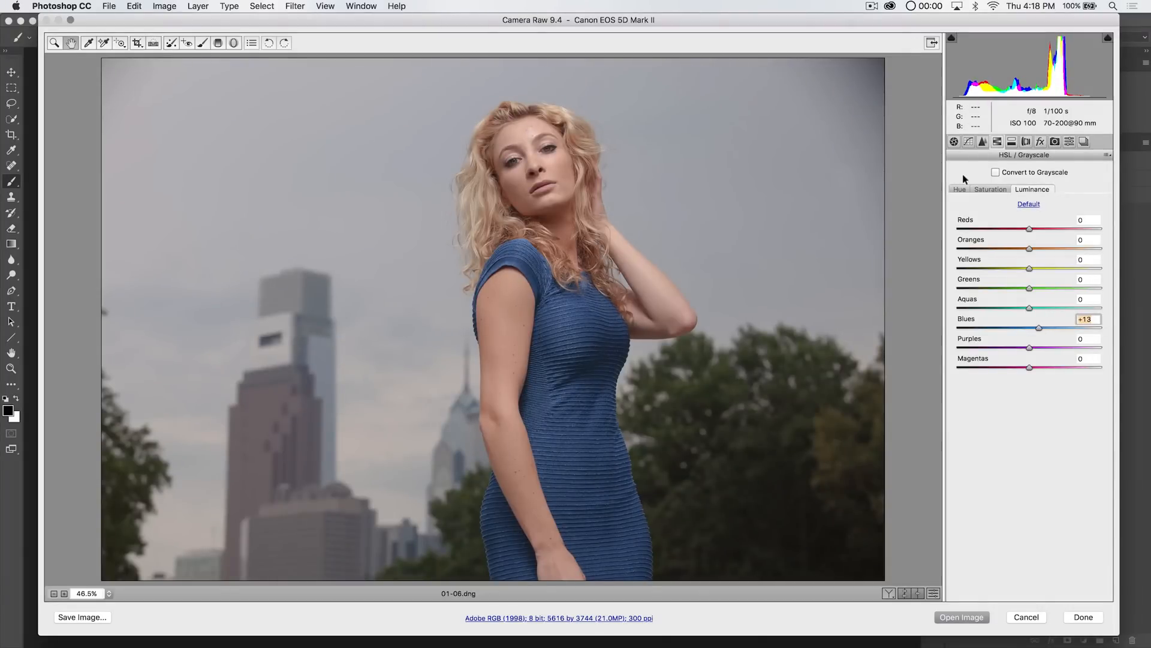
left_click(1011, 142)
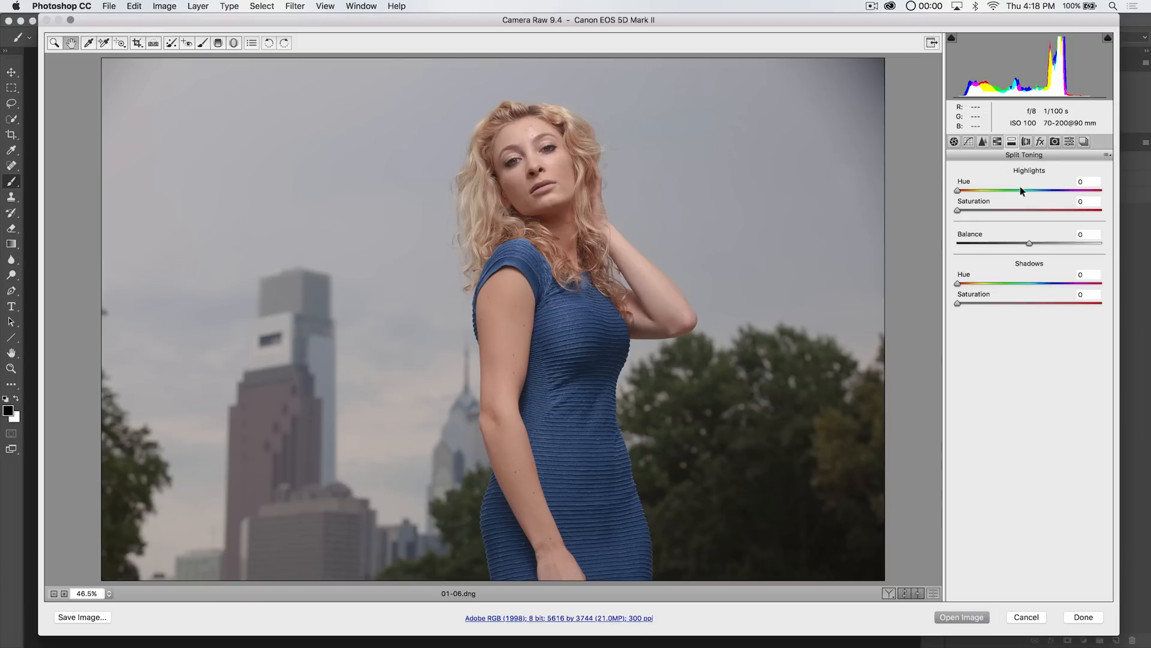
- Enable Canon lens profile corrections and raise vignetting correction to 156
left_click(997, 140)
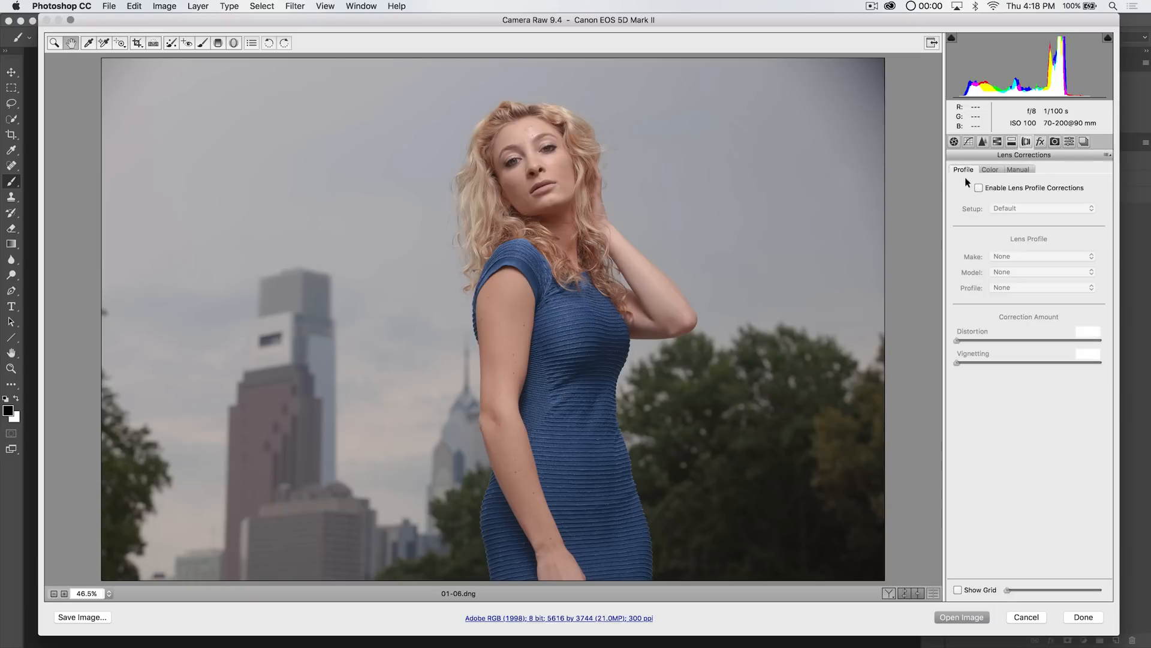
left_click(979, 187)
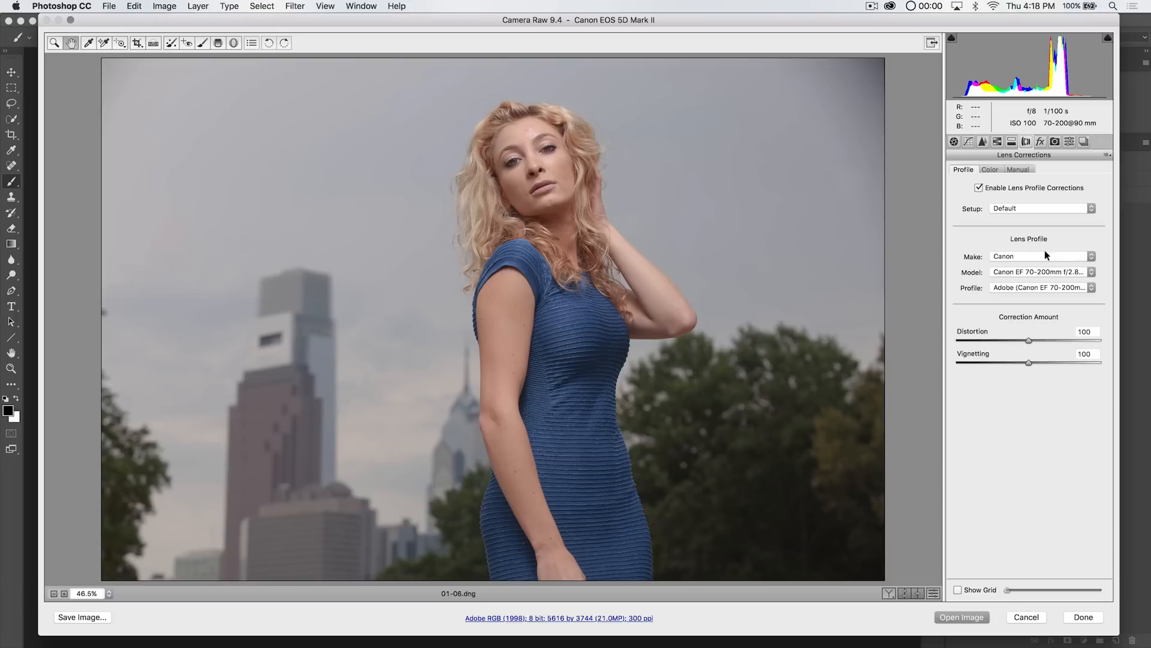
mouse_move(1025, 282)
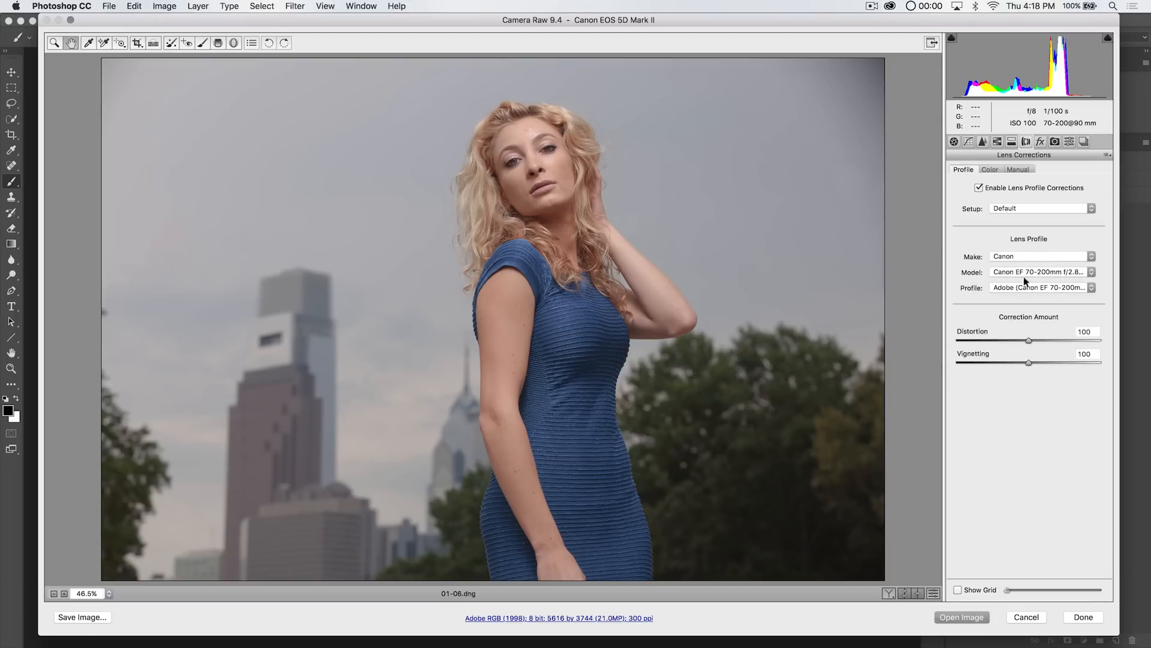
mouse_move(1039, 272)
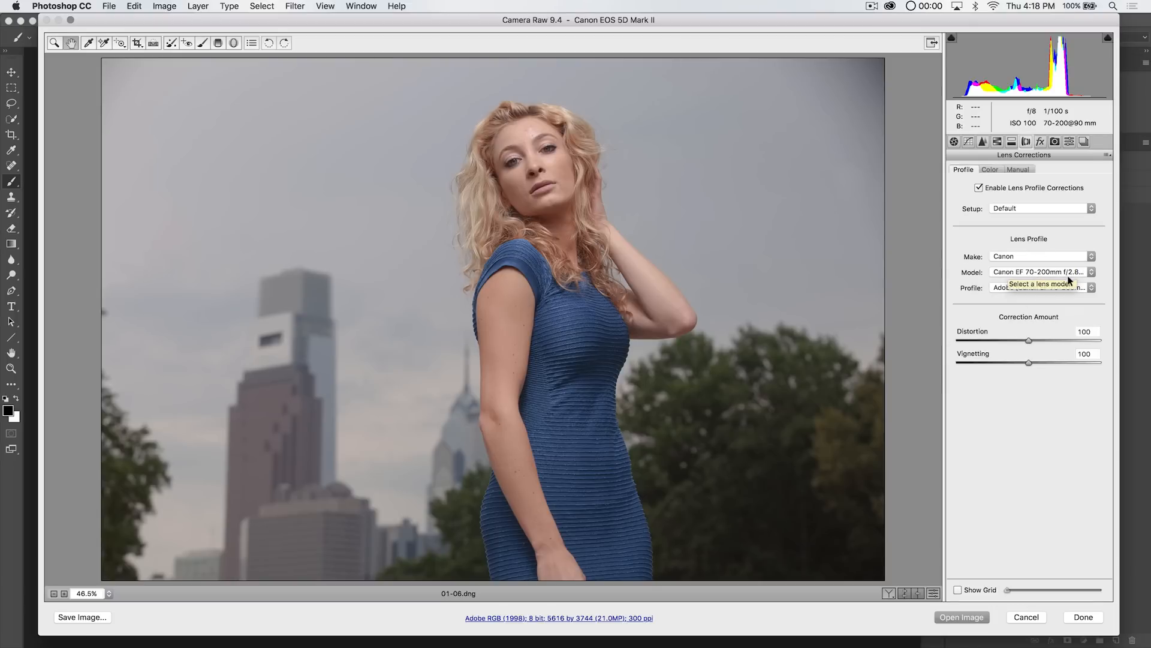
left_click(1040, 288)
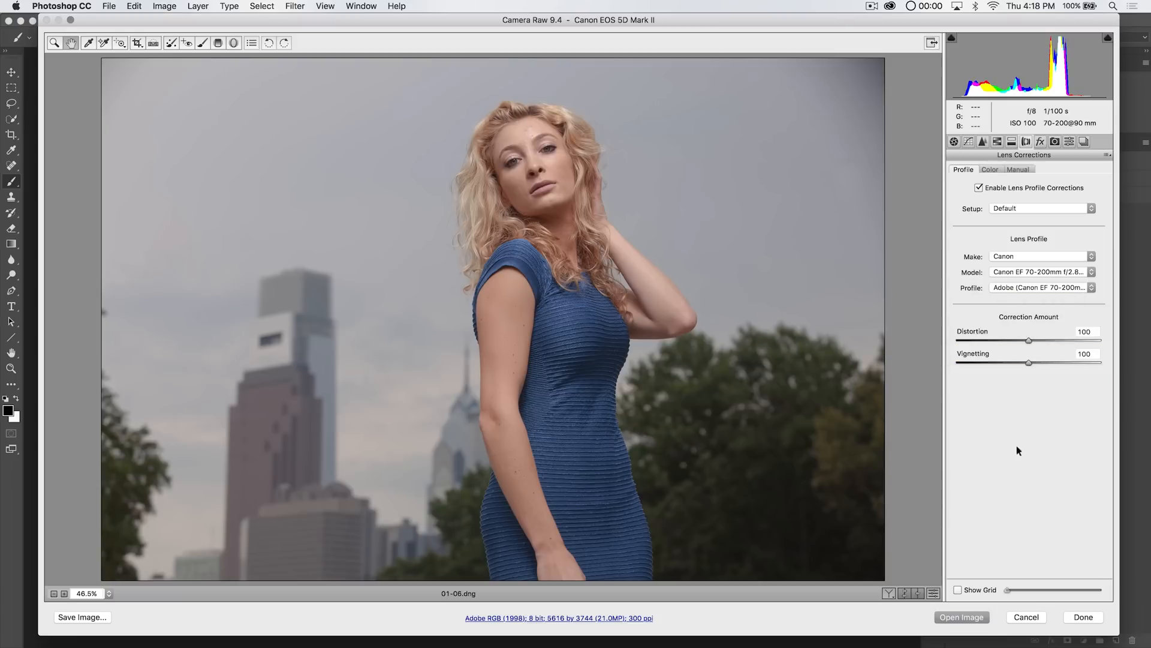
left_click_drag(1029, 363, 1049, 363)
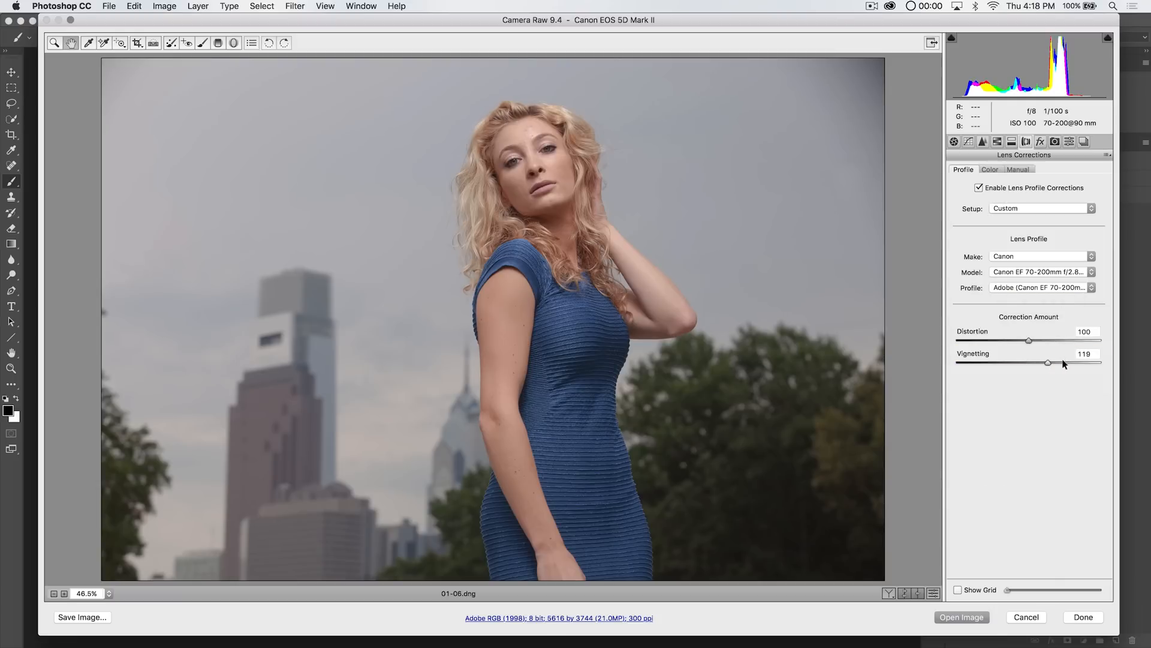
left_click_drag(1049, 363, 1070, 363)
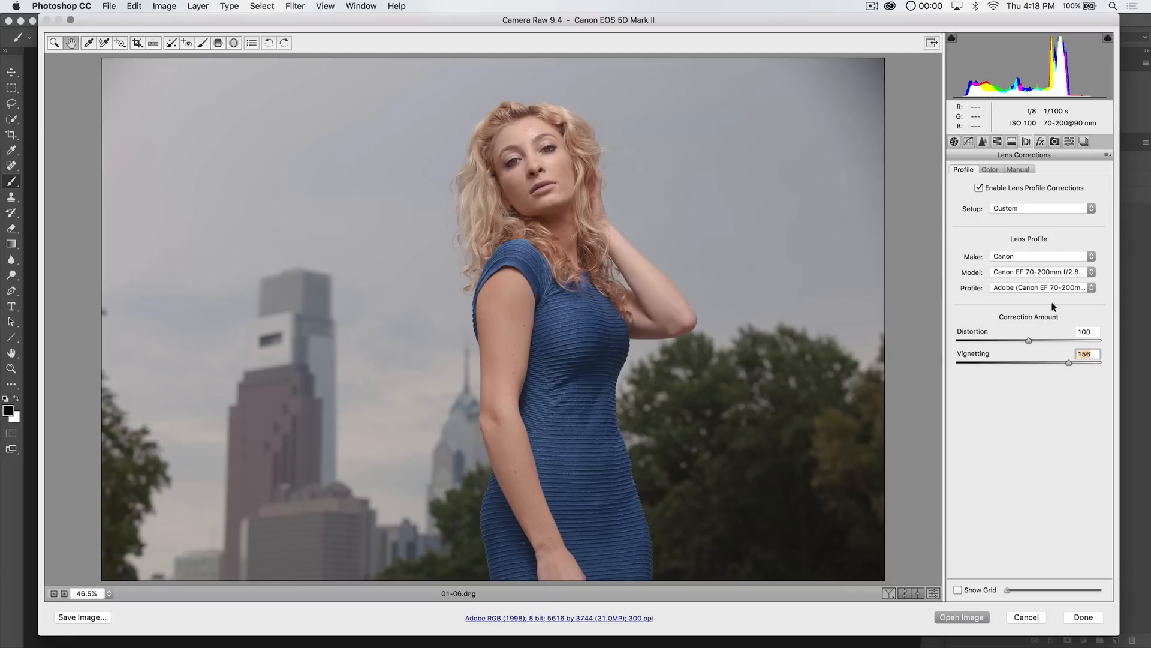
left_click(991, 169)
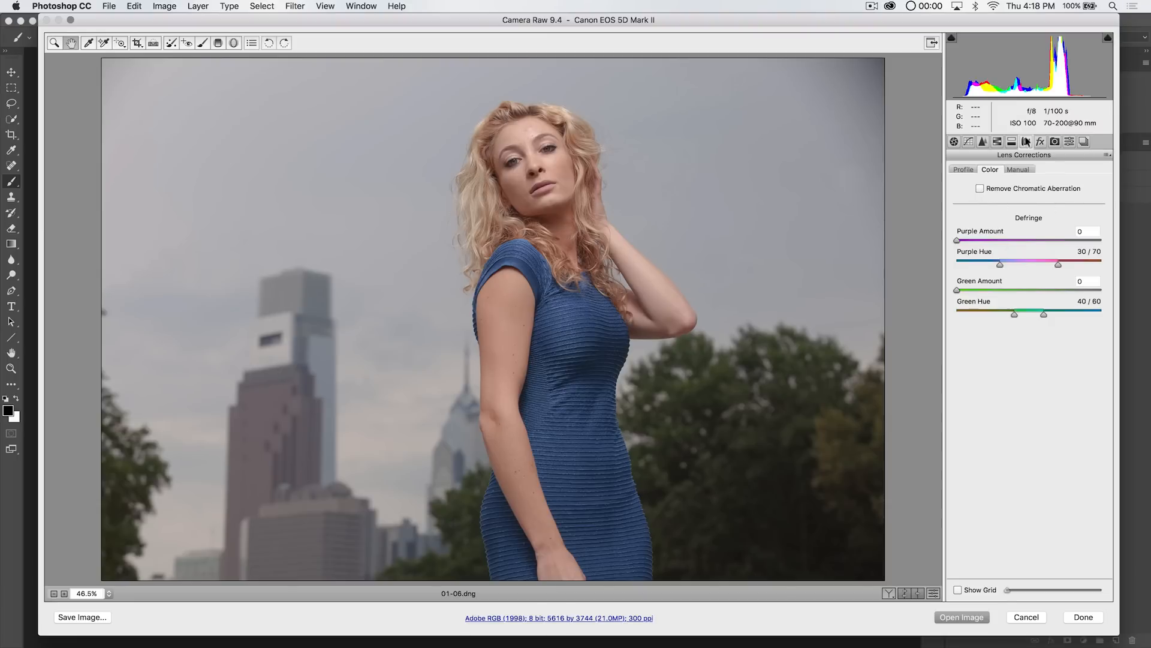
left_click(1040, 141)
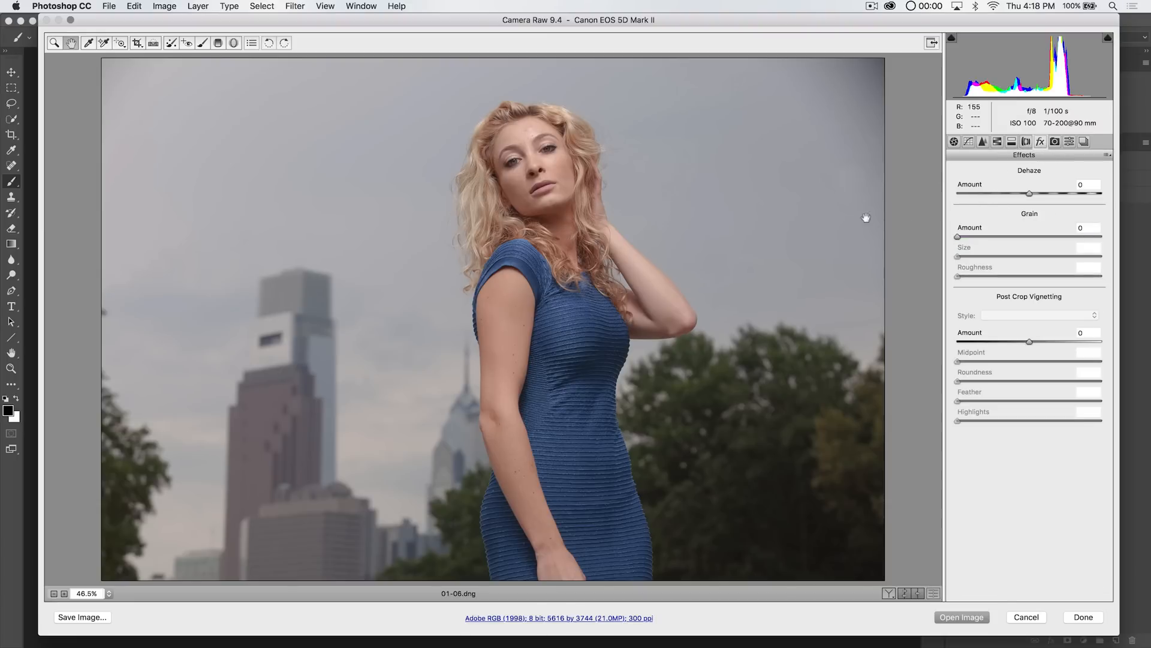
- Try Dehaze at +33, then return it to 0
left_click_drag(1029, 193, 1054, 193)
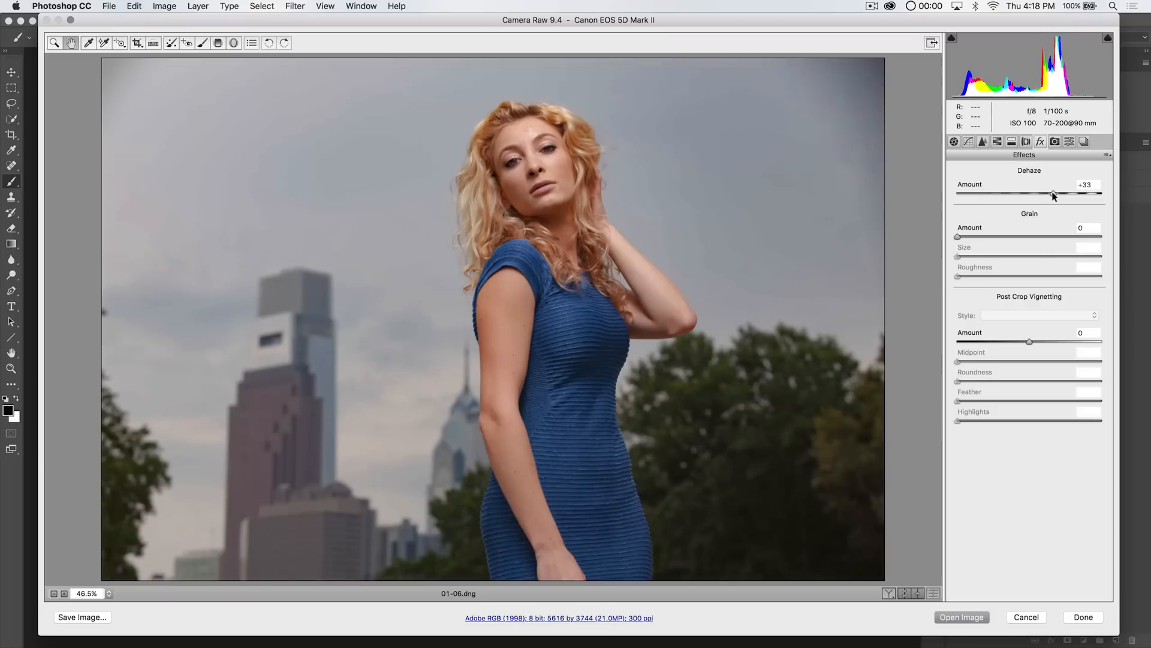
left_click_drag(1053, 193, 1050, 193)
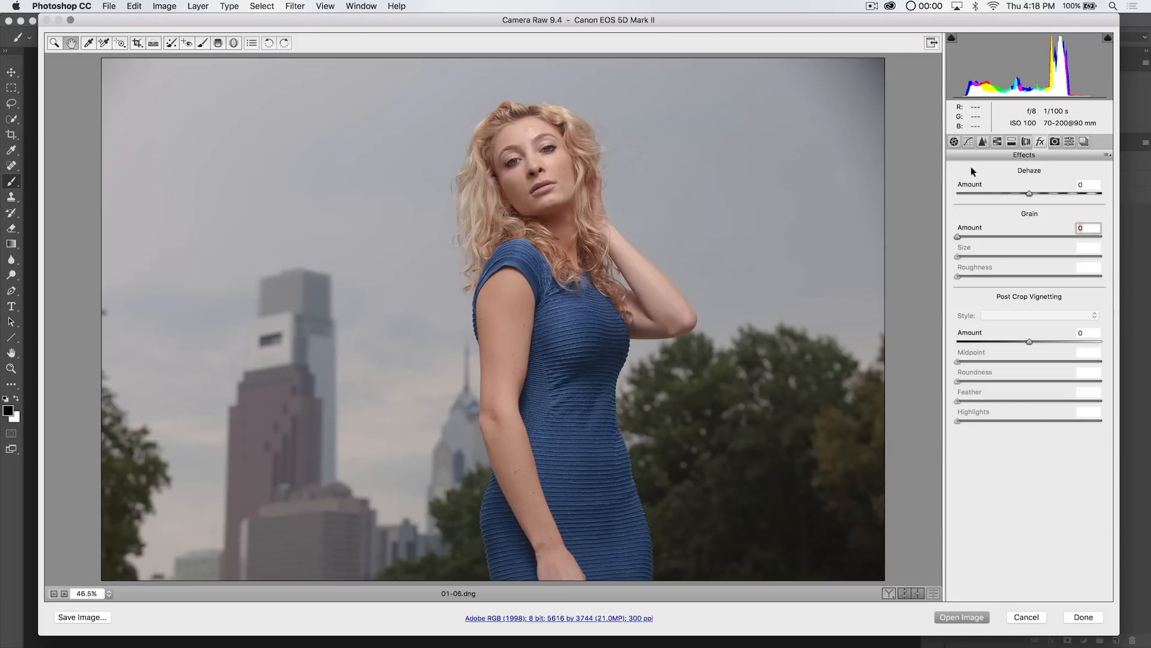
left_click(1084, 141)
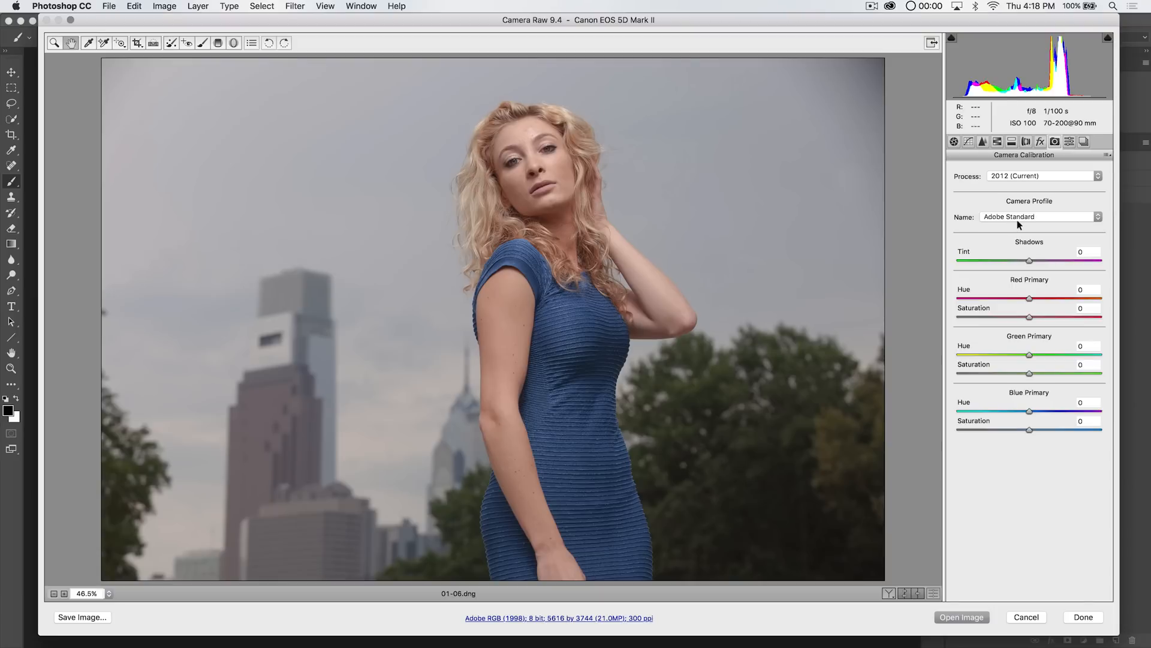
- Apply the Camera Neutral profile and reset Shadows Tint to 0 after trying it
left_click(1038, 216)
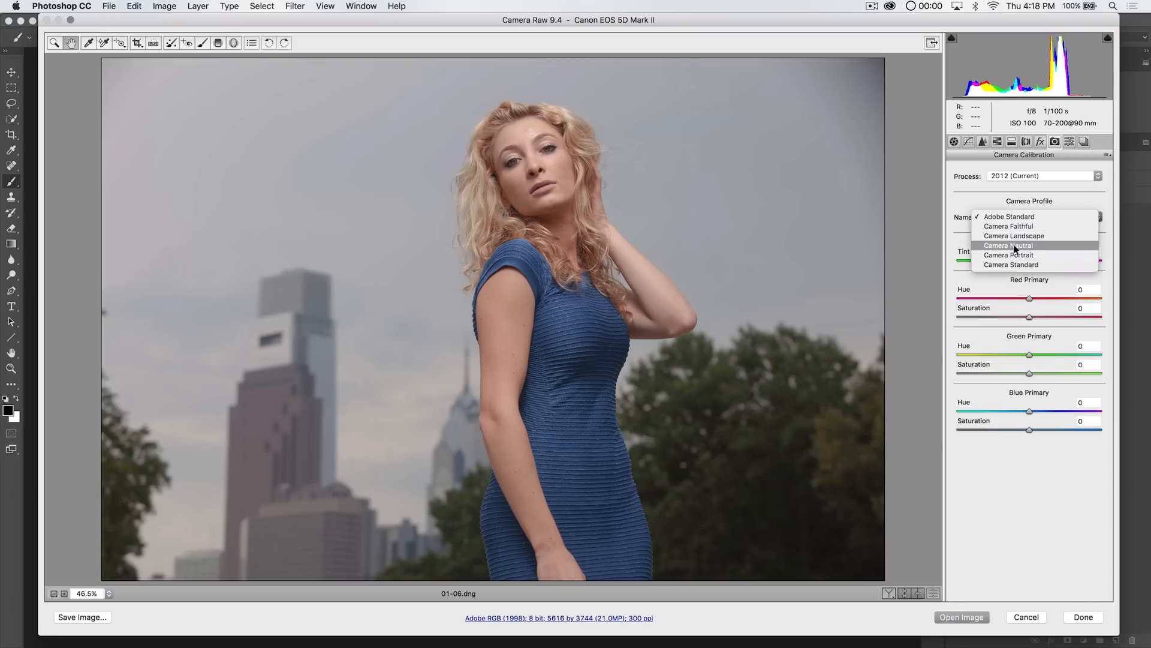
left_click(1007, 245)
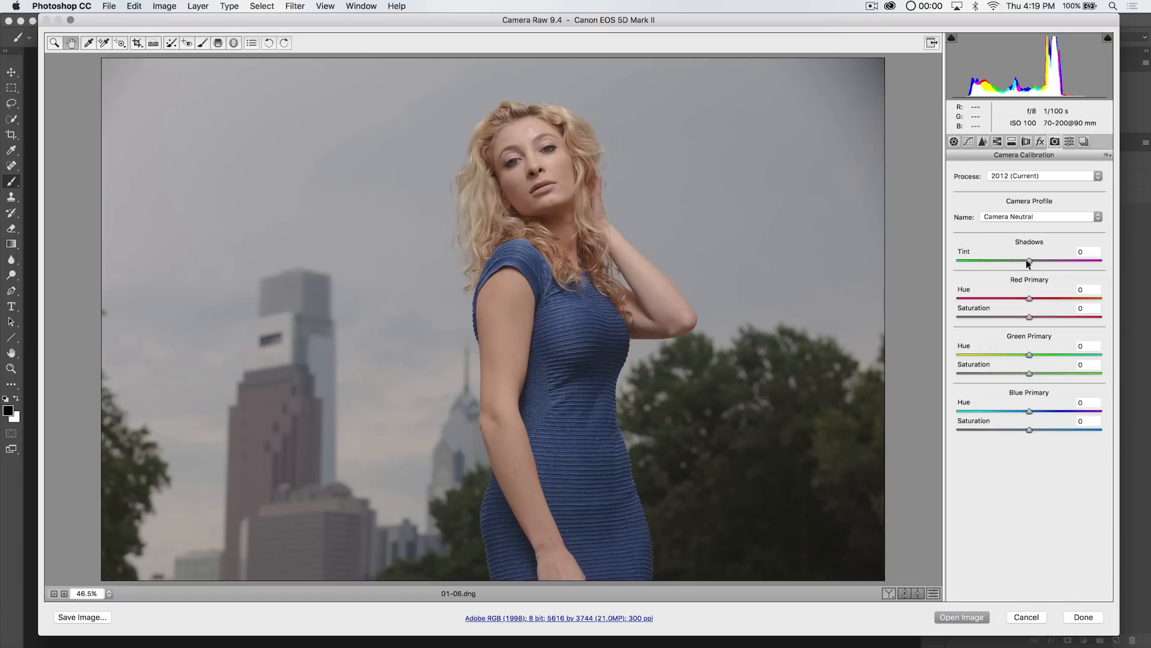
left_click_drag(1029, 262, 1005, 261)
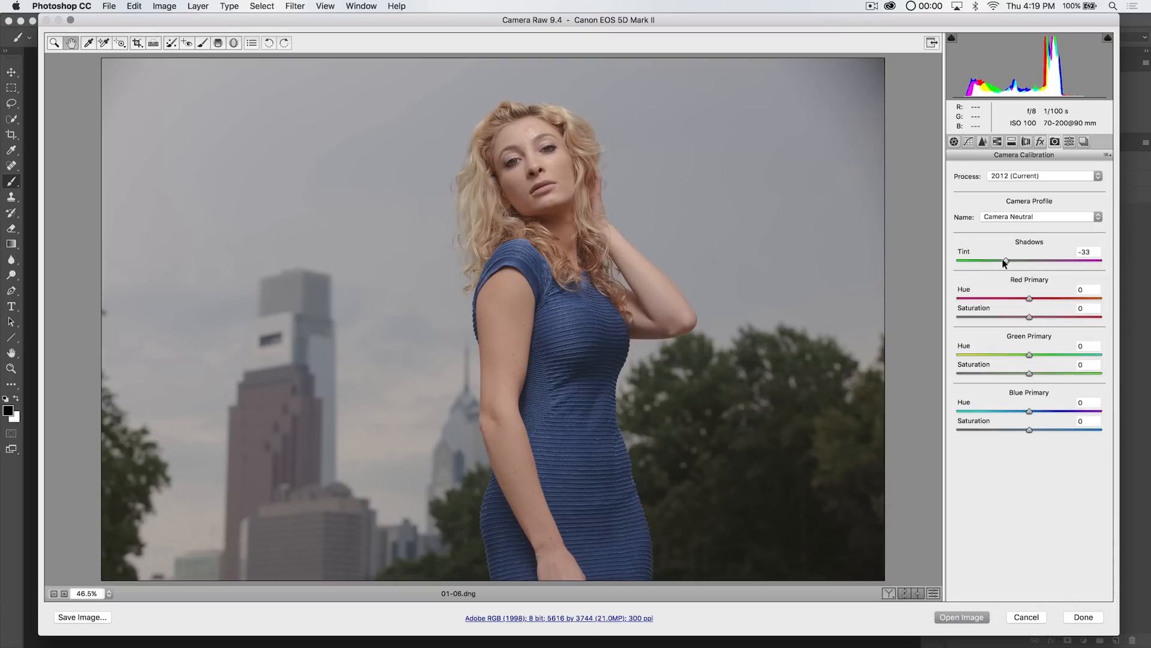
left_click_drag(1004, 261, 1078, 261)
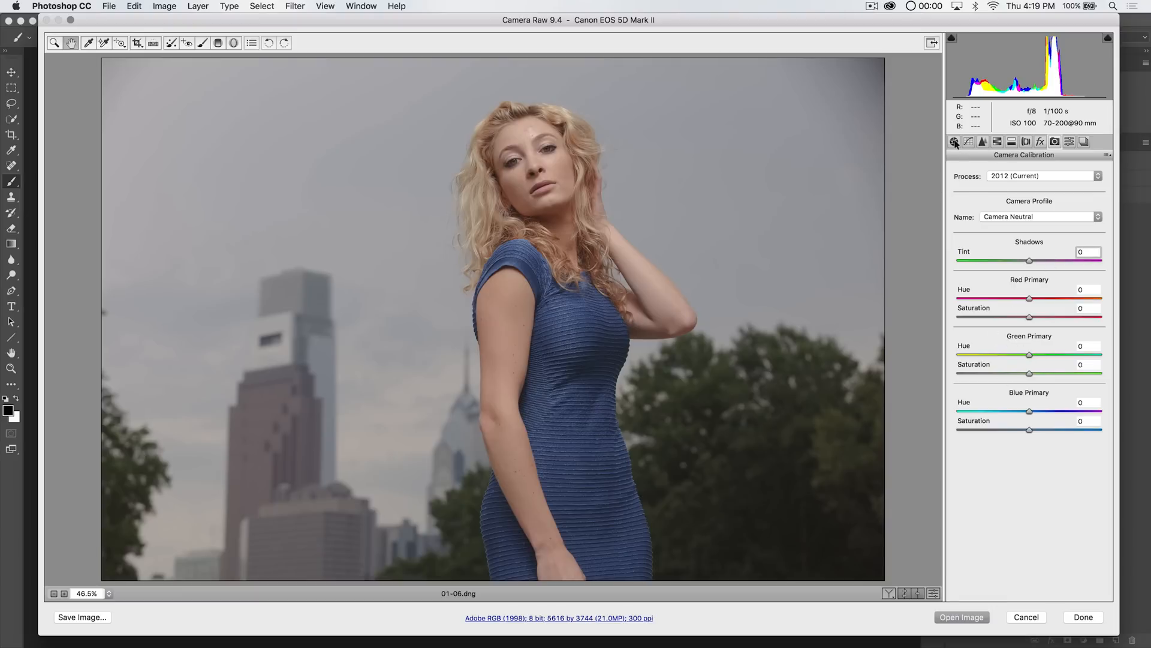
left_click(954, 141)
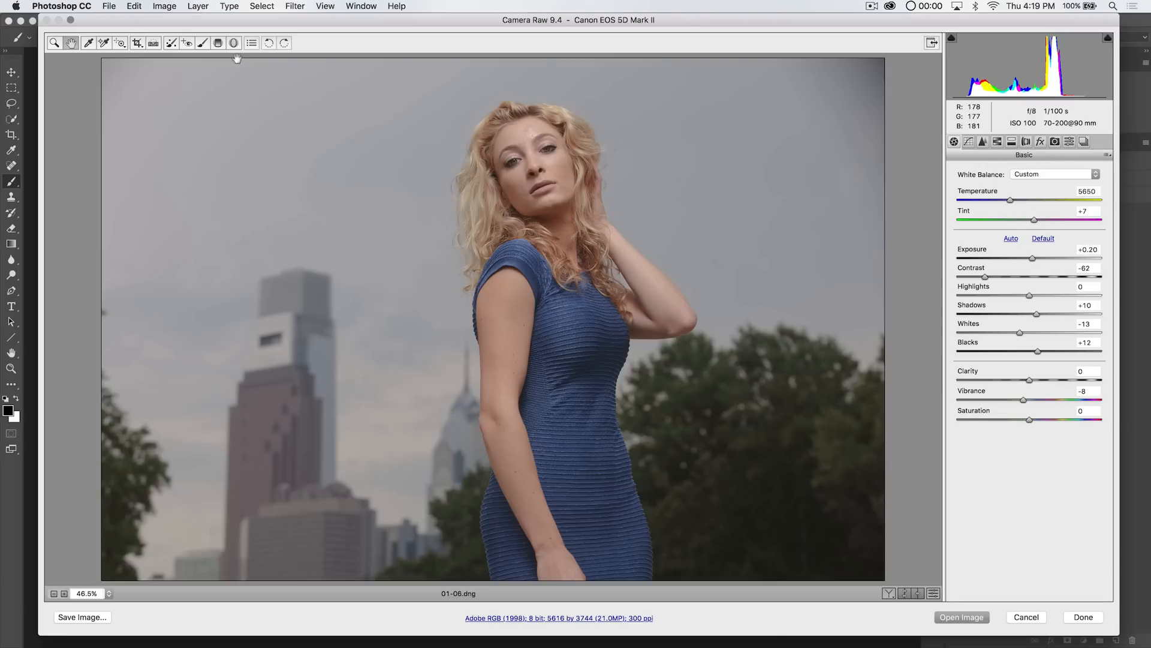
- Zoom out and set the Graduated Filter exposure to +1.85
left_click(218, 43)
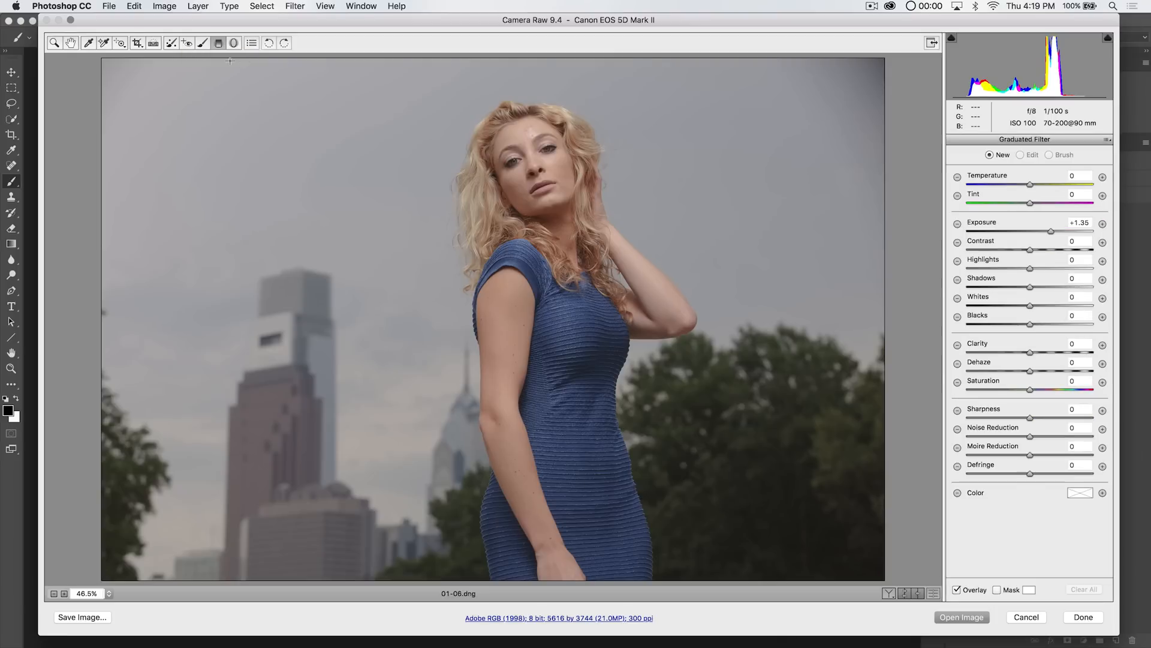
key("cmd+-")
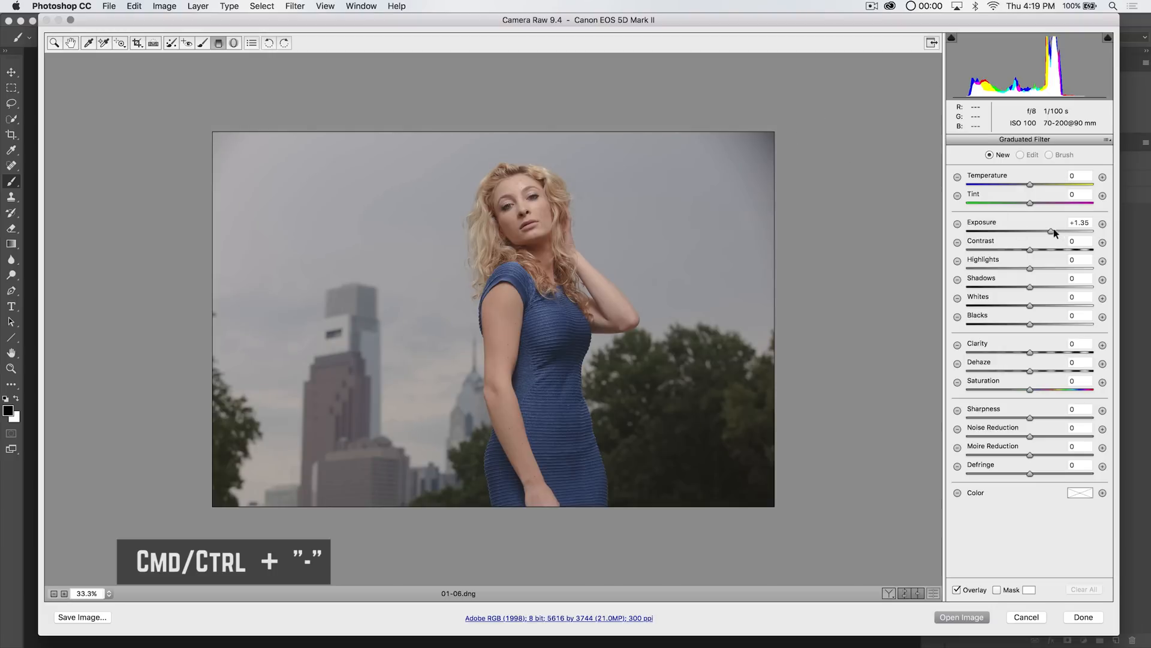
left_click_drag(1049, 232, 1061, 231)
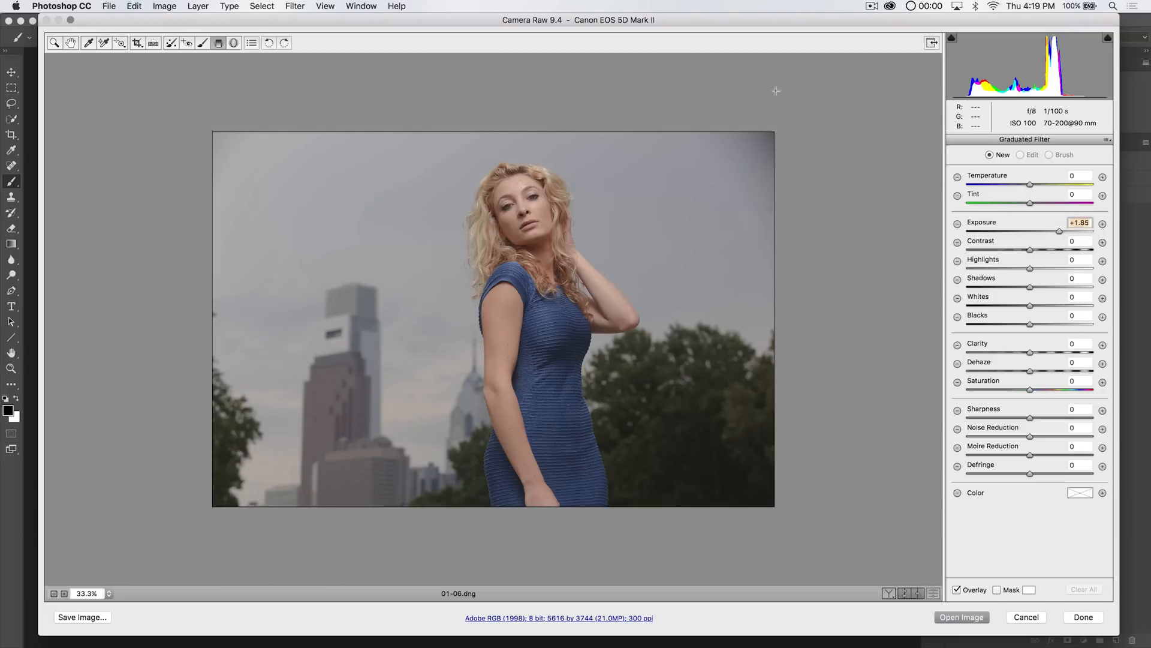
- Drag graduated filters over the top-right and top-left sky
left_click_drag(849, 77, 633, 239)
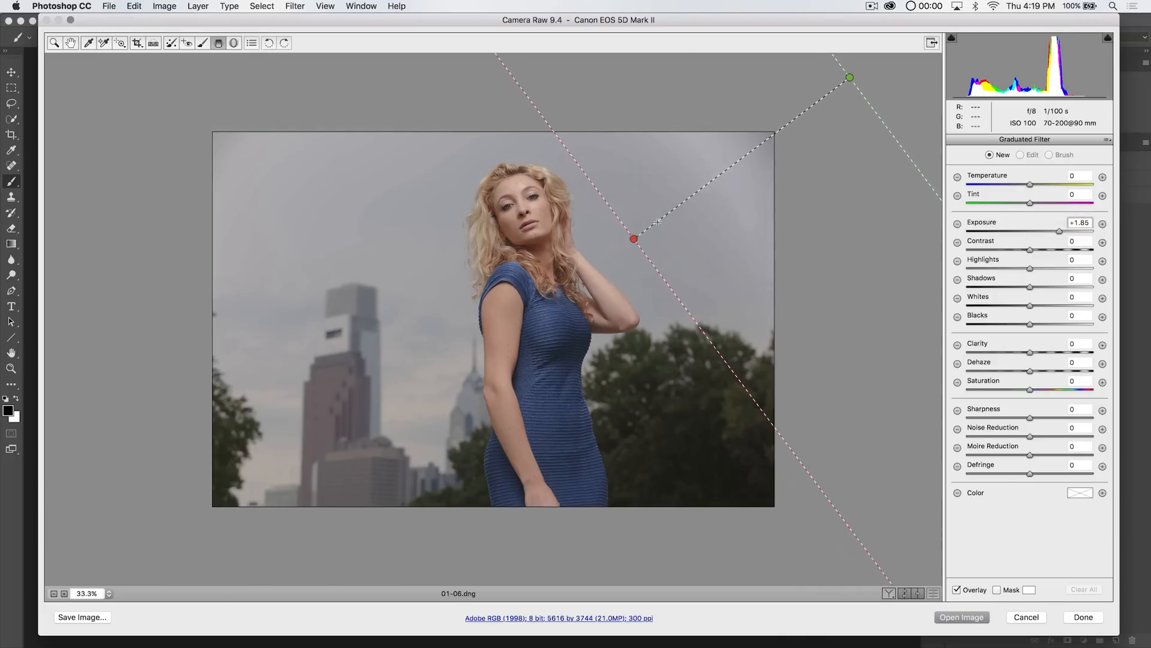
left_click_drag(633, 239, 711, 193)
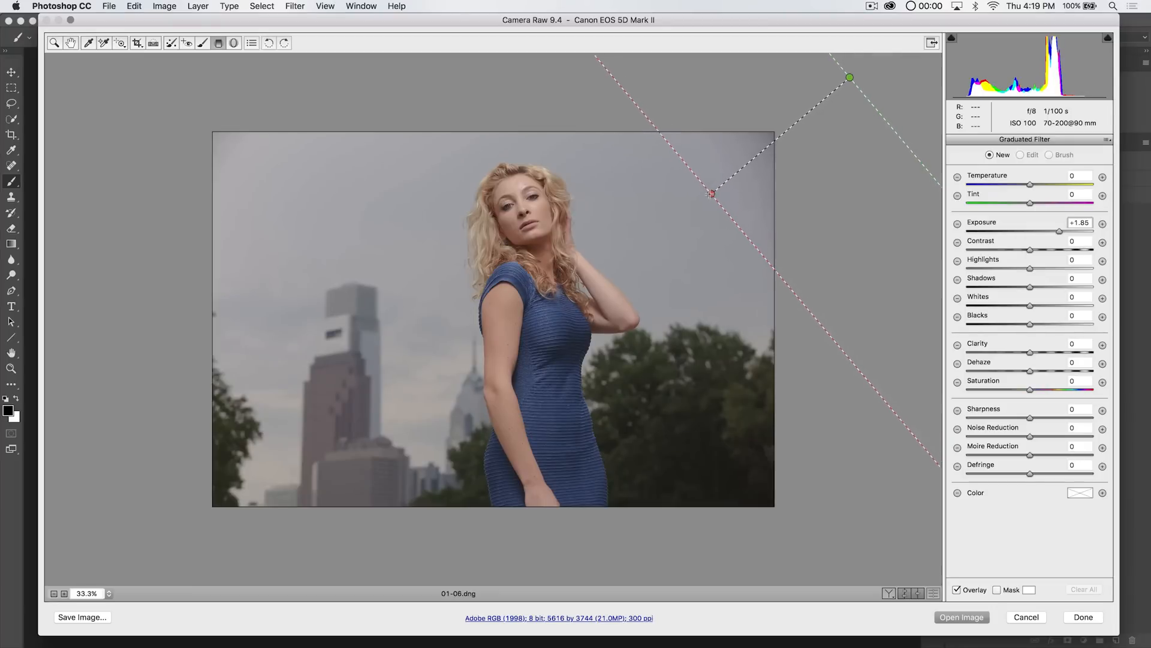
left_click_drag(712, 193, 620, 254)
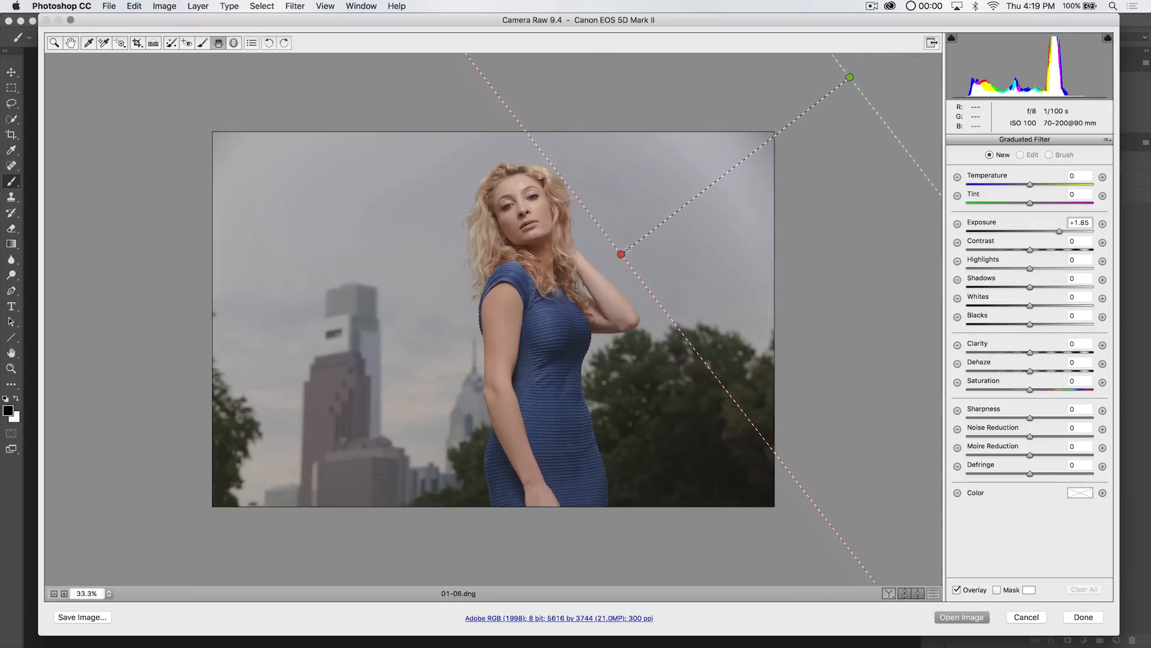
left_click_drag(621, 254, 709, 212)
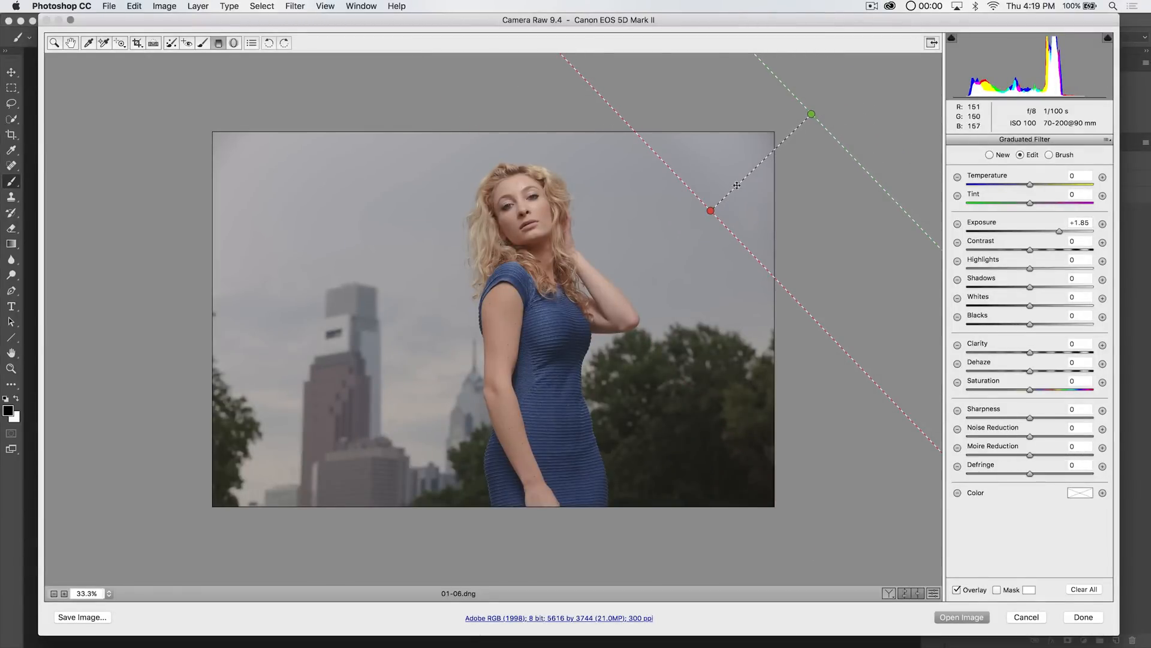
left_click_drag(710, 212, 726, 196)
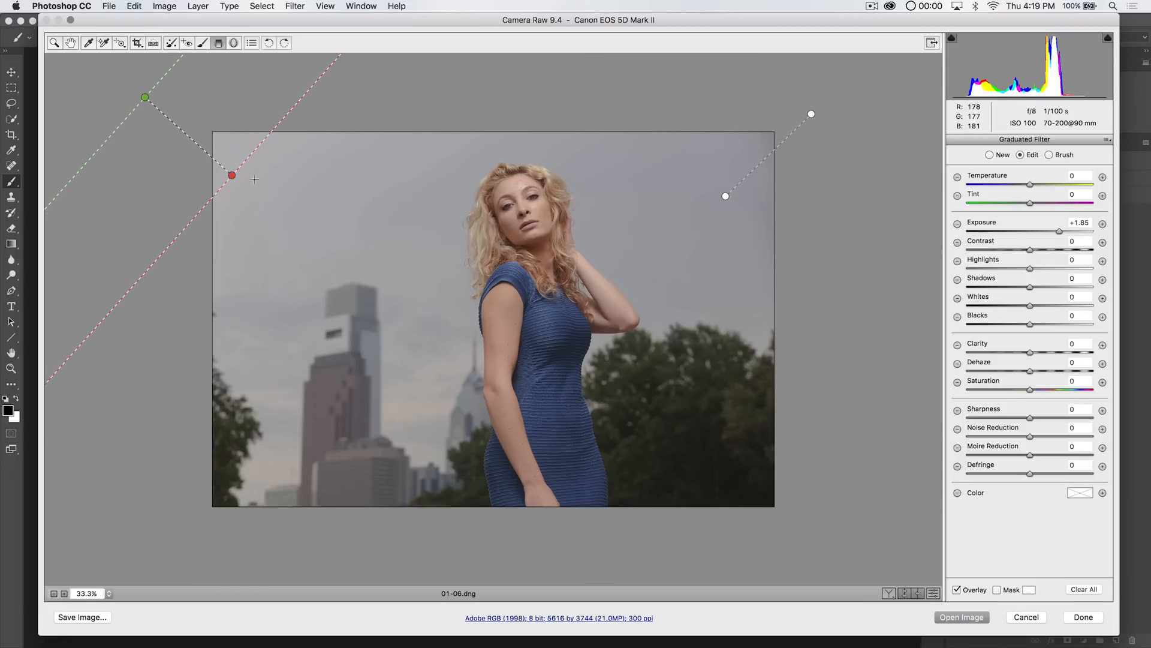
mouse_move(835, 233)
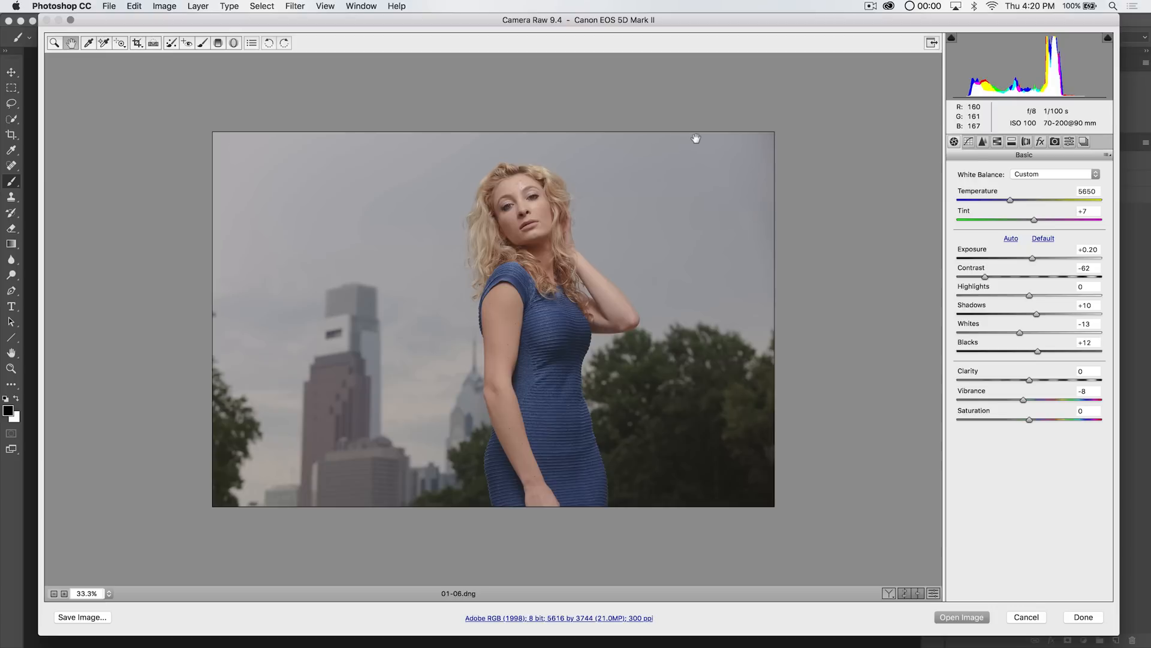
mouse_move(621, 336)
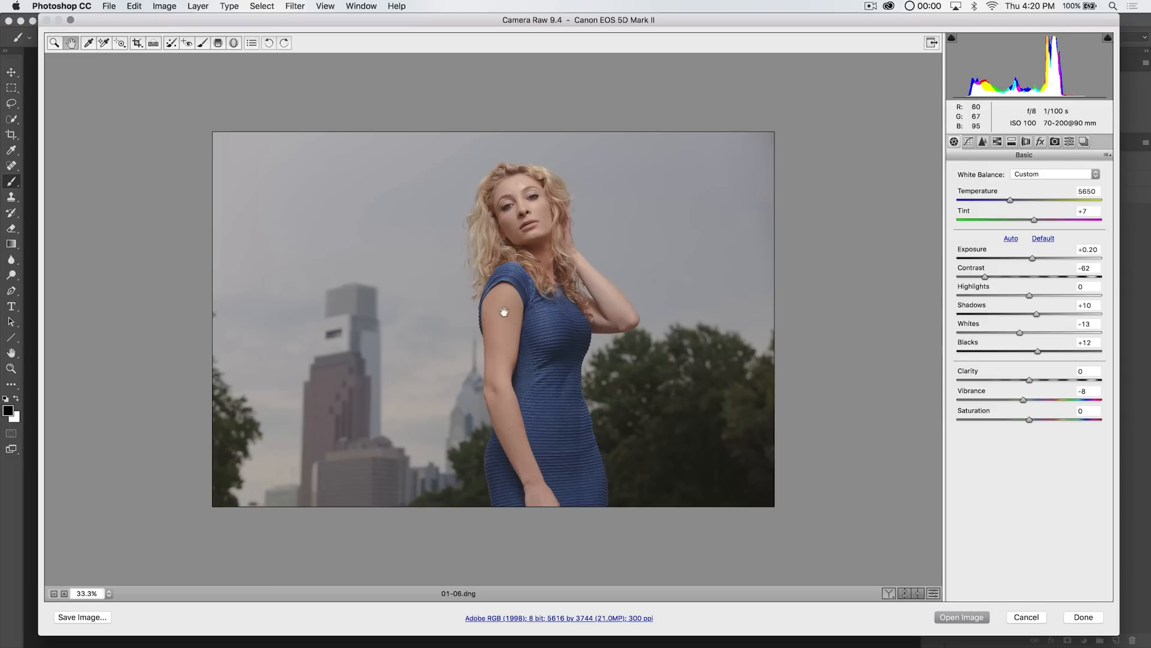
mouse_move(842, 257)
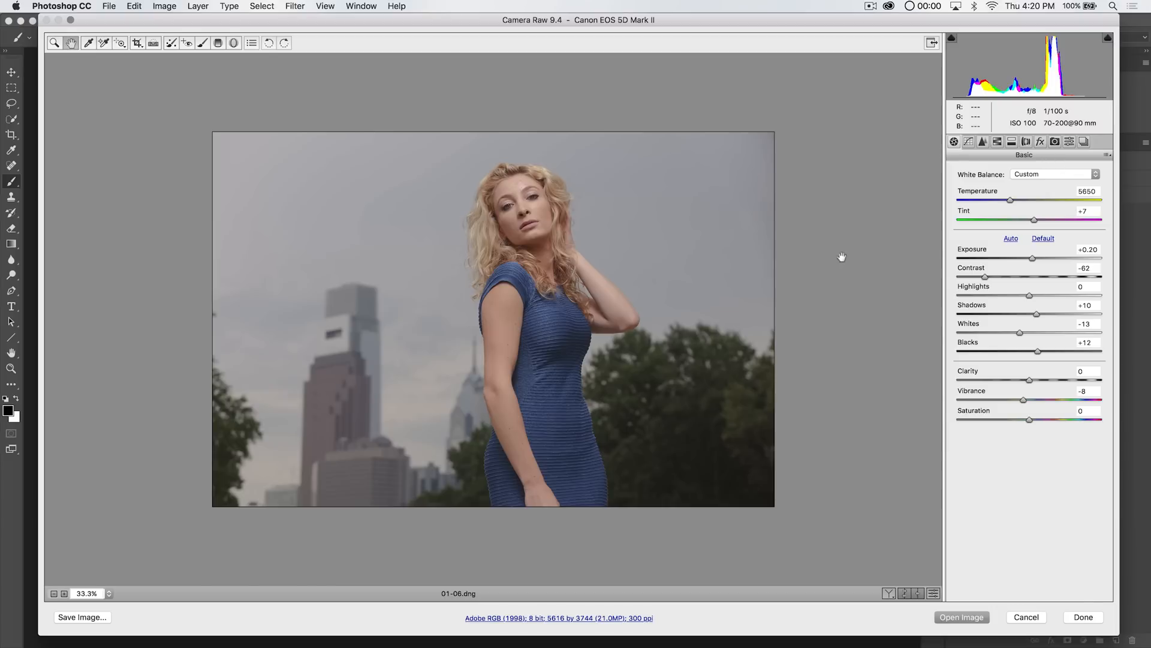
mouse_move(754, 234)
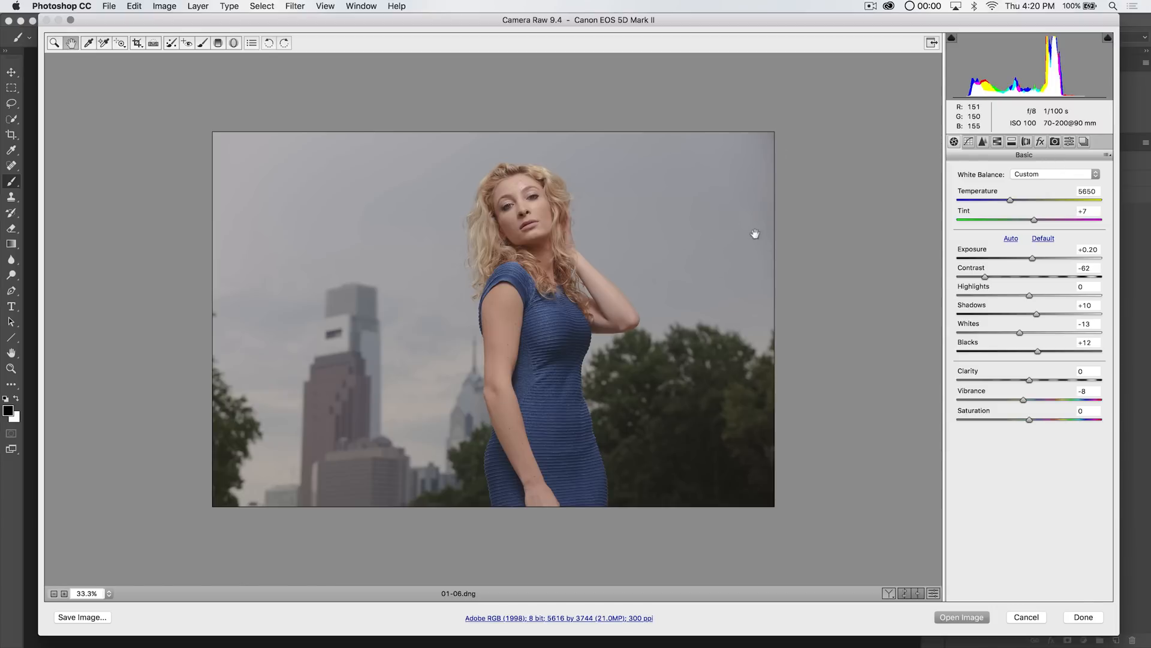
mouse_move(732, 189)
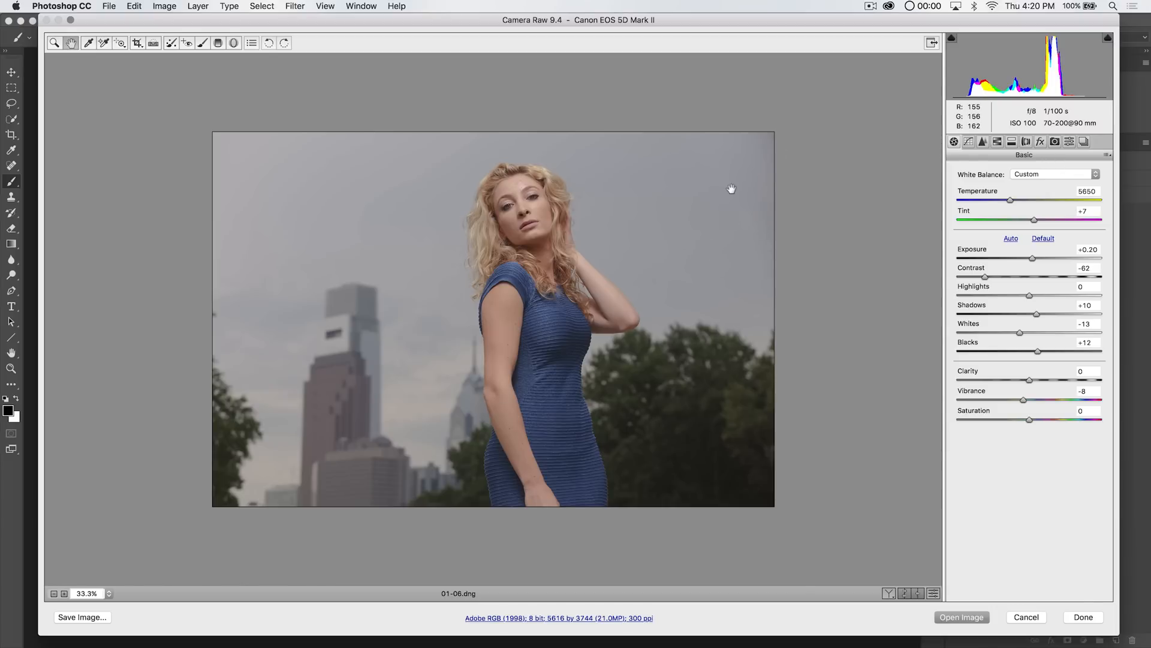
mouse_move(617, 180)
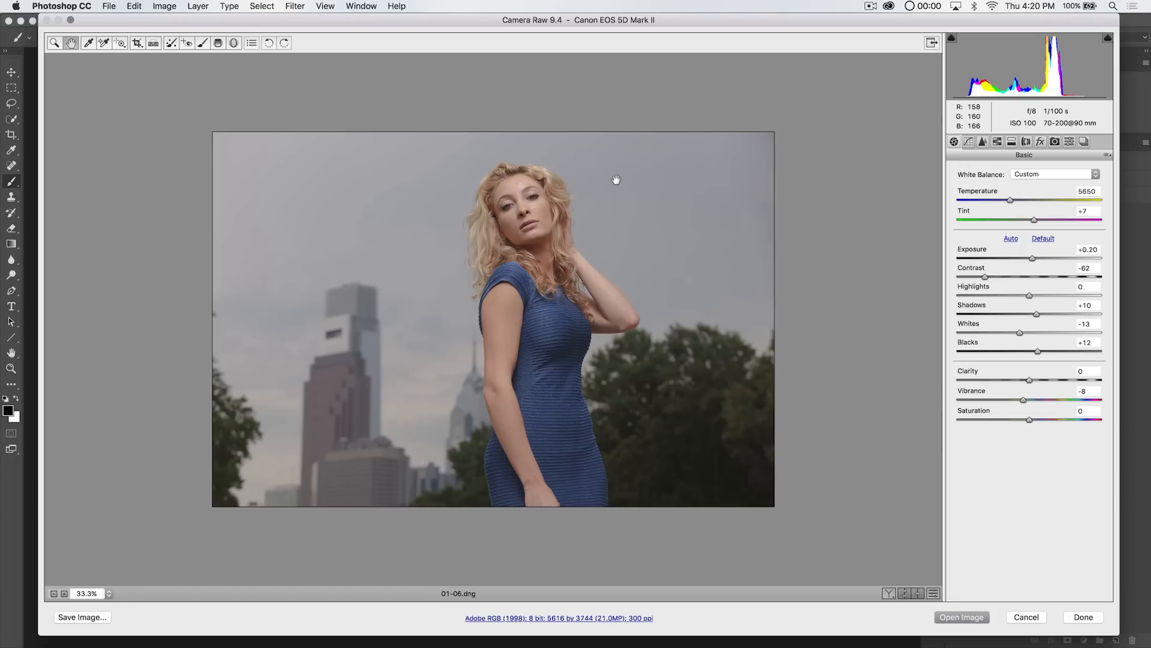
mouse_move(604, 268)
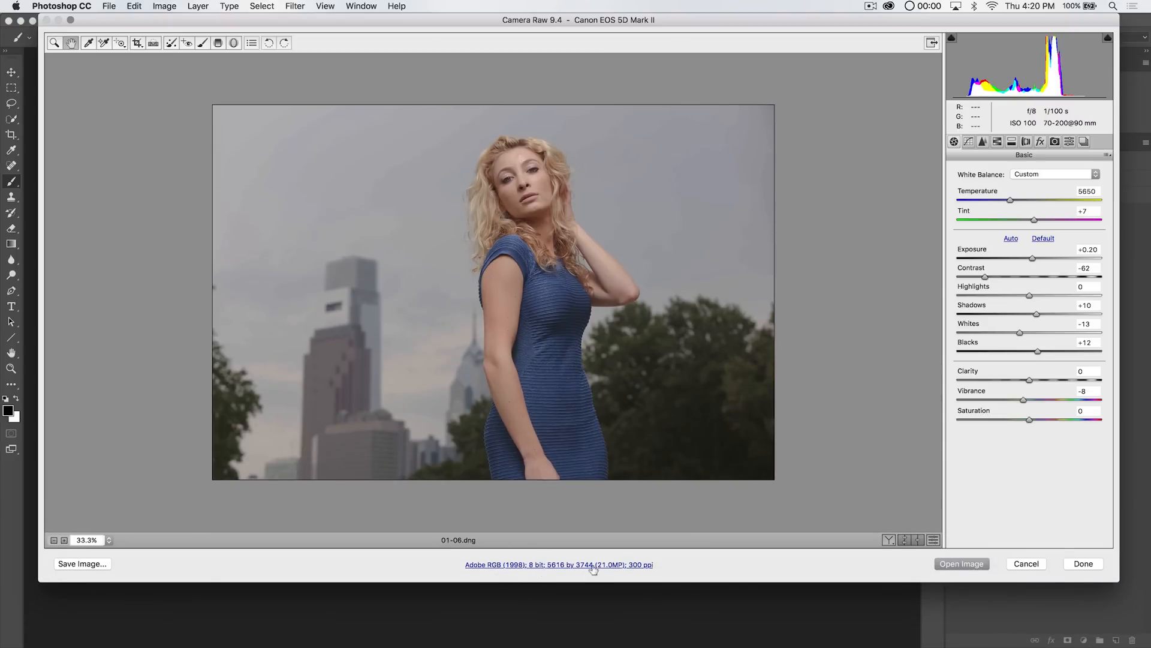
- Set Camera Raw output to 16 Bits/Channel as a Smart Object and open it in Photoshop
left_click(558, 564)
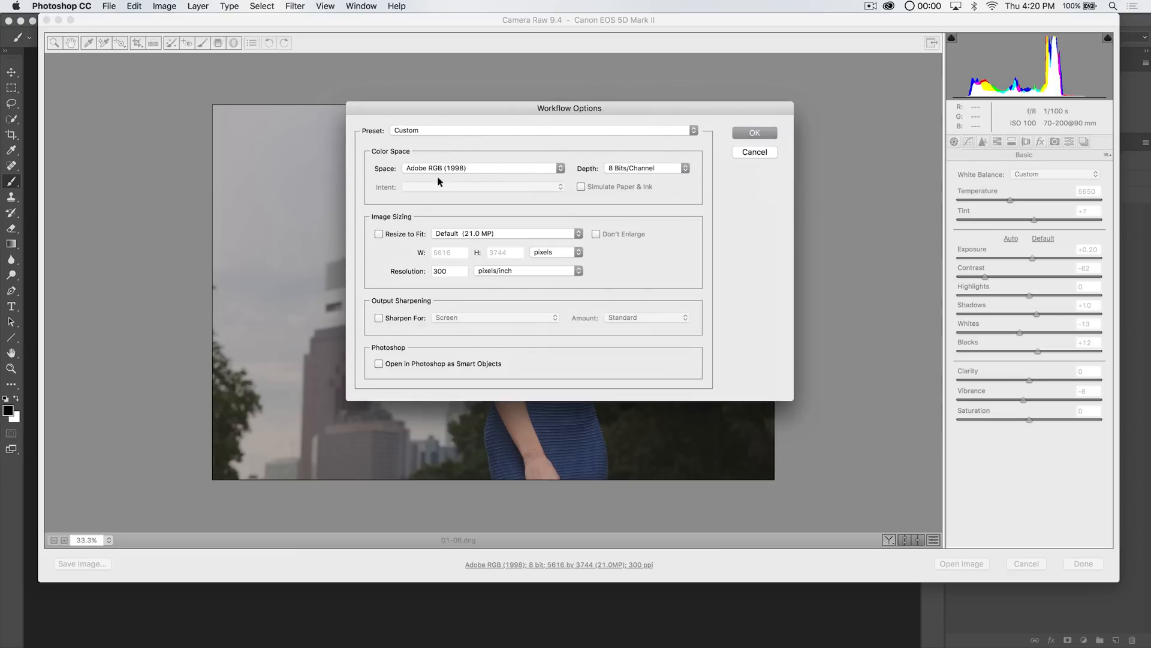
left_click(645, 167)
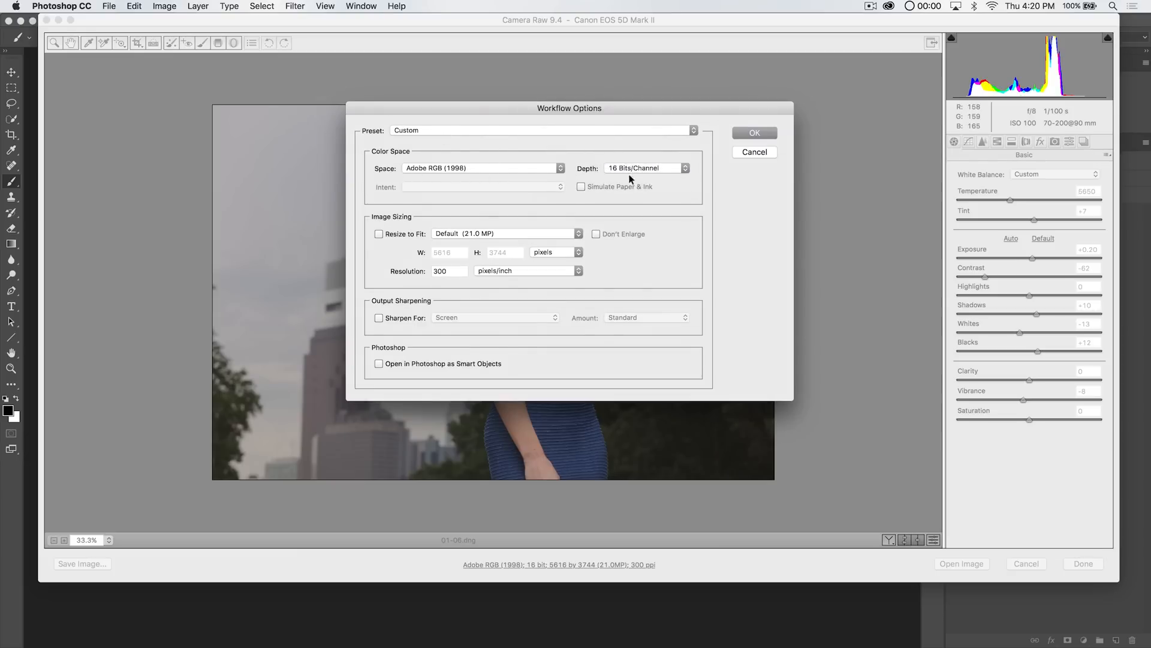
mouse_move(559, 362)
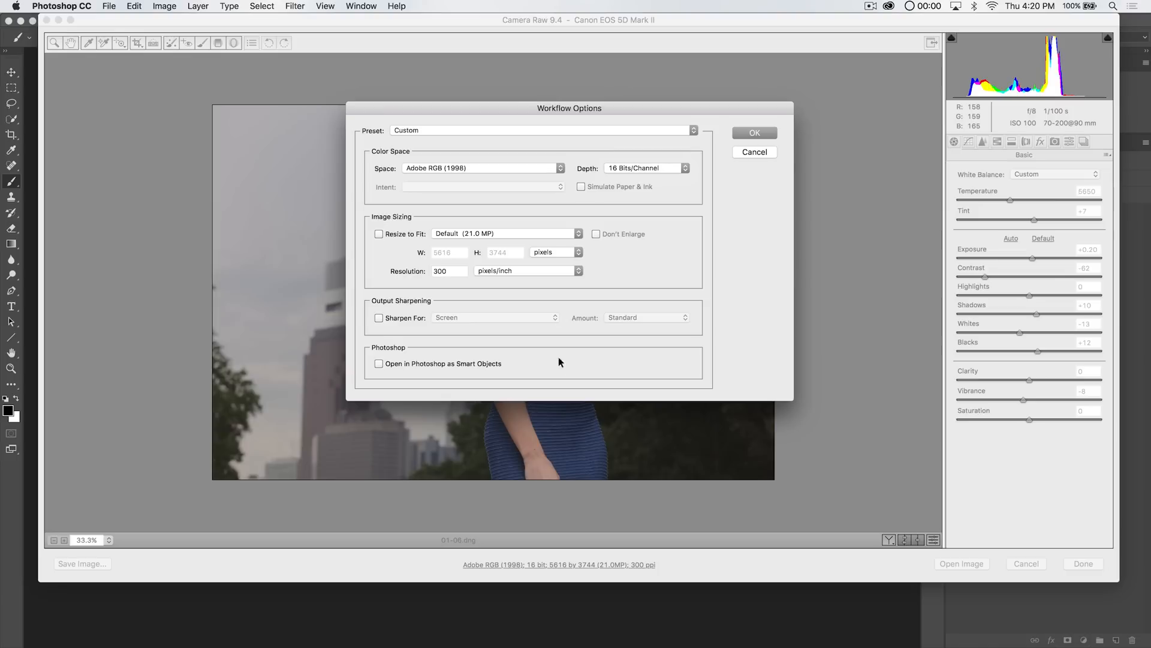
mouse_move(401, 243)
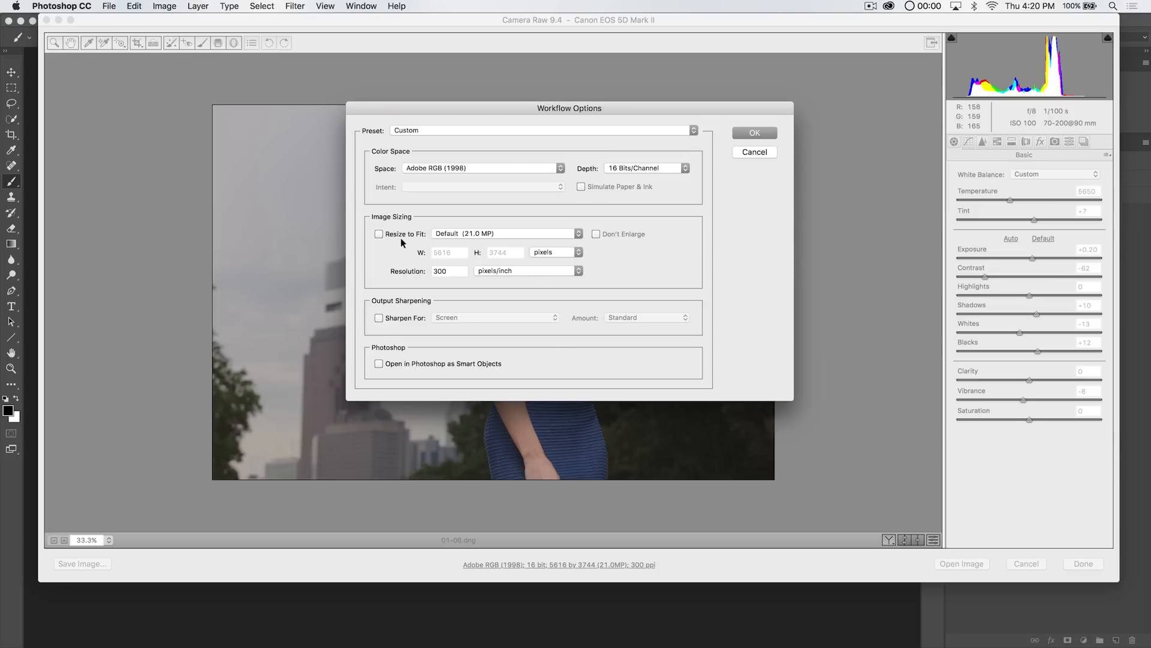
mouse_move(420, 333)
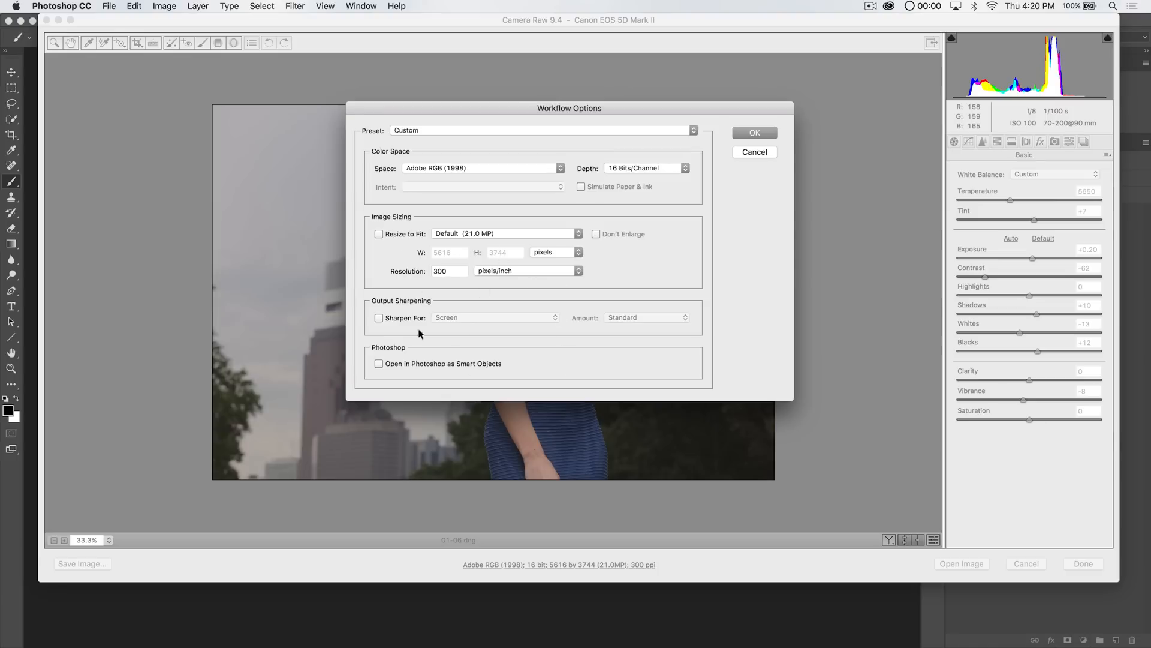
left_click(379, 363)
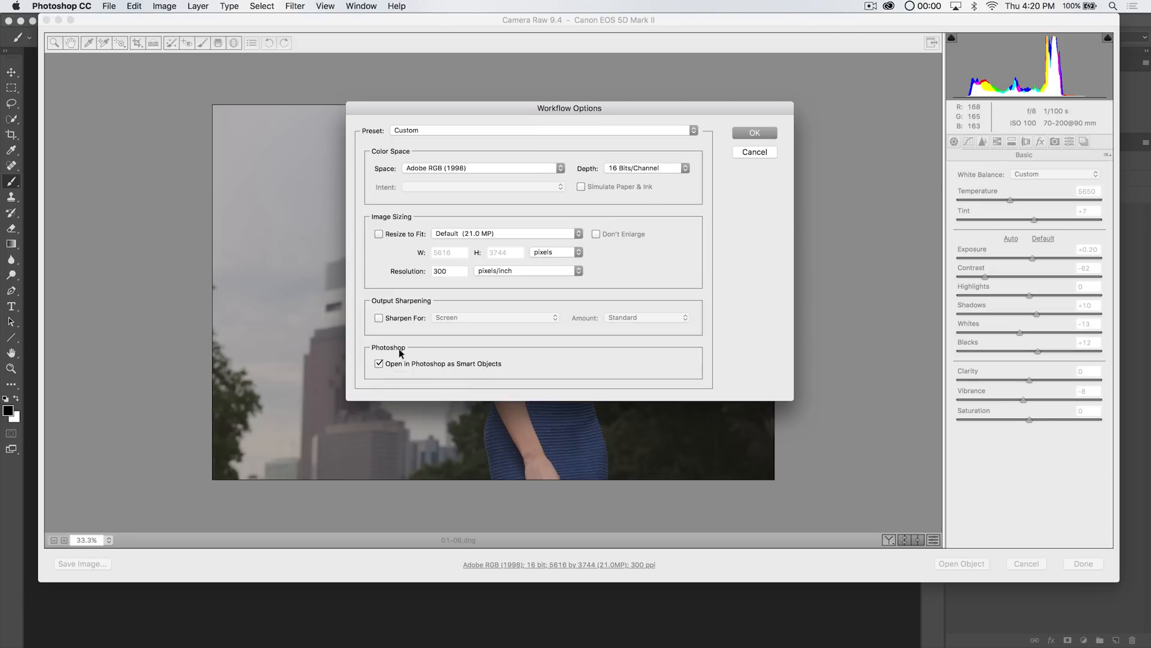
mouse_move(969, 577)
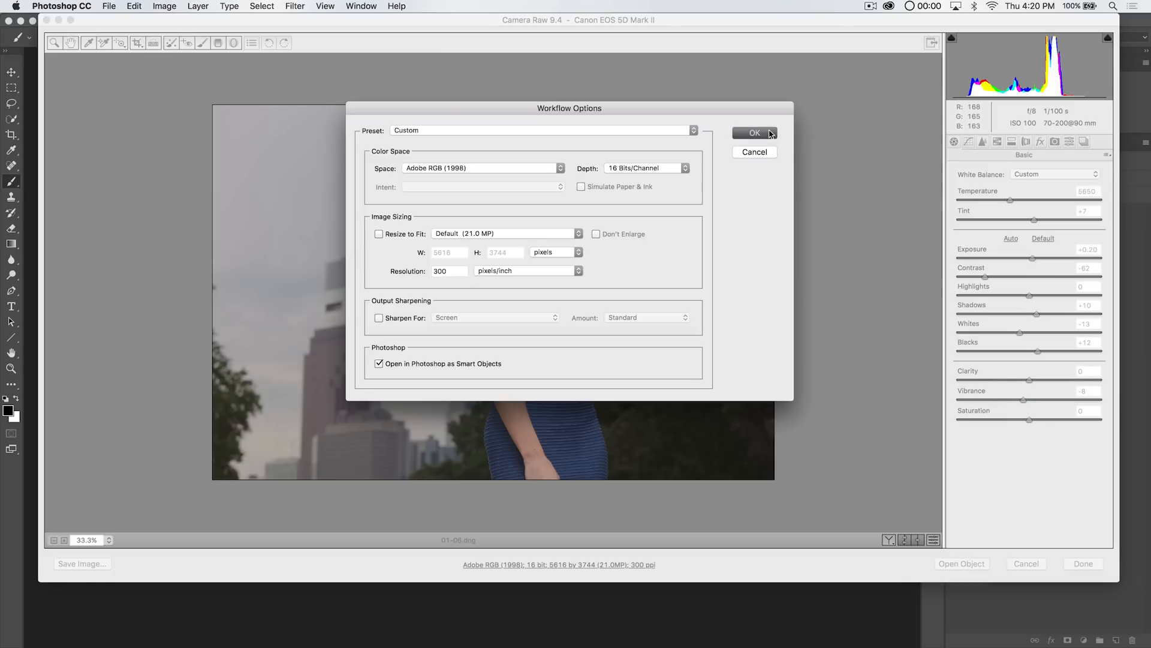
left_click(753, 134)
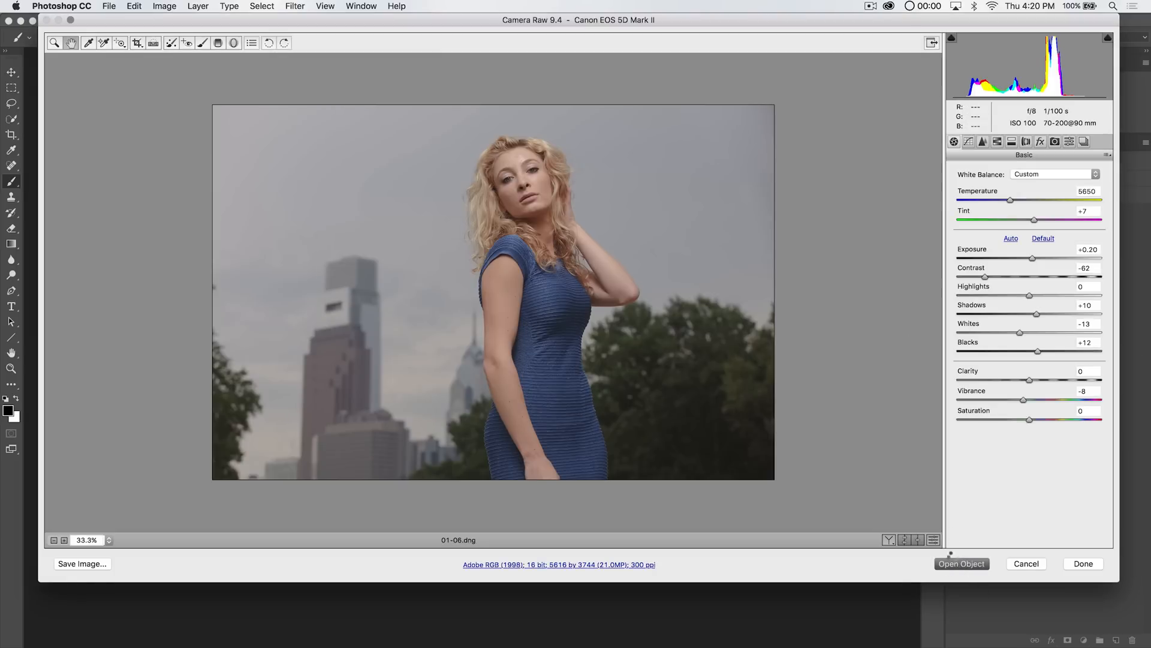
left_click(961, 563)
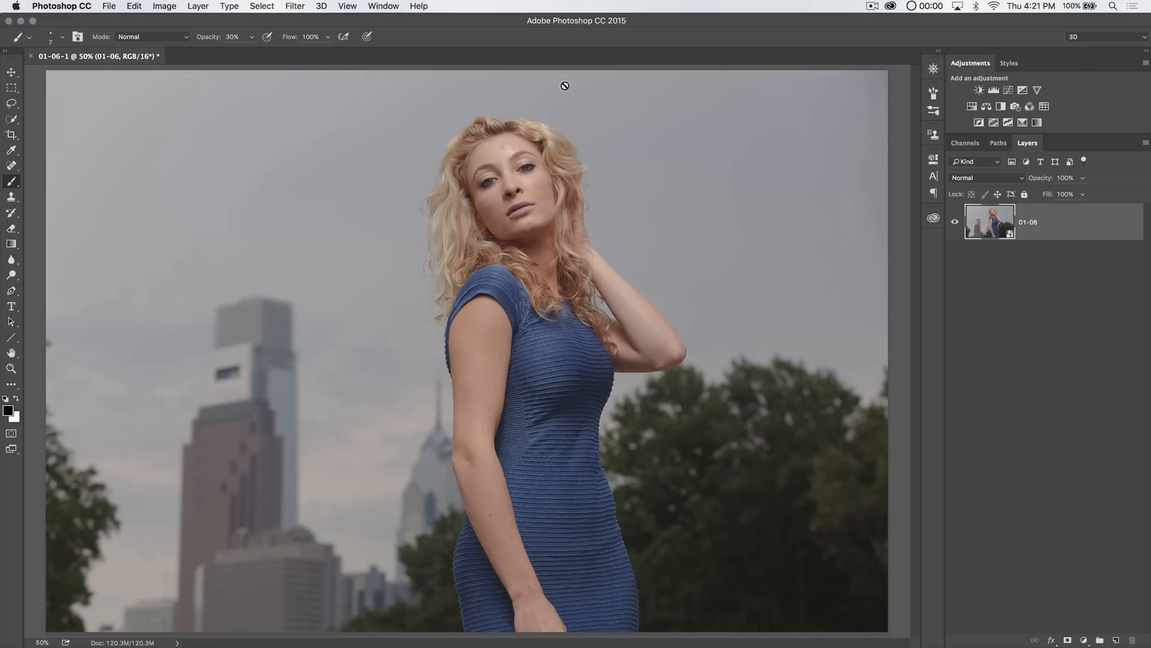
mouse_move(999, 226)
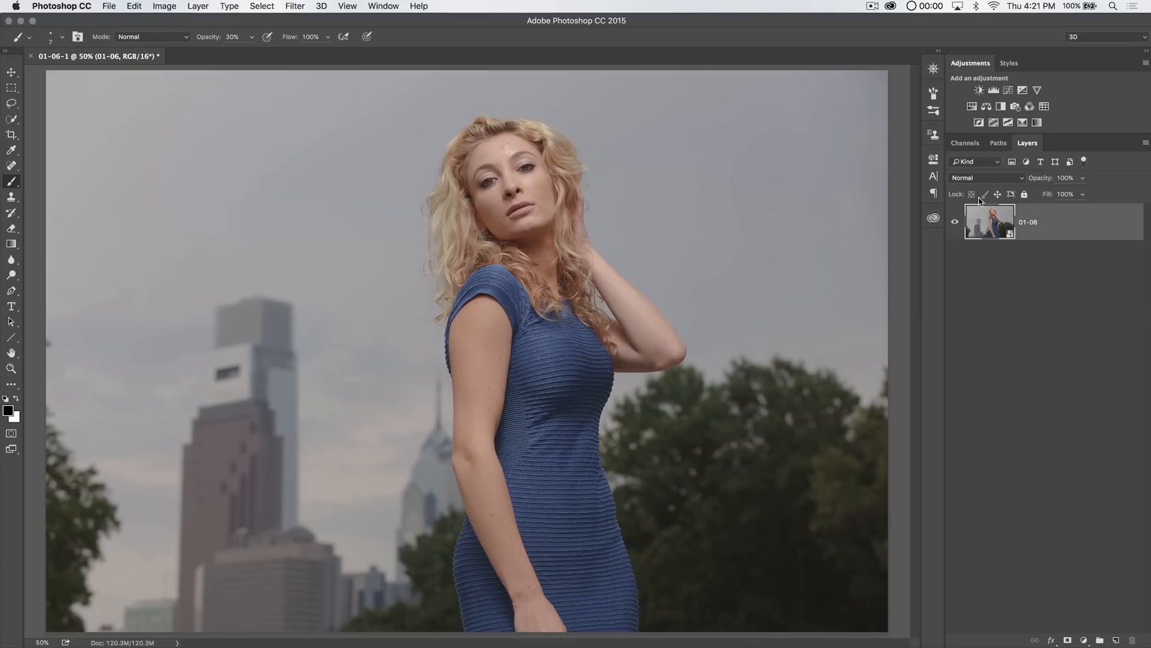
mouse_move(993, 222)
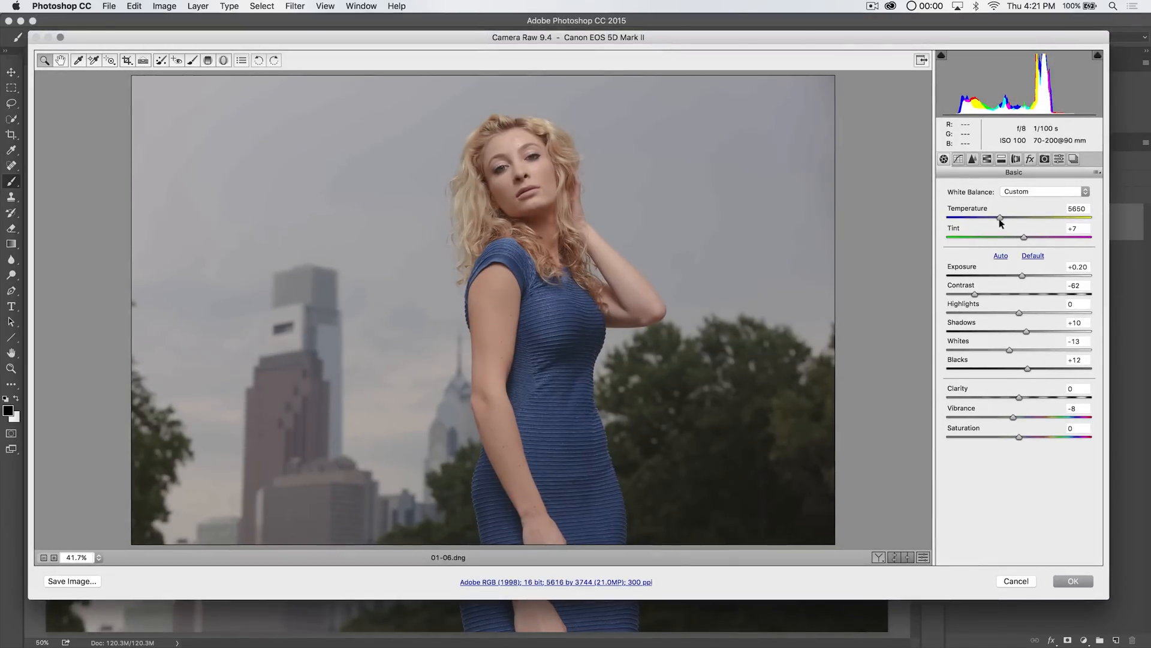
mouse_move(1055, 510)
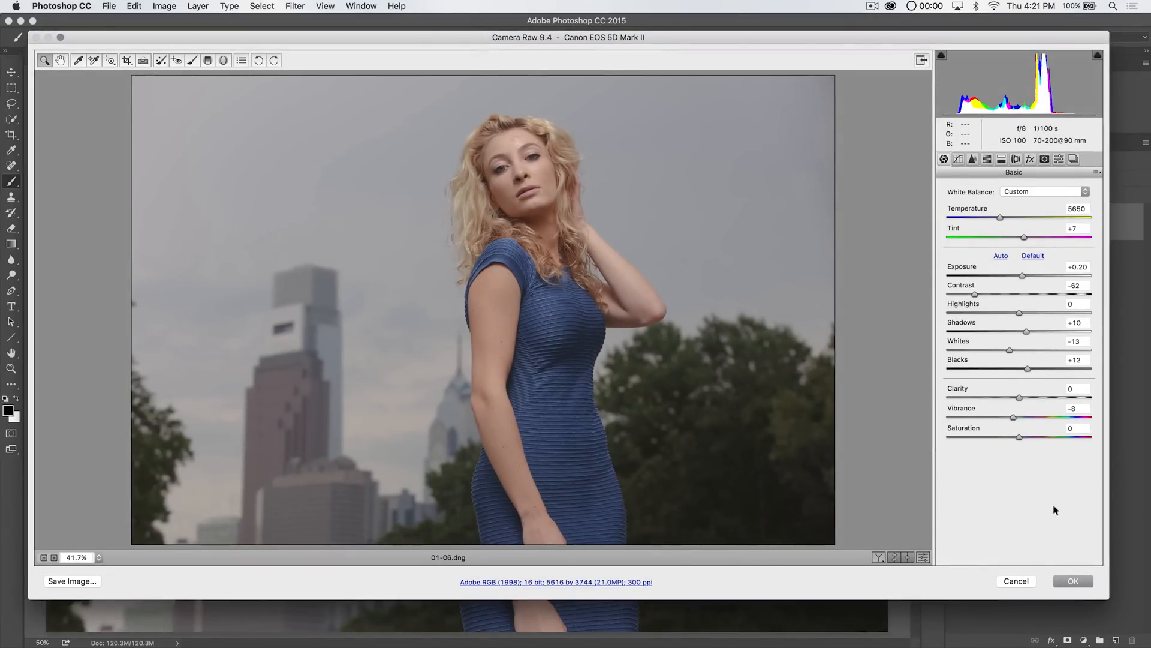
- Close the reopened Camera Raw settings with OK to return to the 01-06 document
left_click(1073, 581)
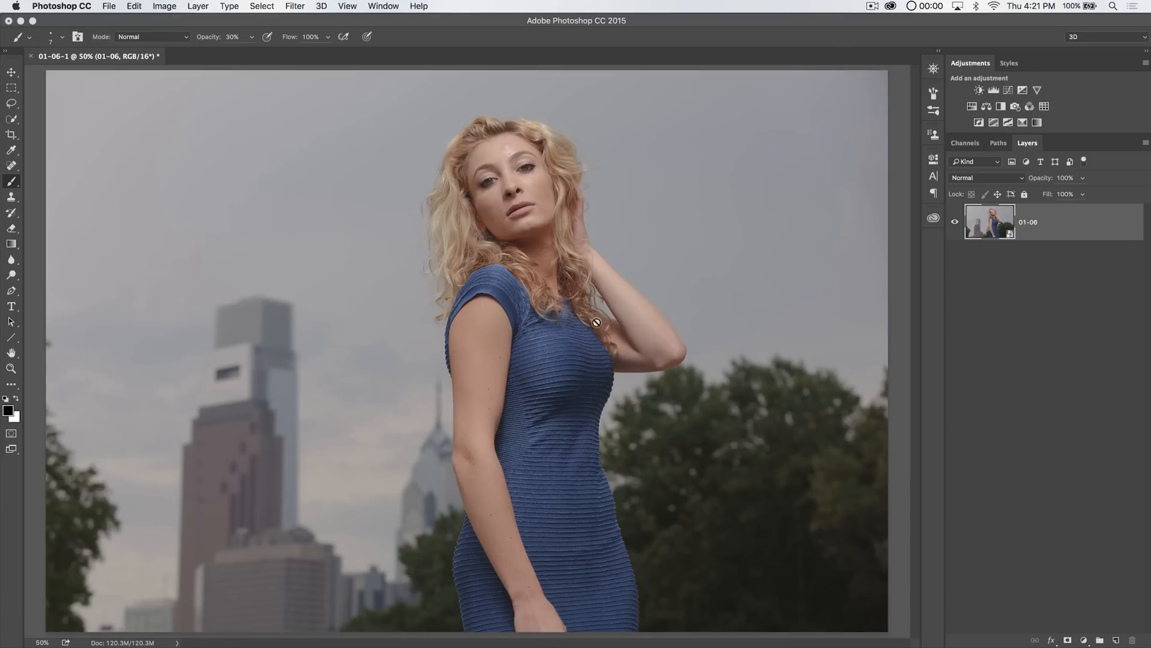
mouse_move(982, 259)
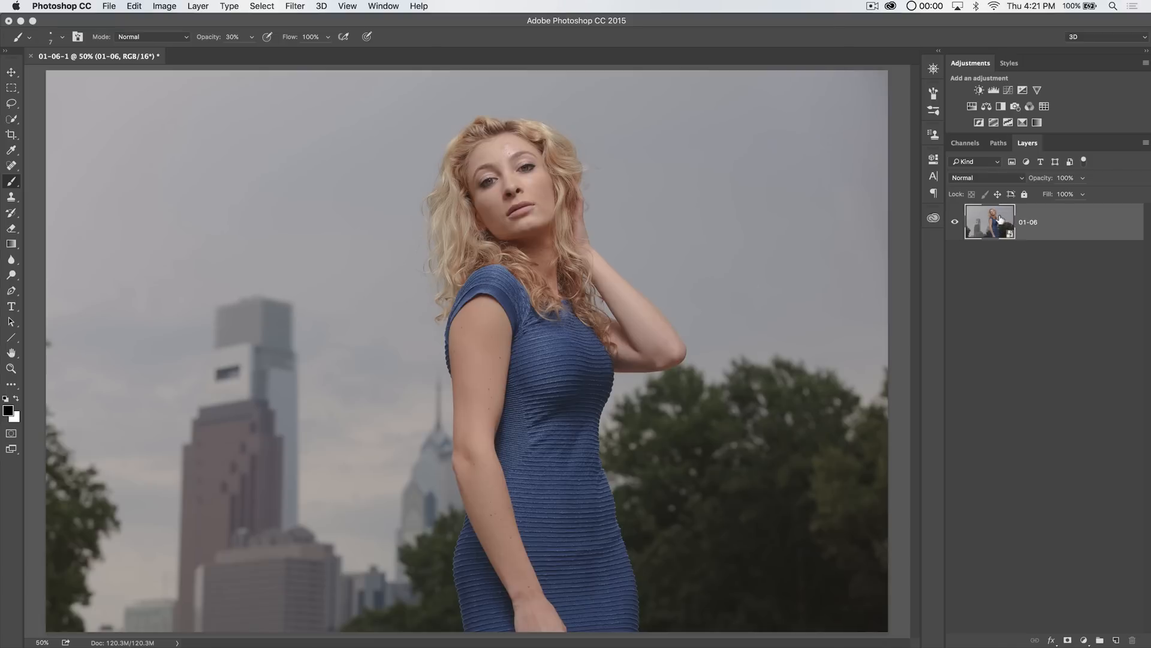
mouse_move(1004, 215)
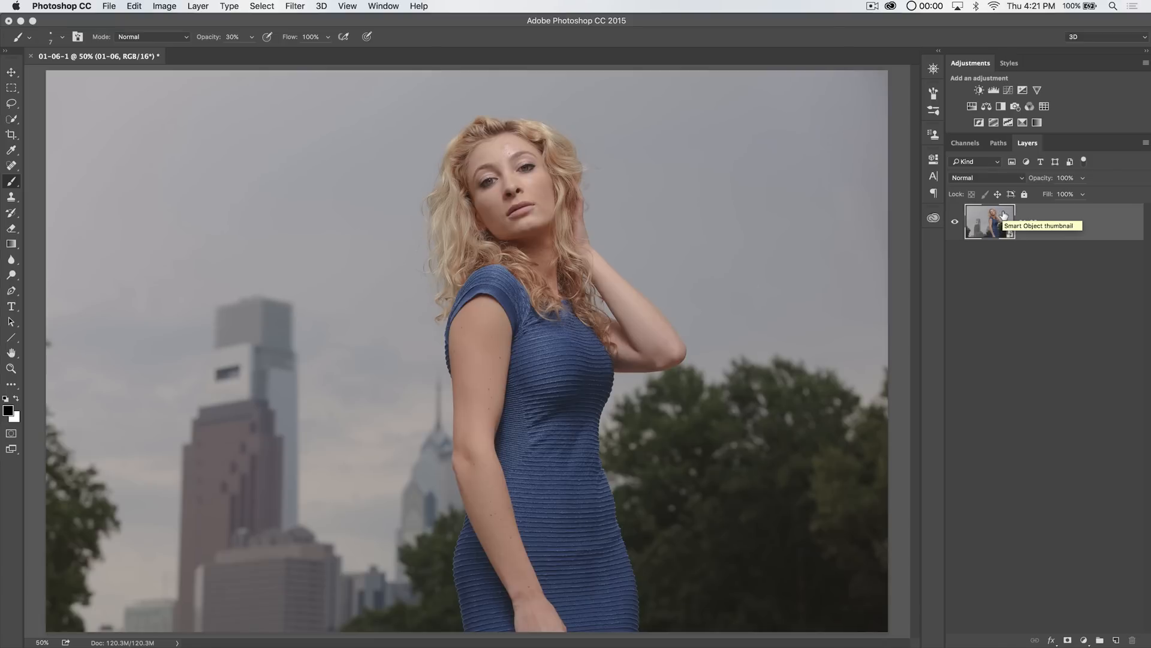